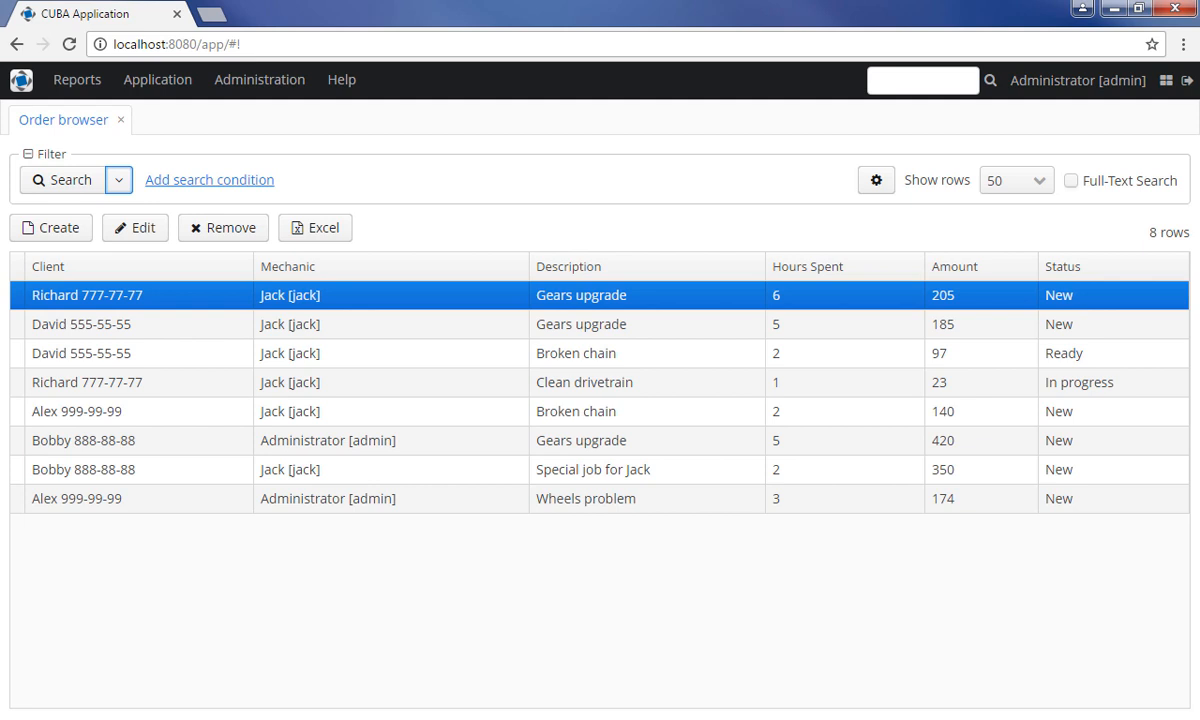
- Look through the filter settings menu and rows-per-page choices without changing anything
click(118, 180)
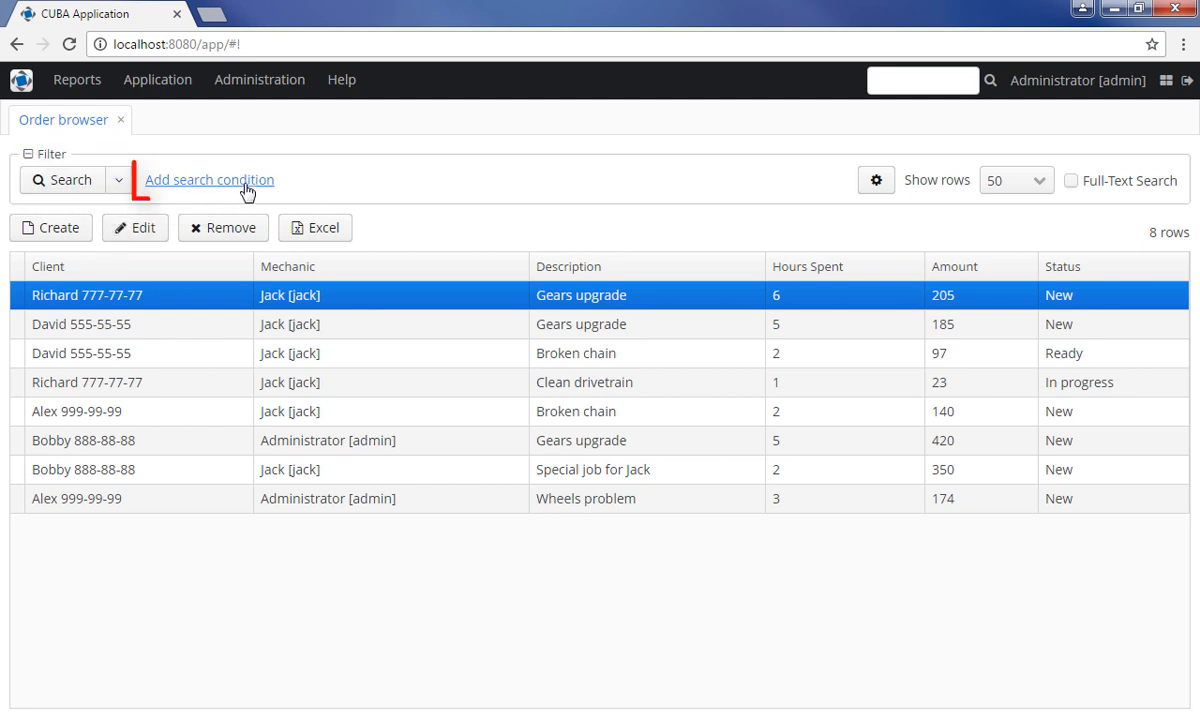
mouse_move(345, 201)
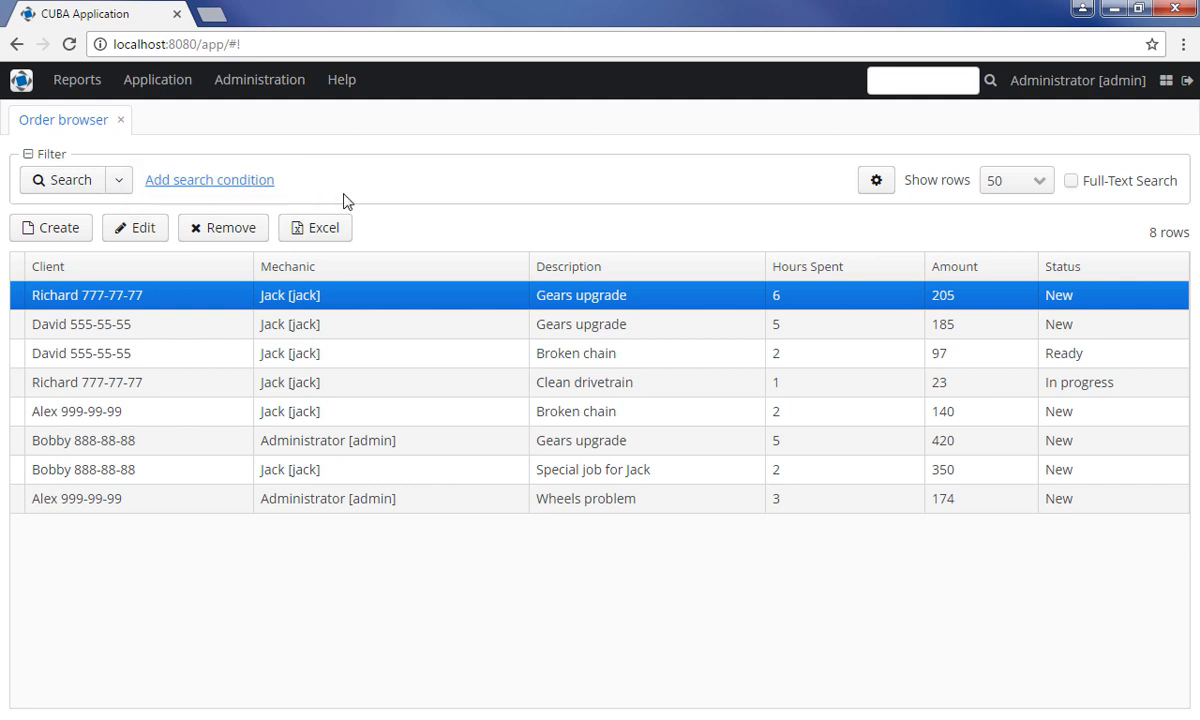
click(876, 180)
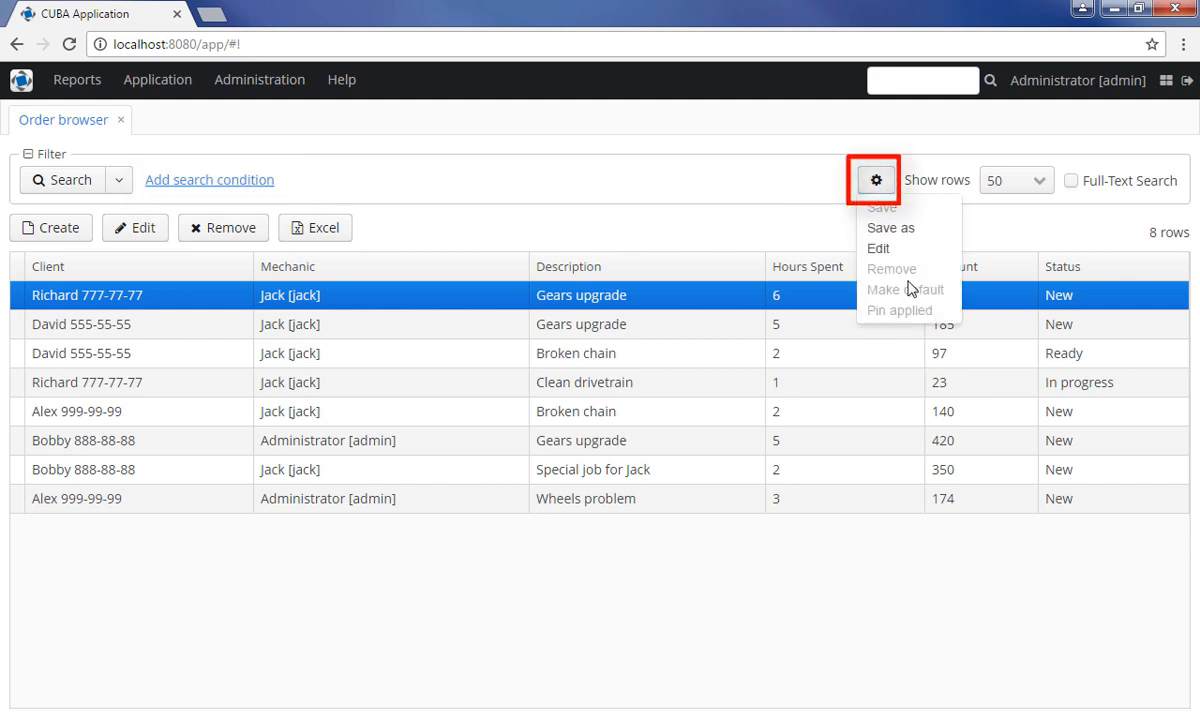
click(1040, 180)
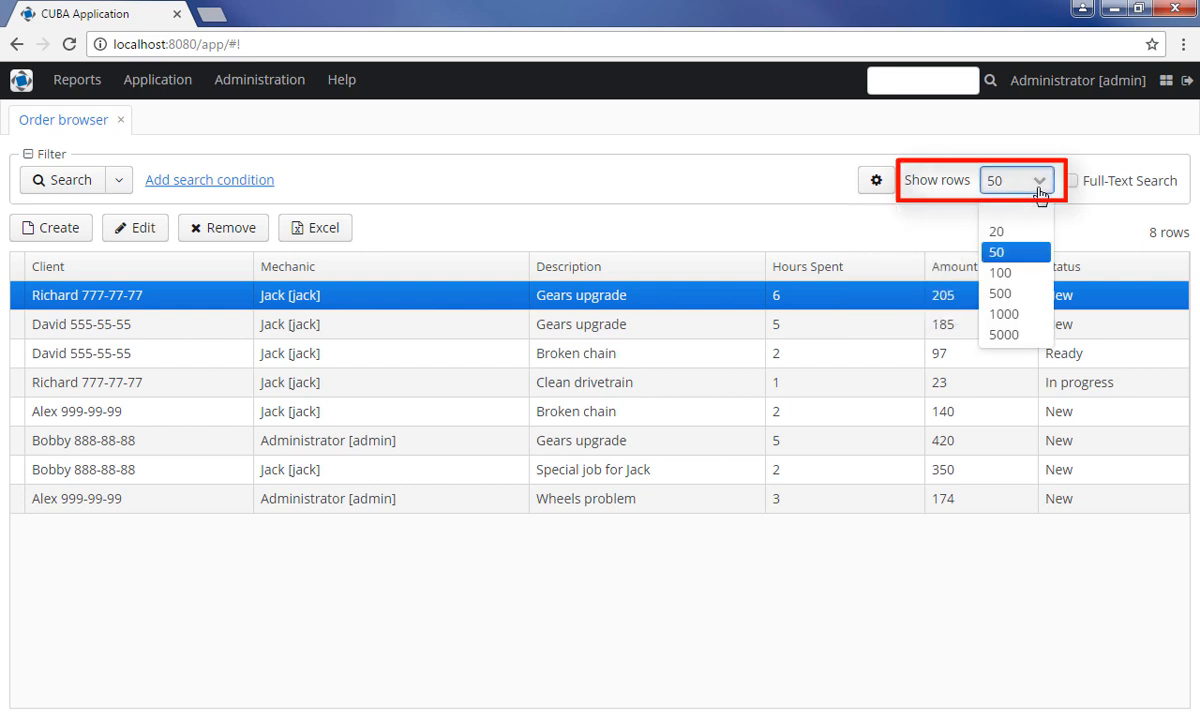
click(1014, 252)
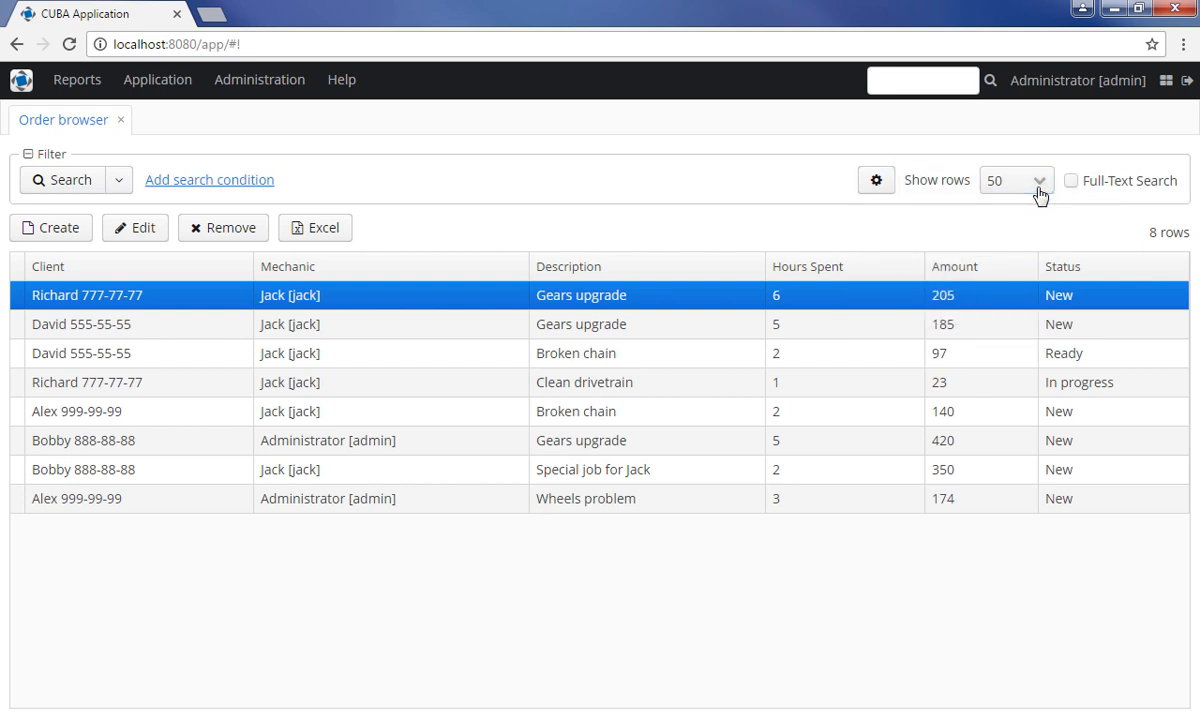
mouse_move(775, 195)
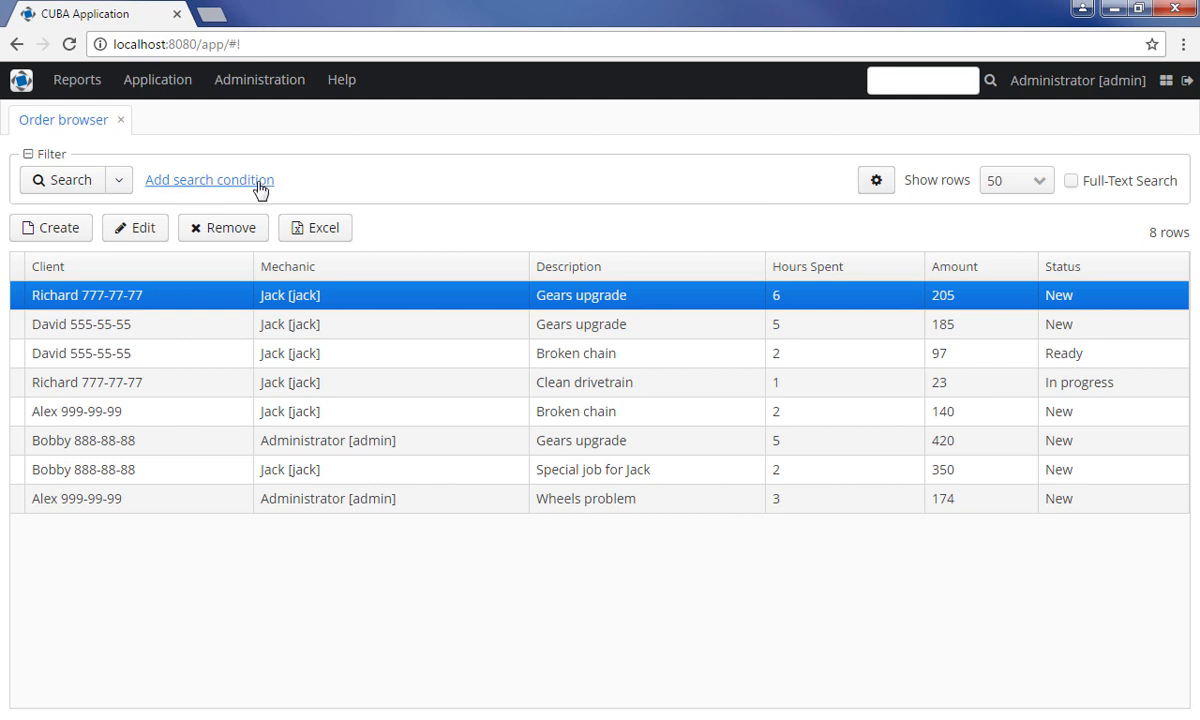
- Add a Description condition set to contains 'chain' and run the search
click(209, 180)
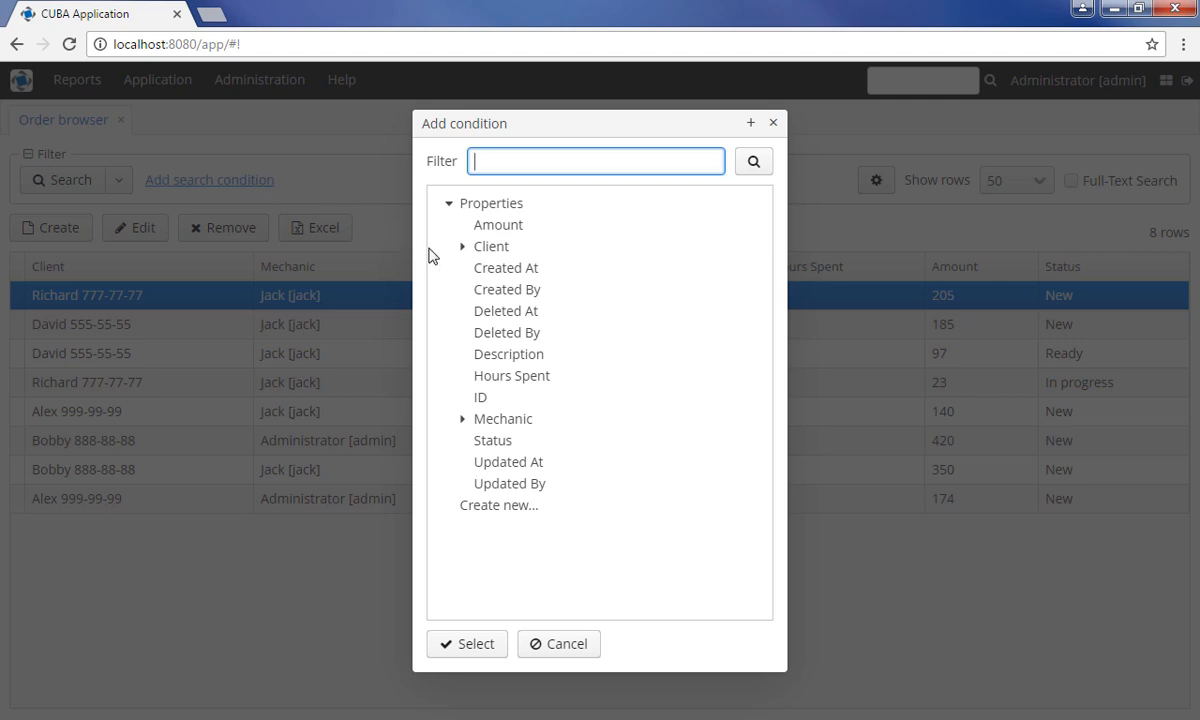
click(508, 353)
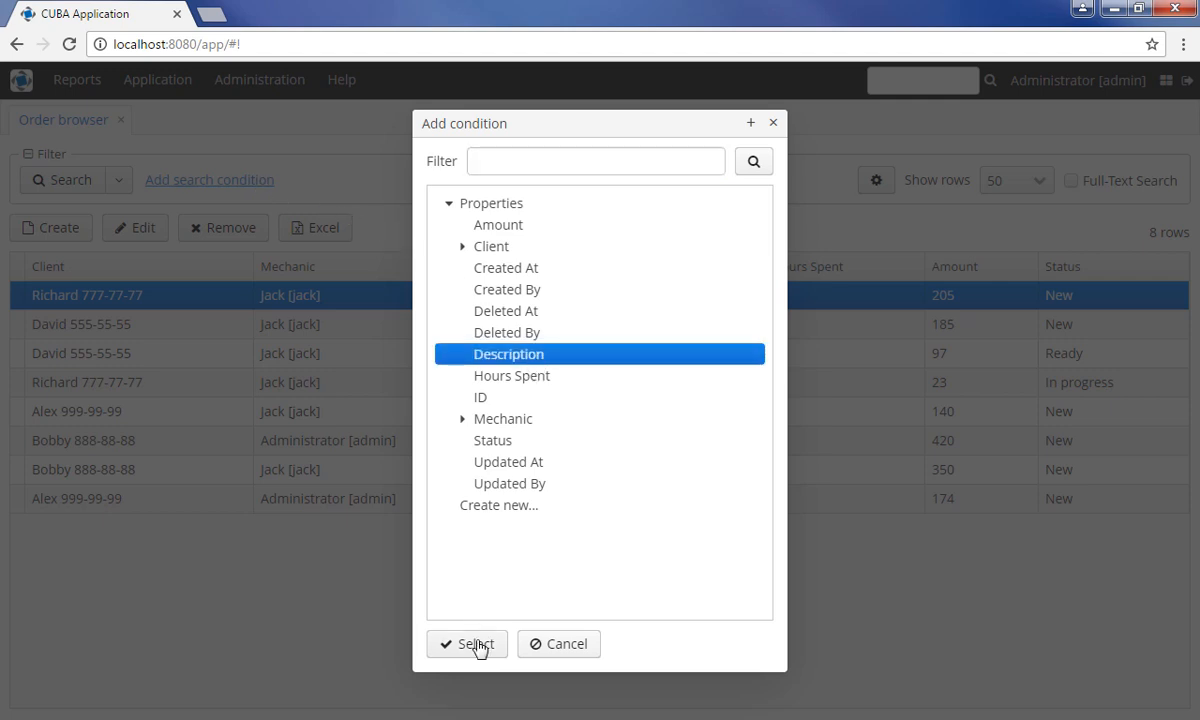
click(466, 643)
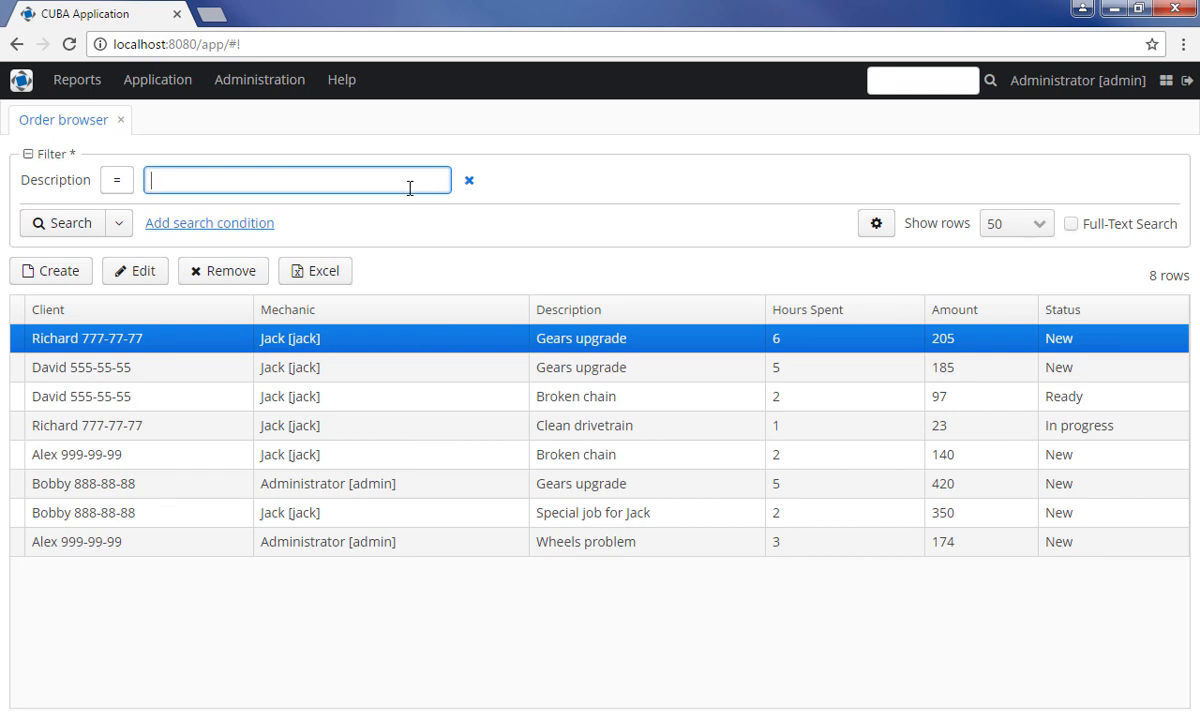
click(117, 180)
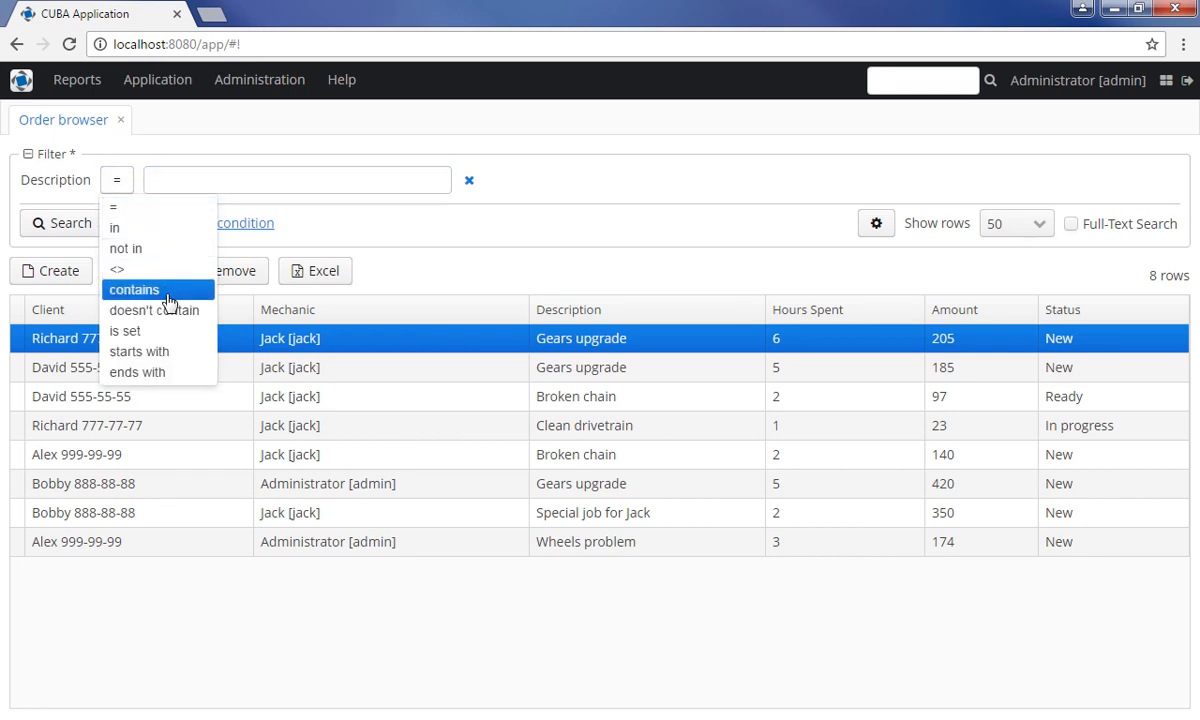
click(133, 290)
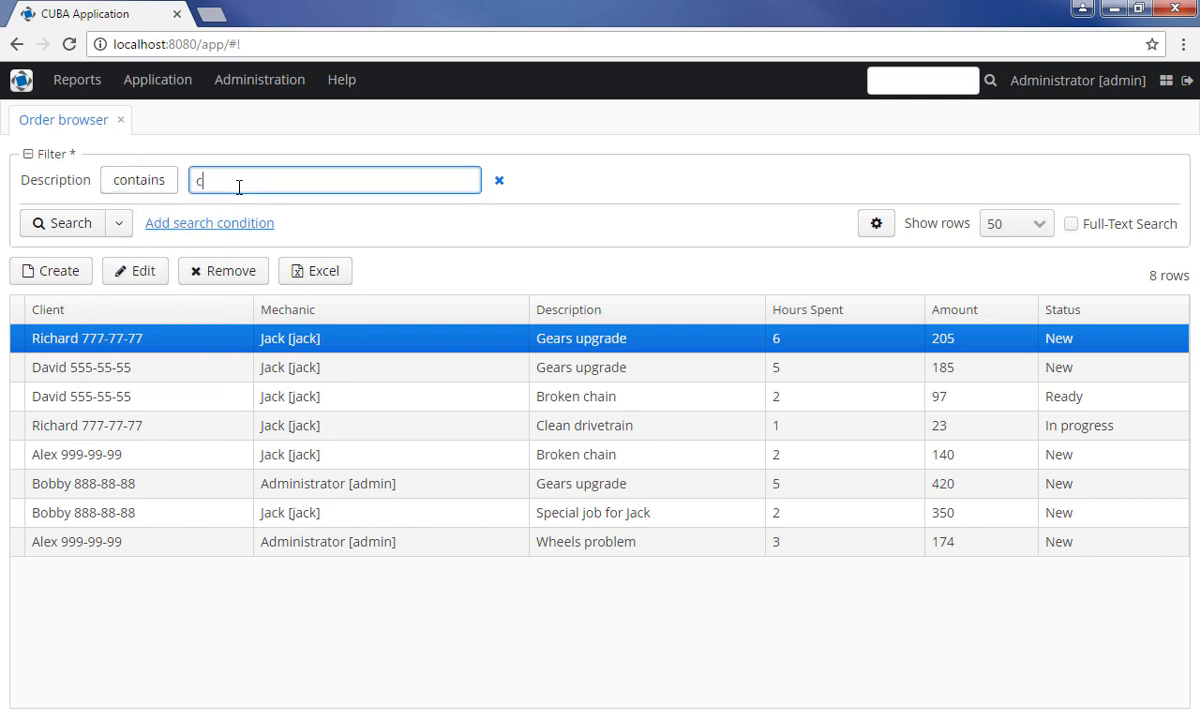
text(hain)
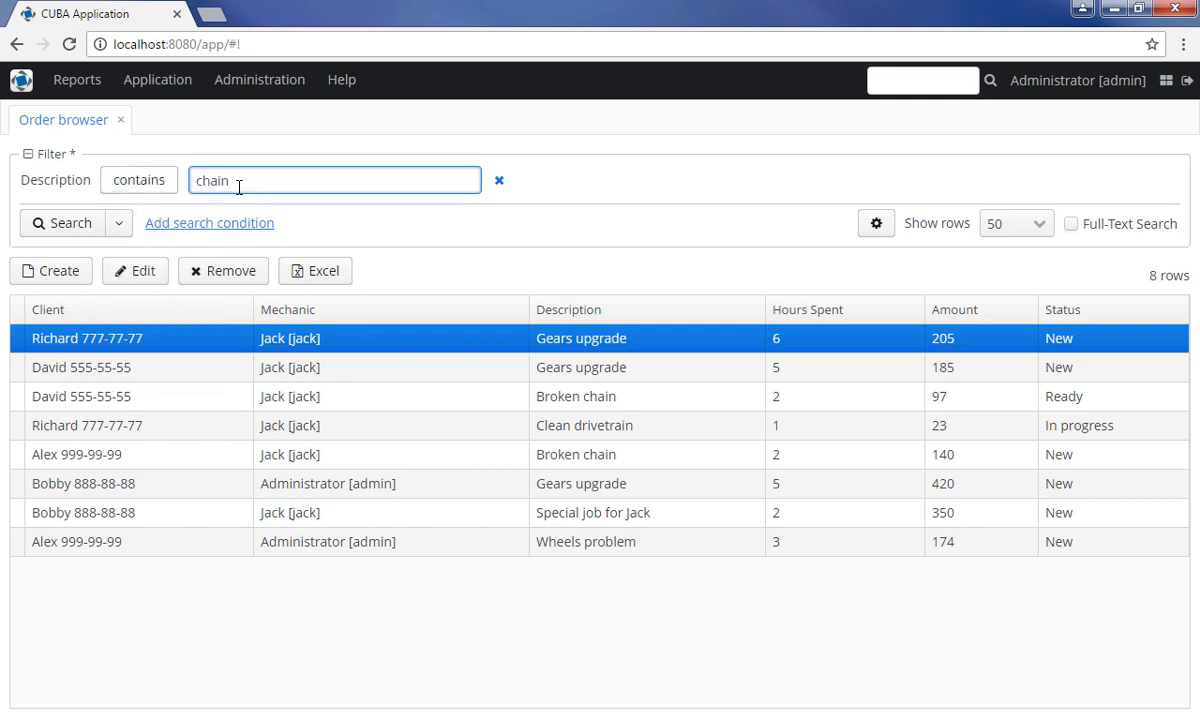
click(62, 223)
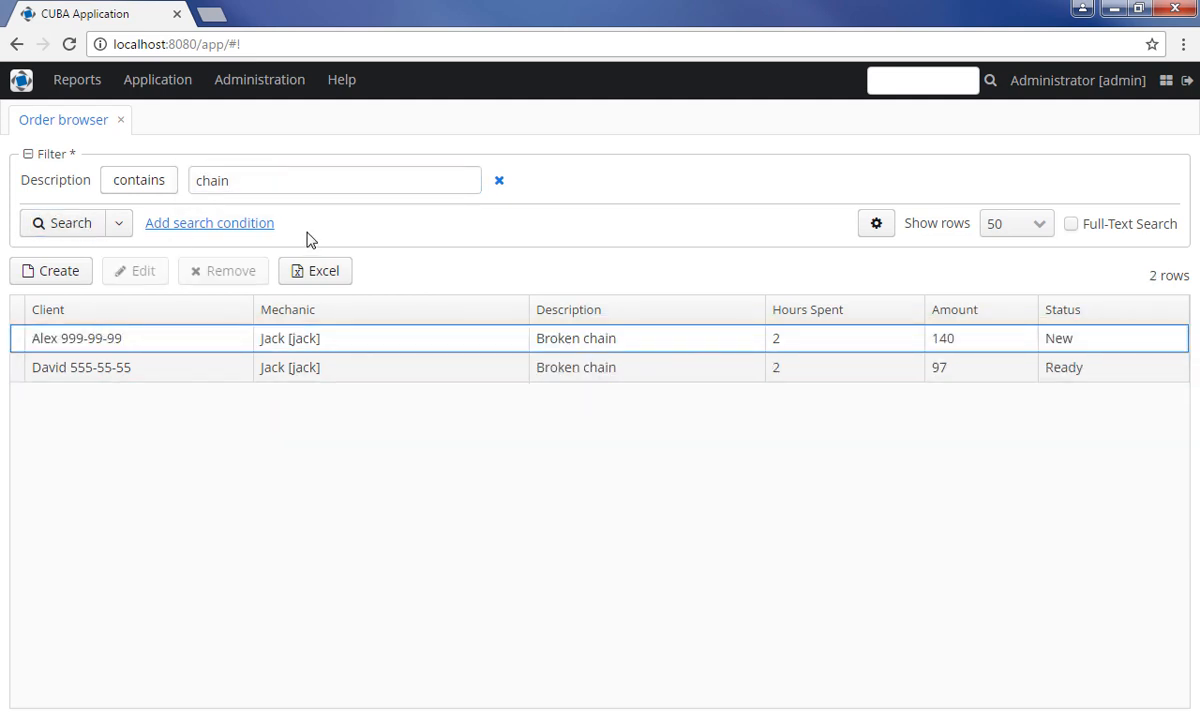
mouse_move(324, 237)
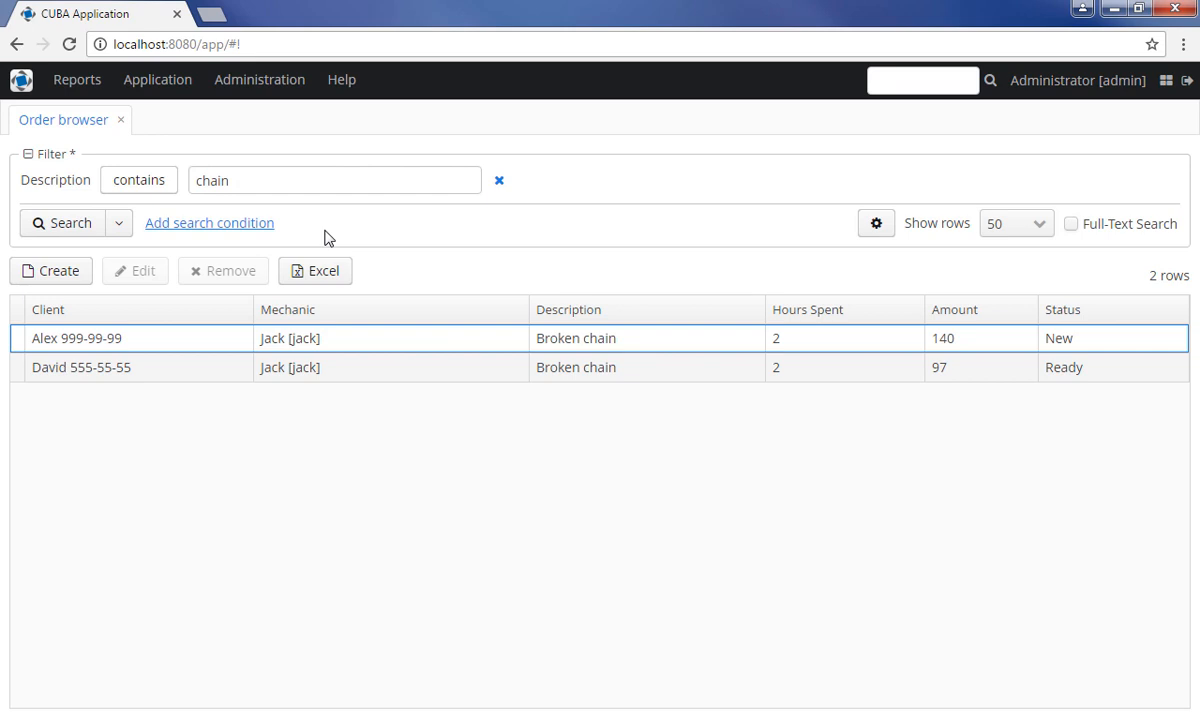
mouse_move(499, 181)
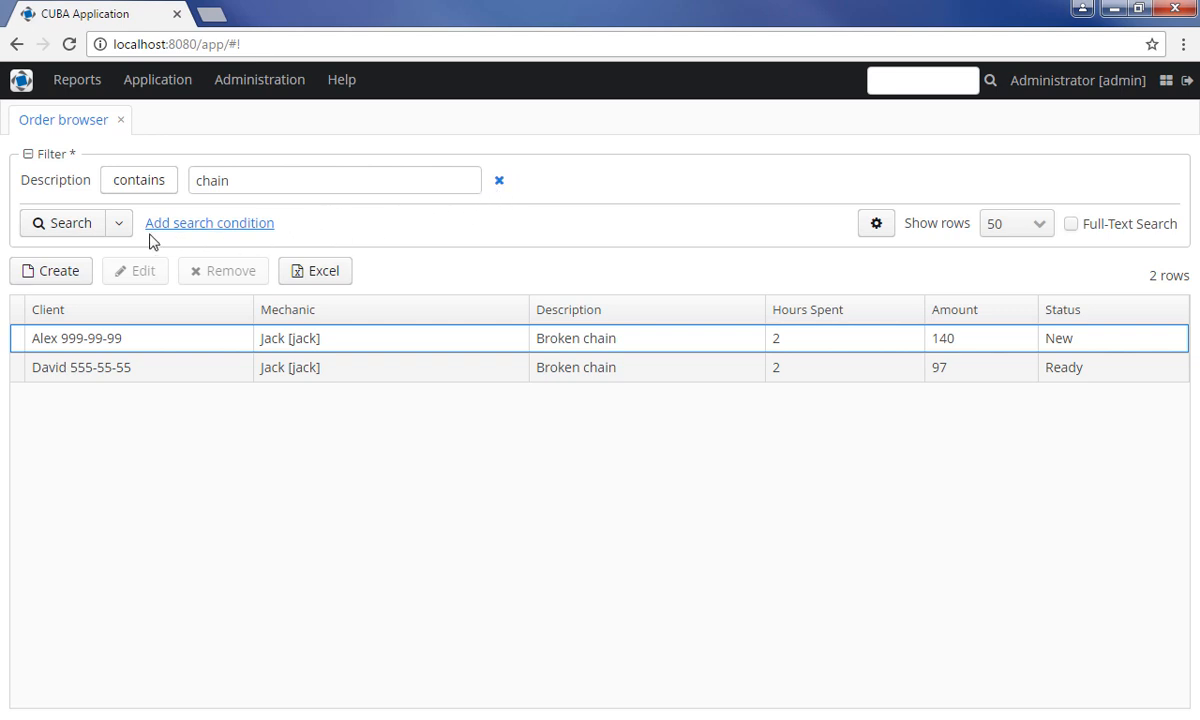
mouse_move(118, 229)
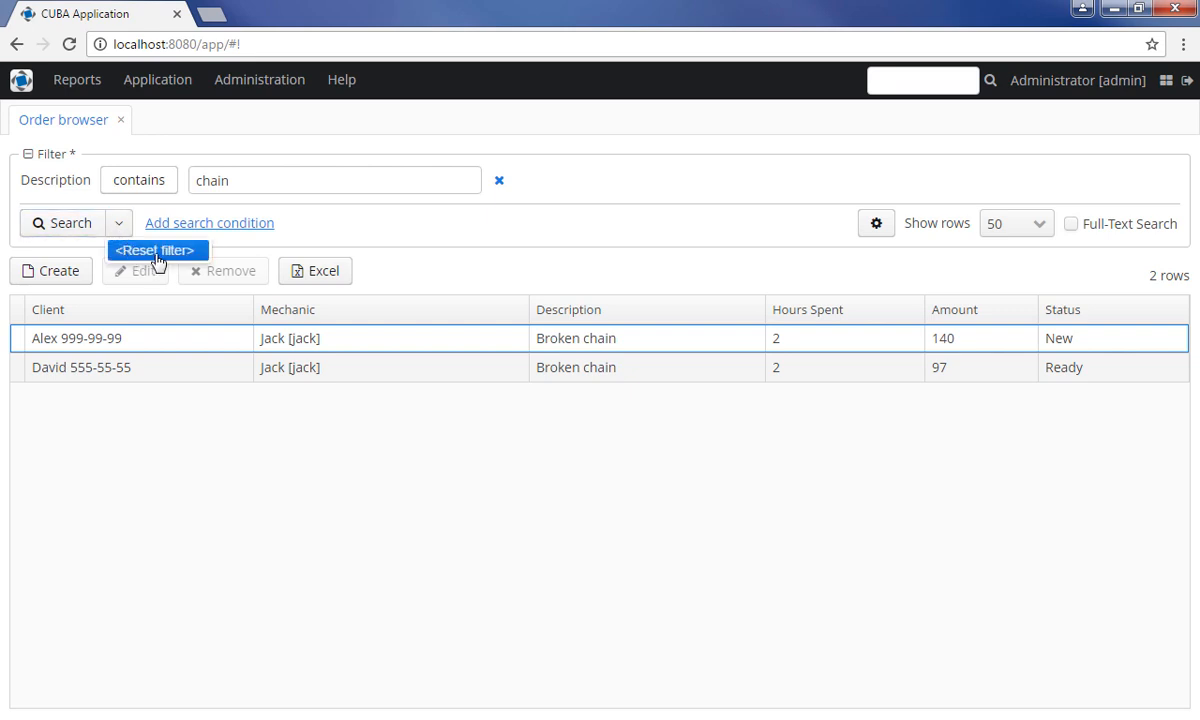
- Reset the filter to drop the Description 'contains chain' condition
click(156, 250)
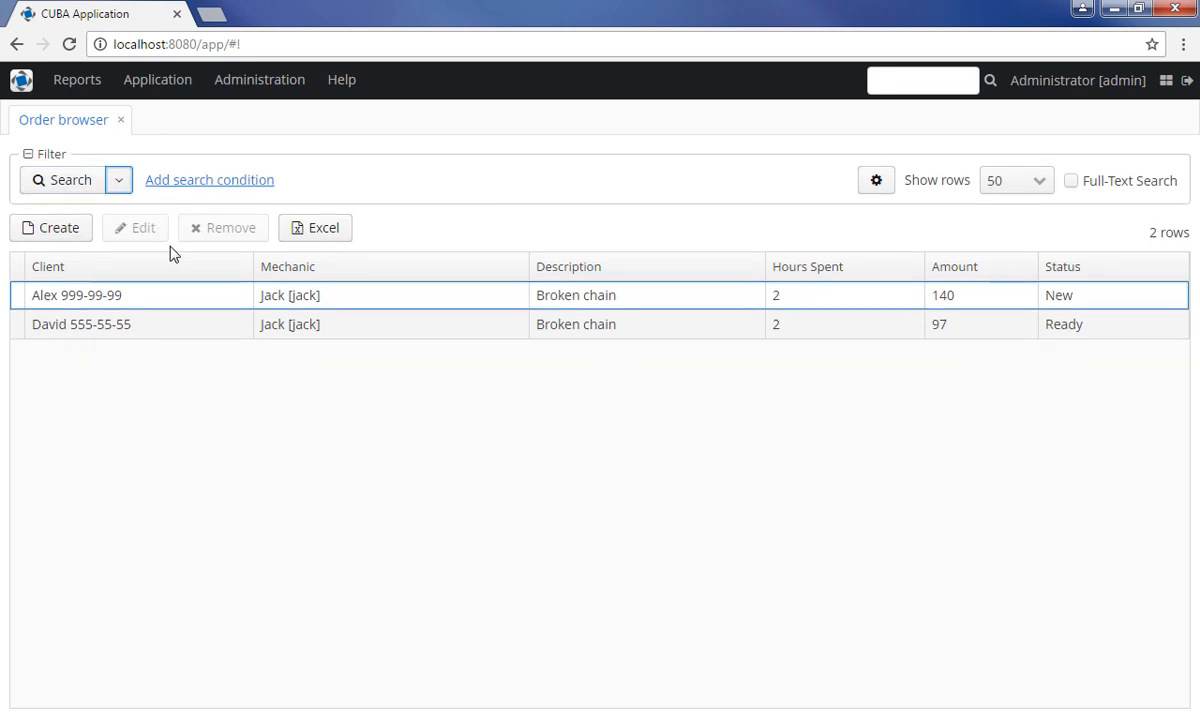
mouse_move(441, 196)
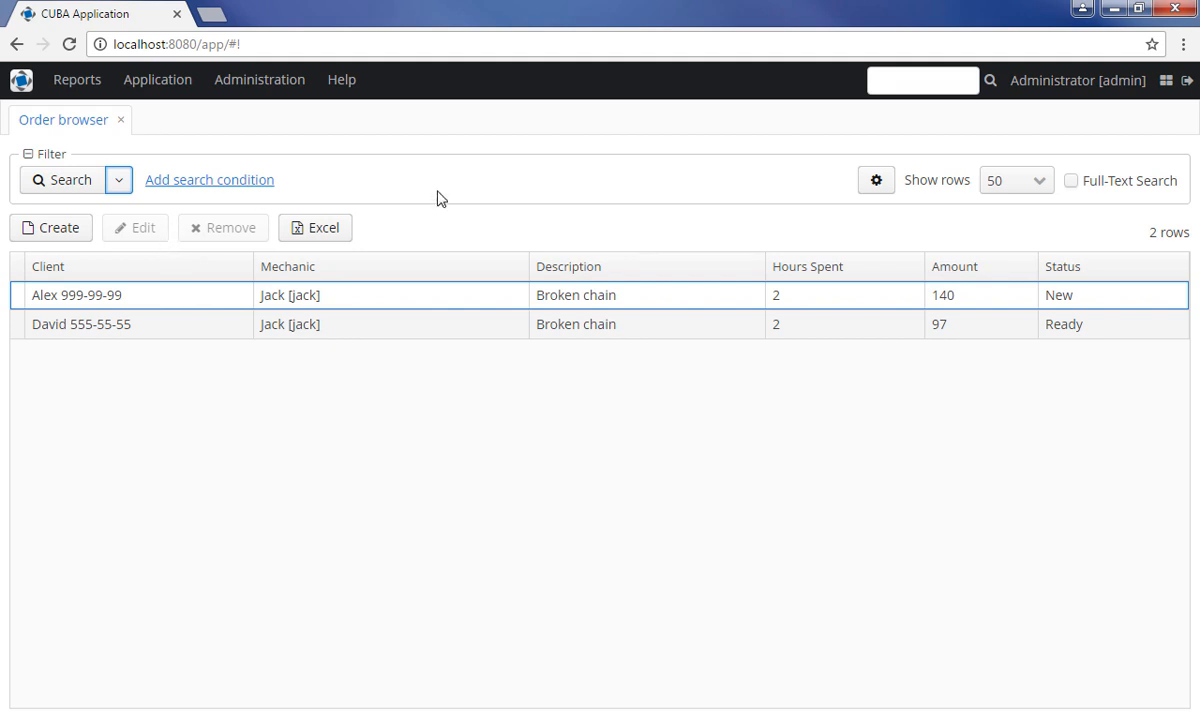
click(1013, 180)
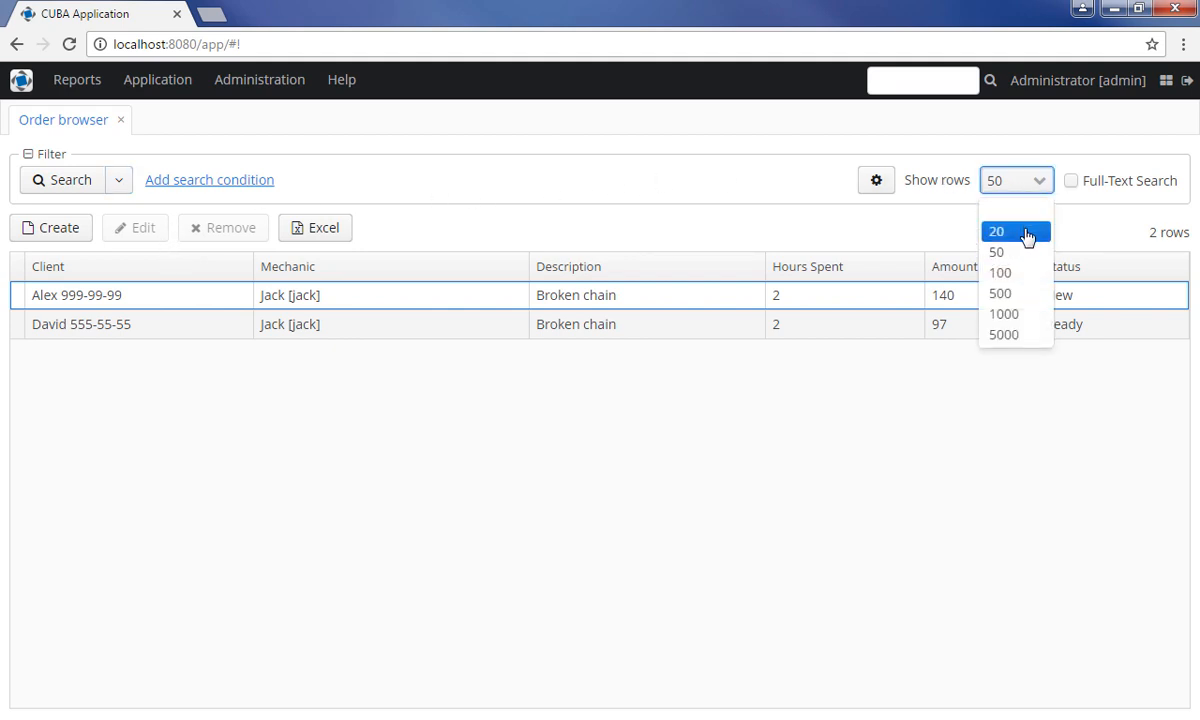
mouse_move(1015, 210)
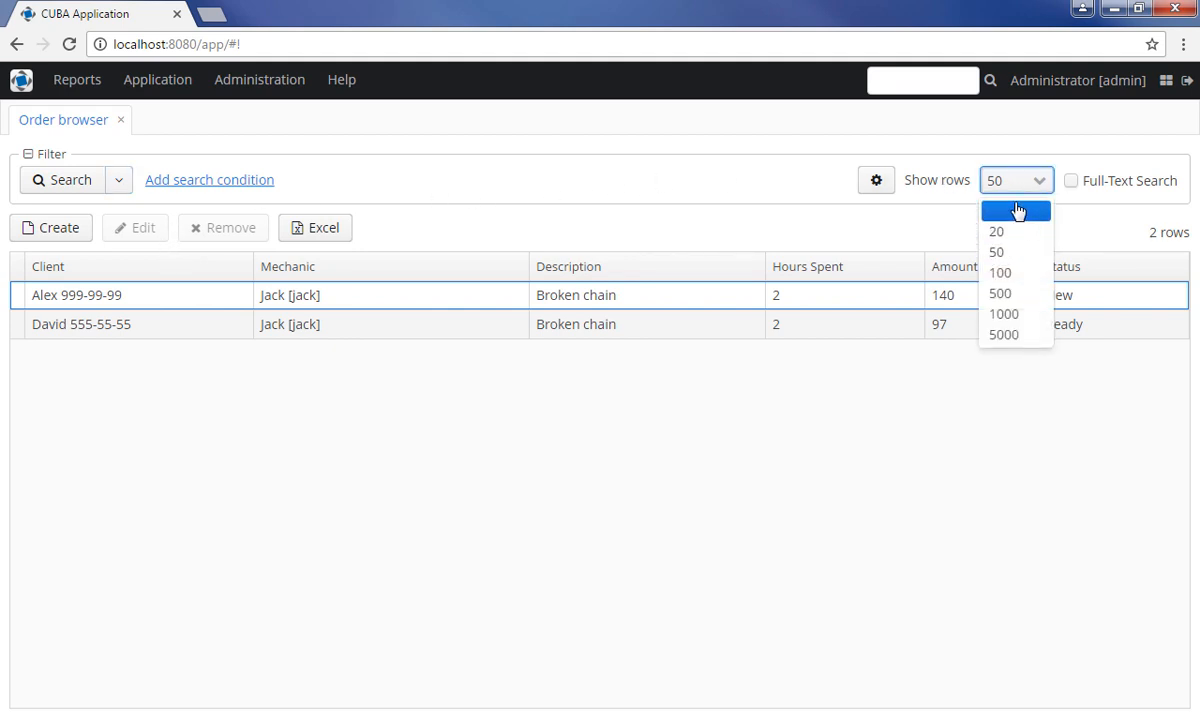
click(995, 231)
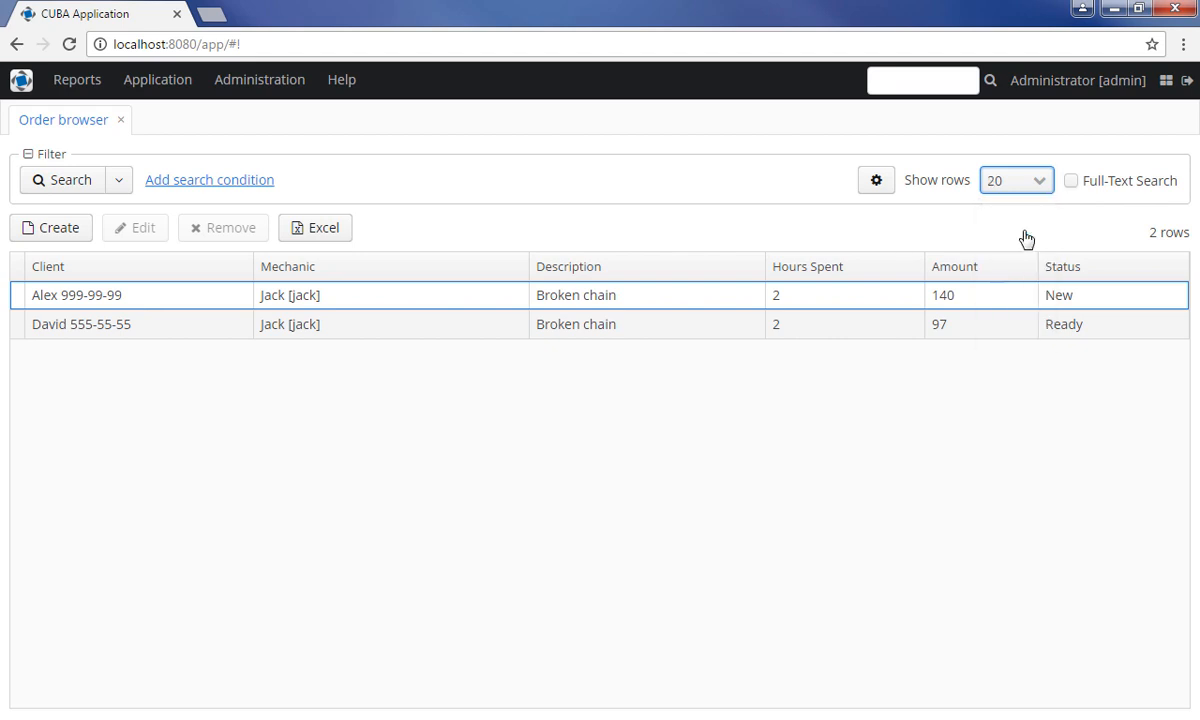
mouse_move(941, 225)
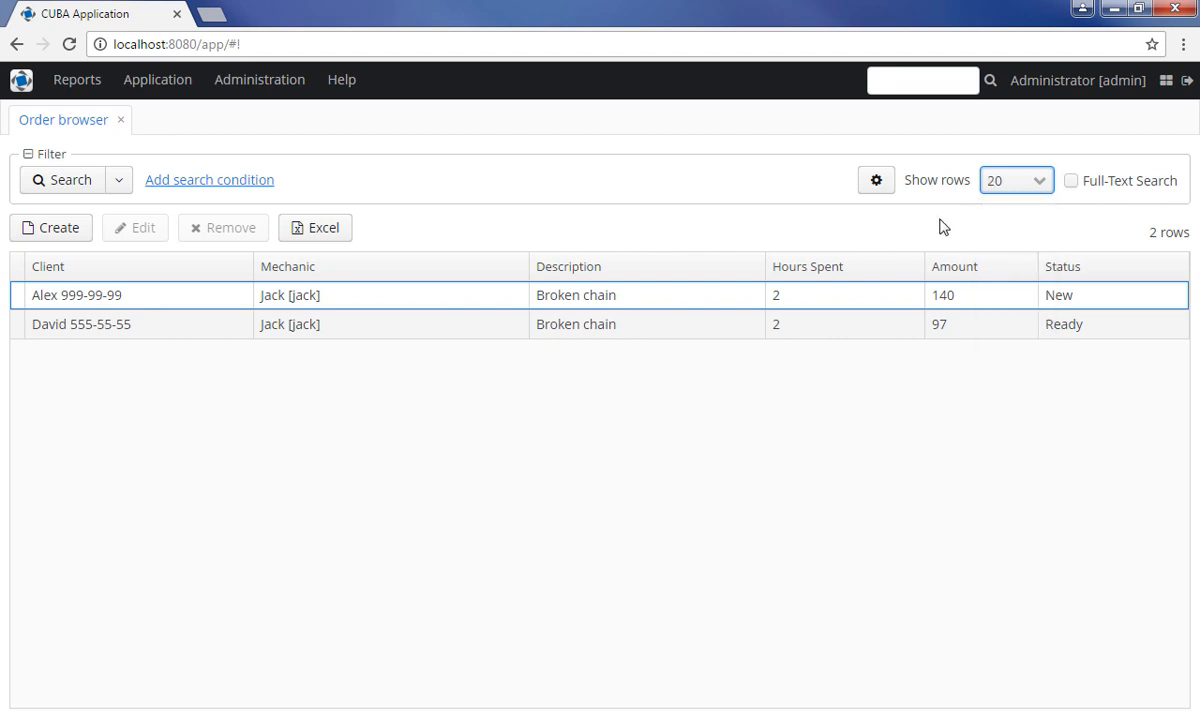
click(62, 180)
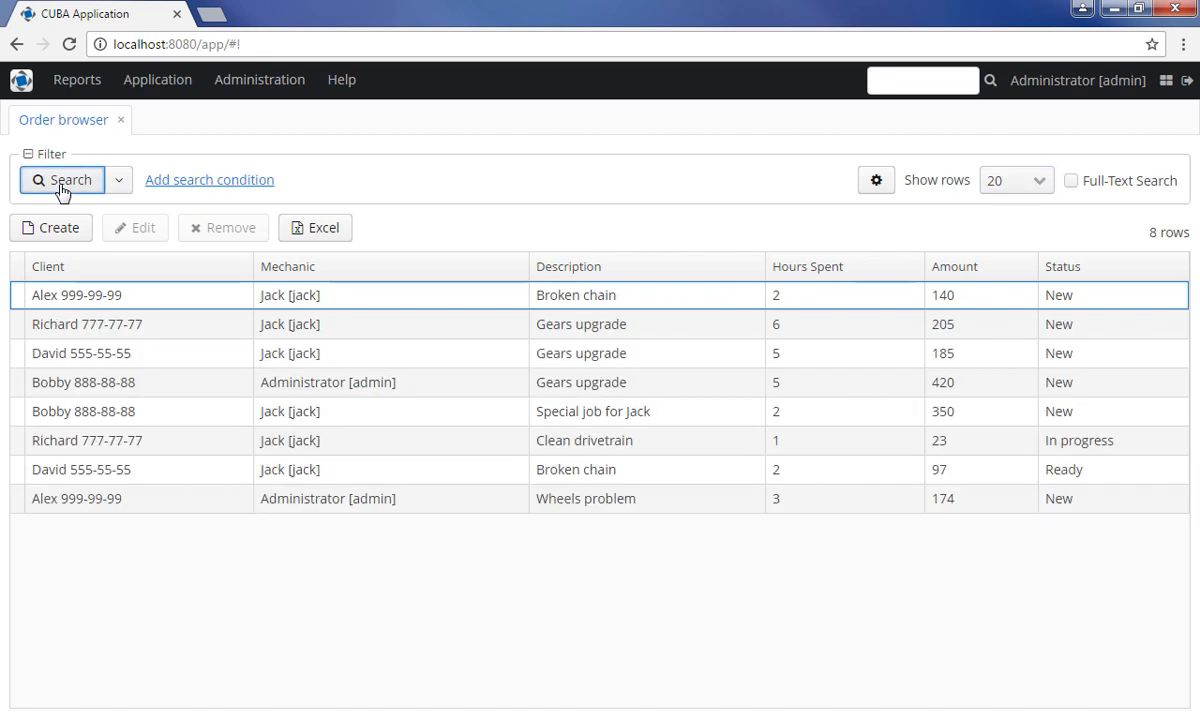
mouse_move(570, 553)
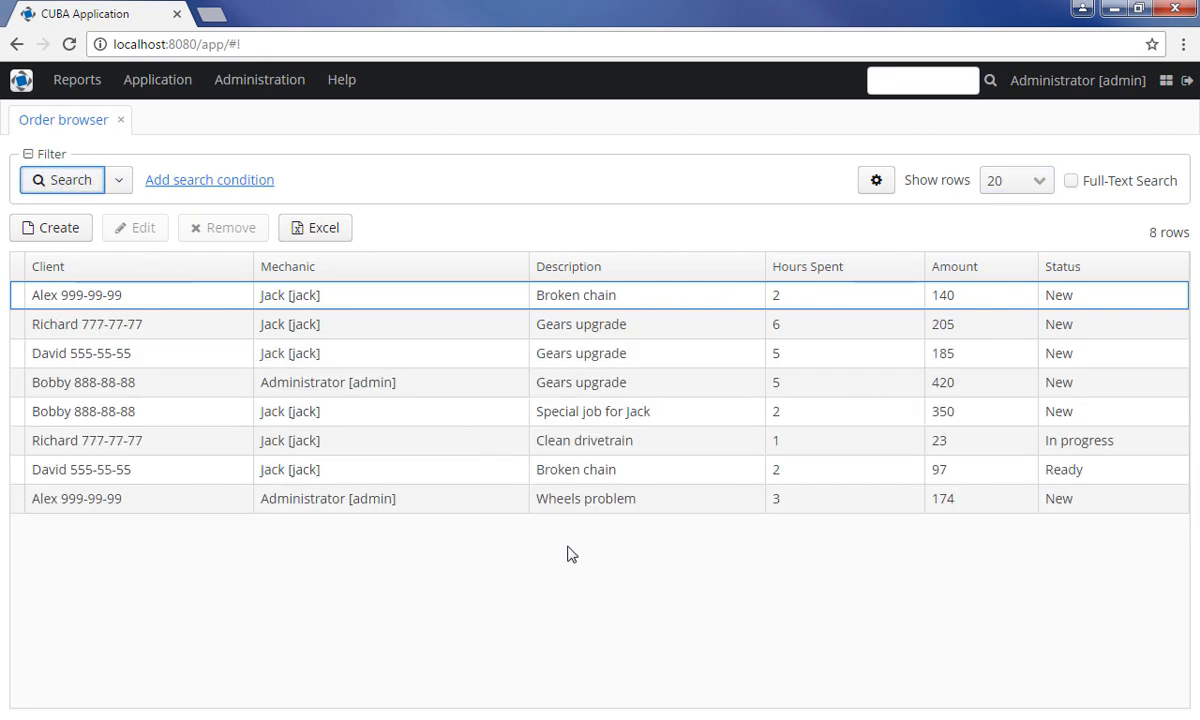
click(1016, 180)
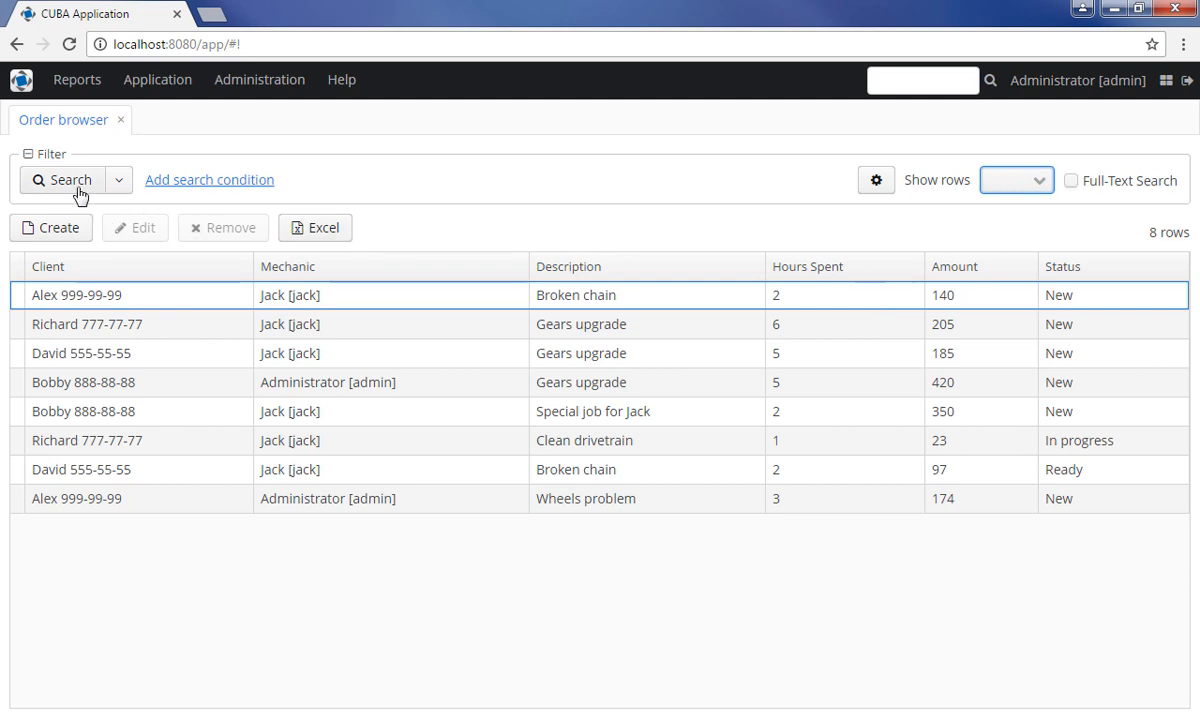
mouse_move(408, 192)
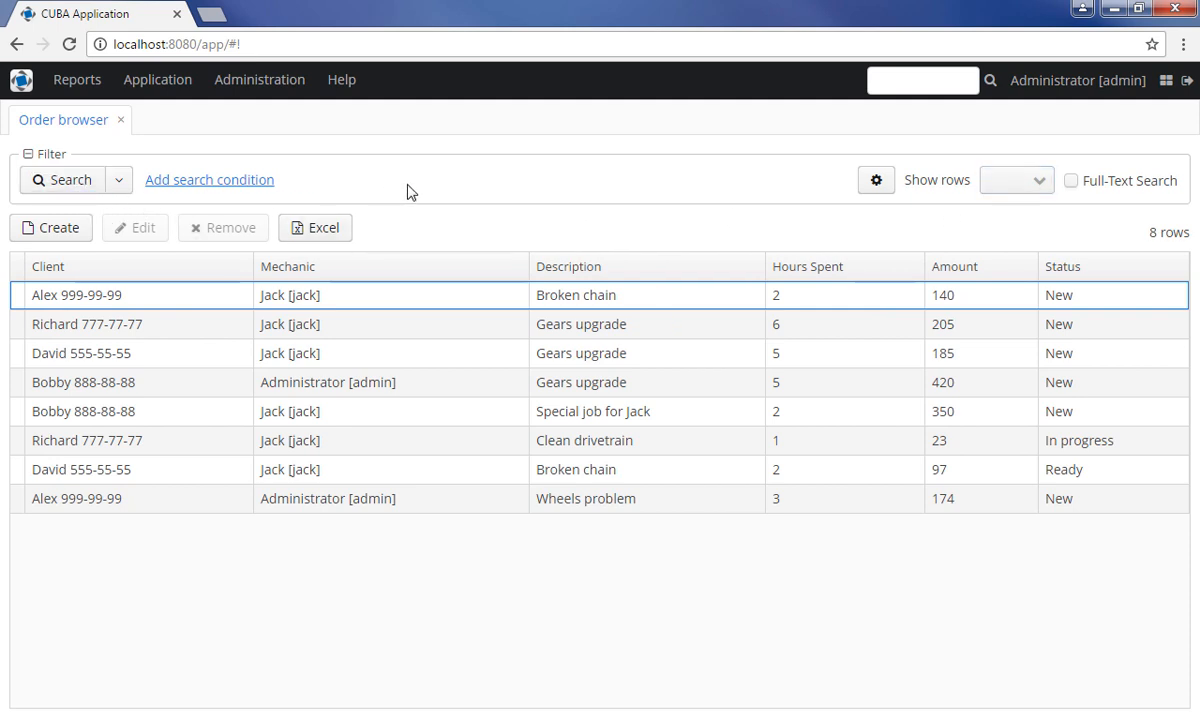
mouse_move(1002, 189)
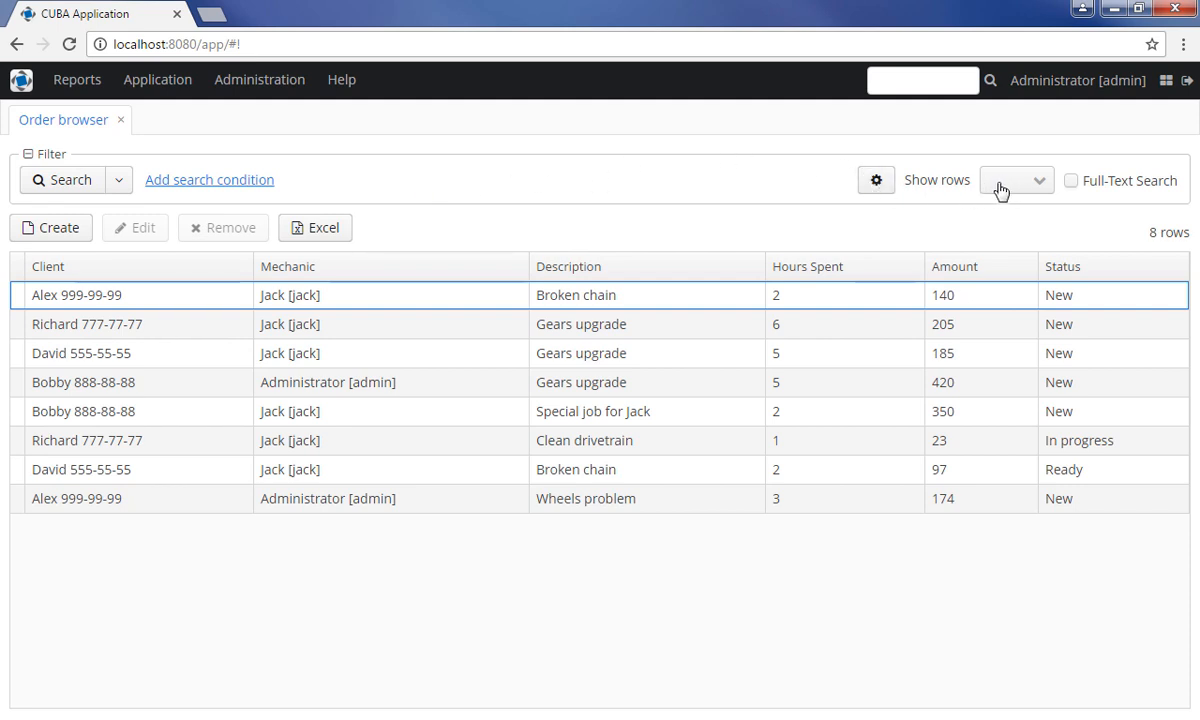
mouse_move(976, 190)
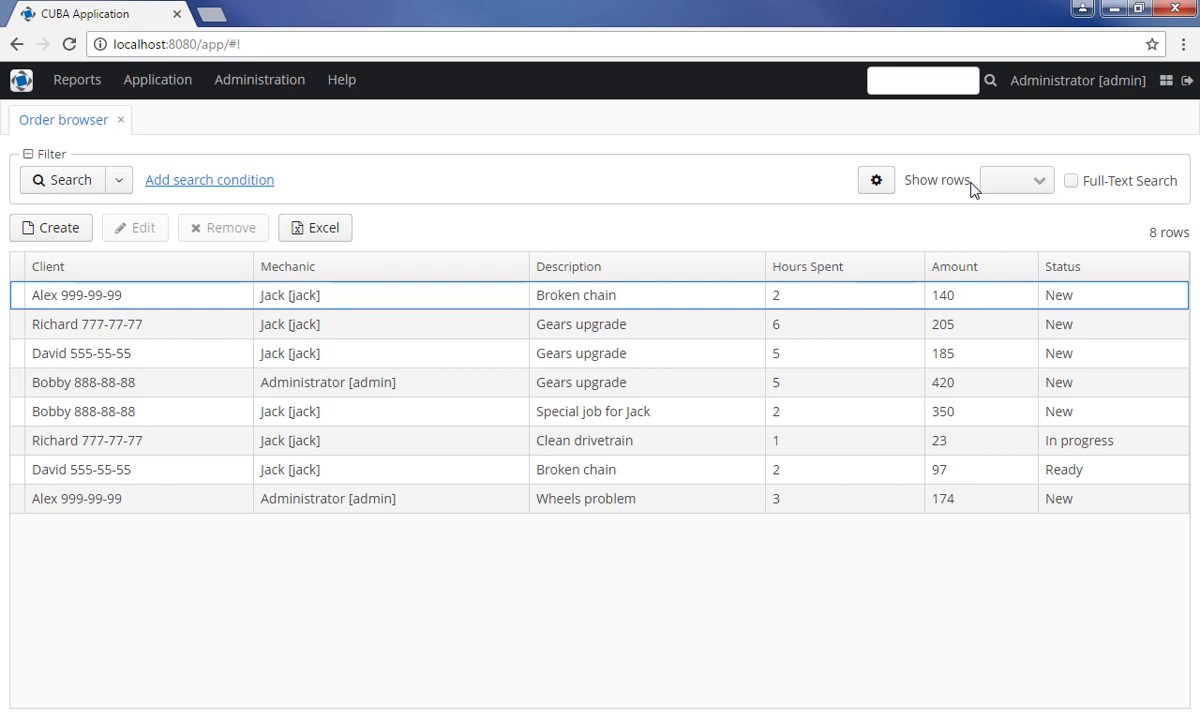
- Create filter 'By description or spare part', available for all users and set as default
click(876, 180)
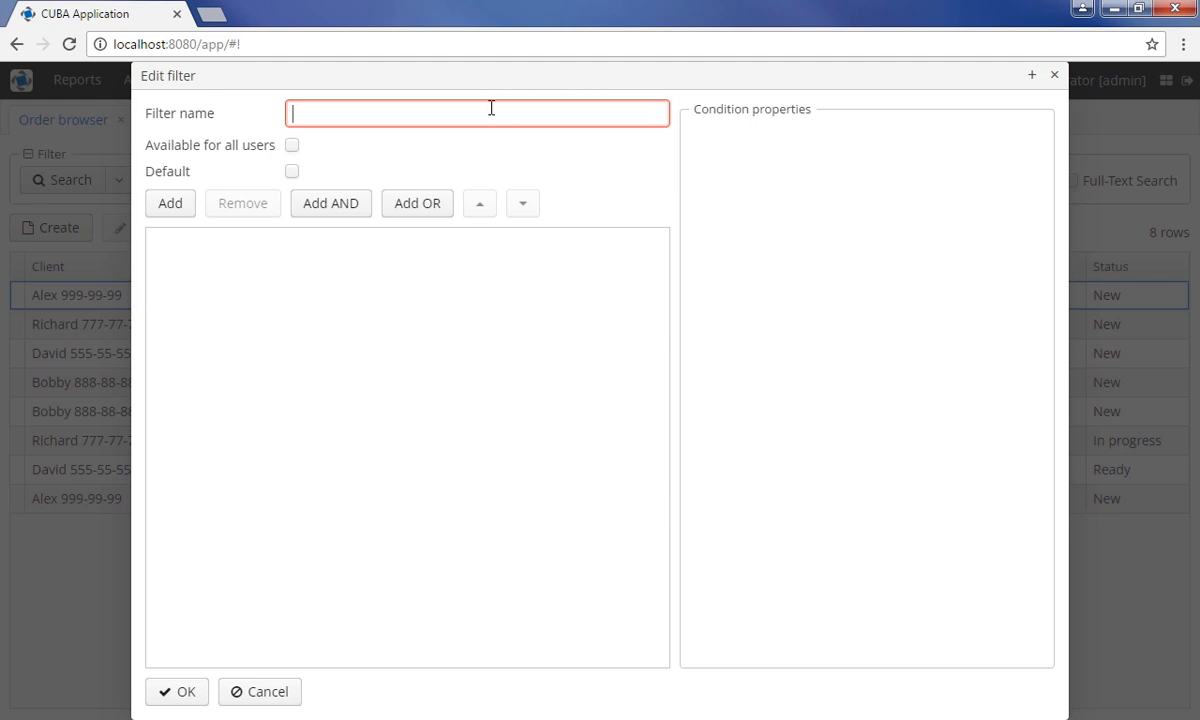
text(By d)
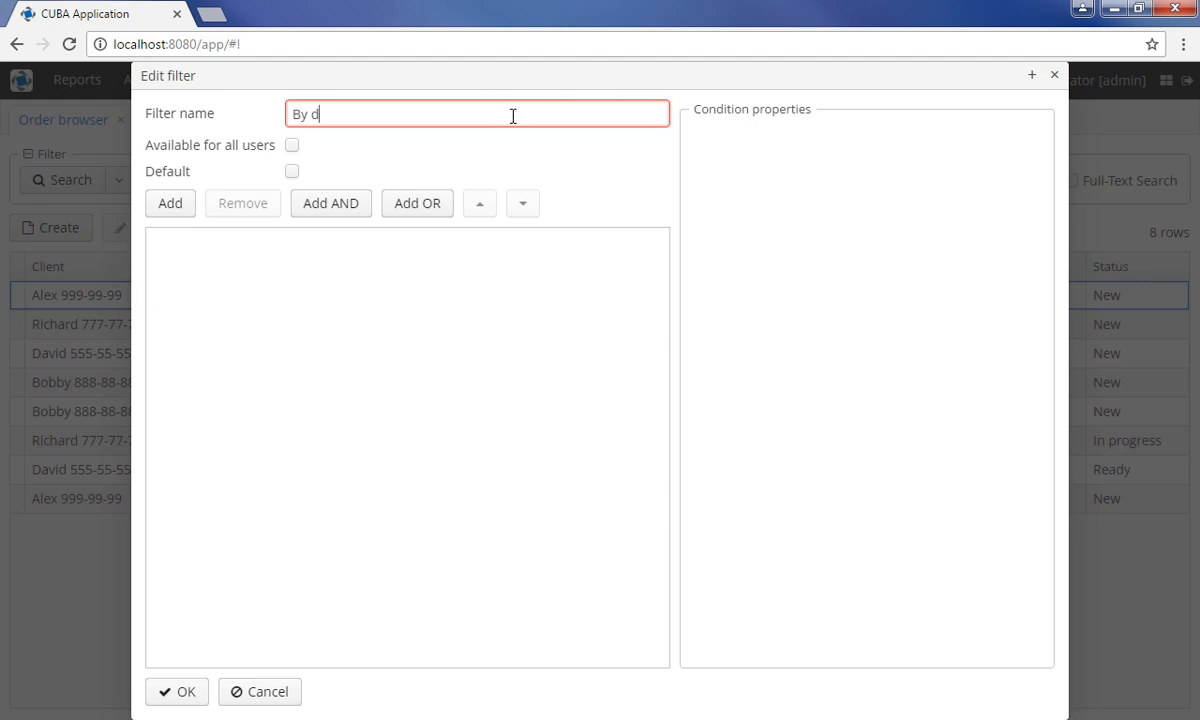
text(escription)
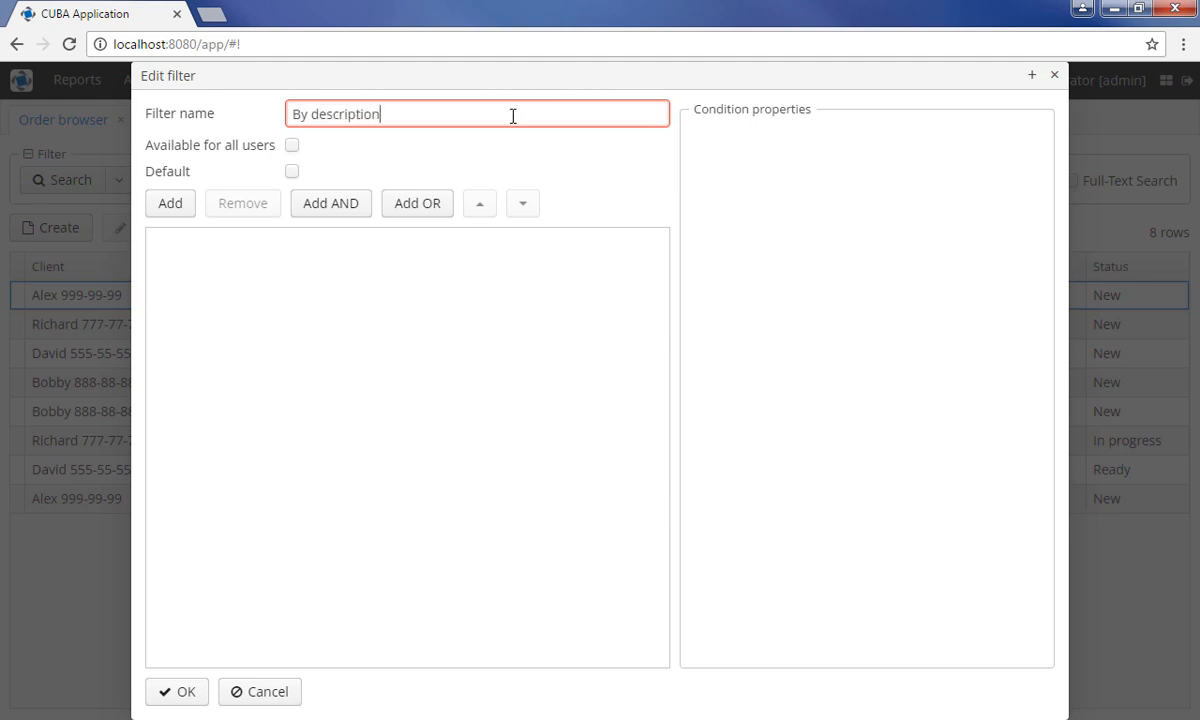
text(or sa)
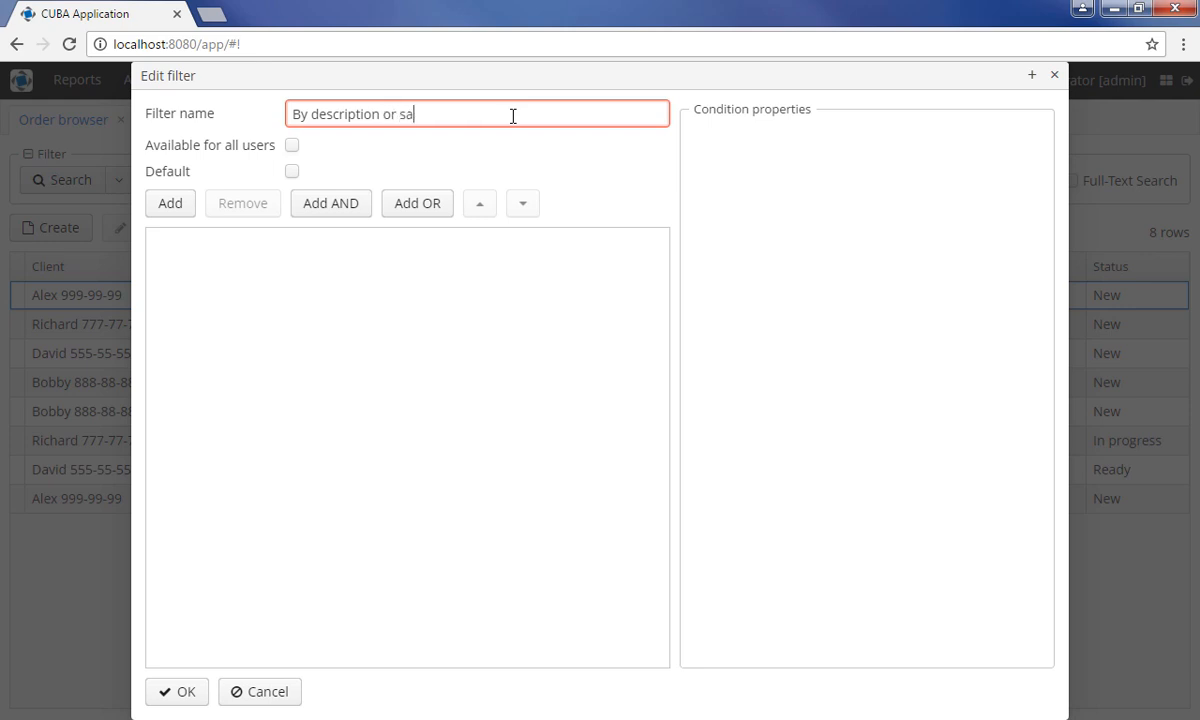
key(Backspace)
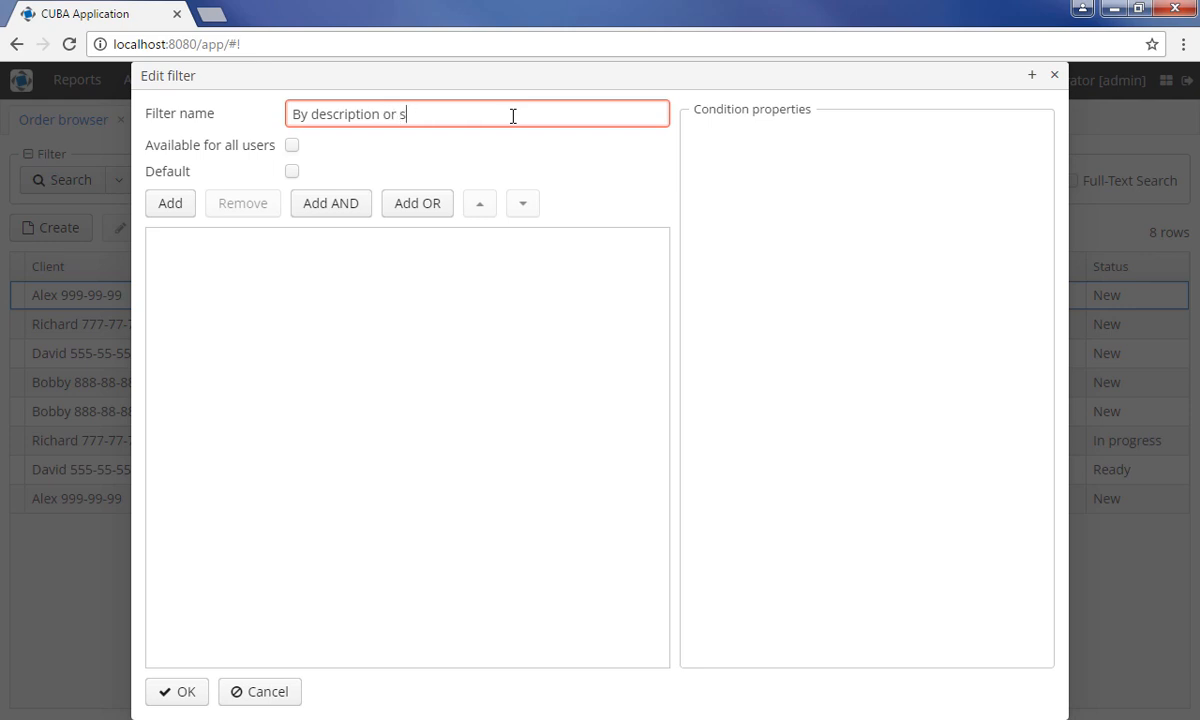
text(pare part)
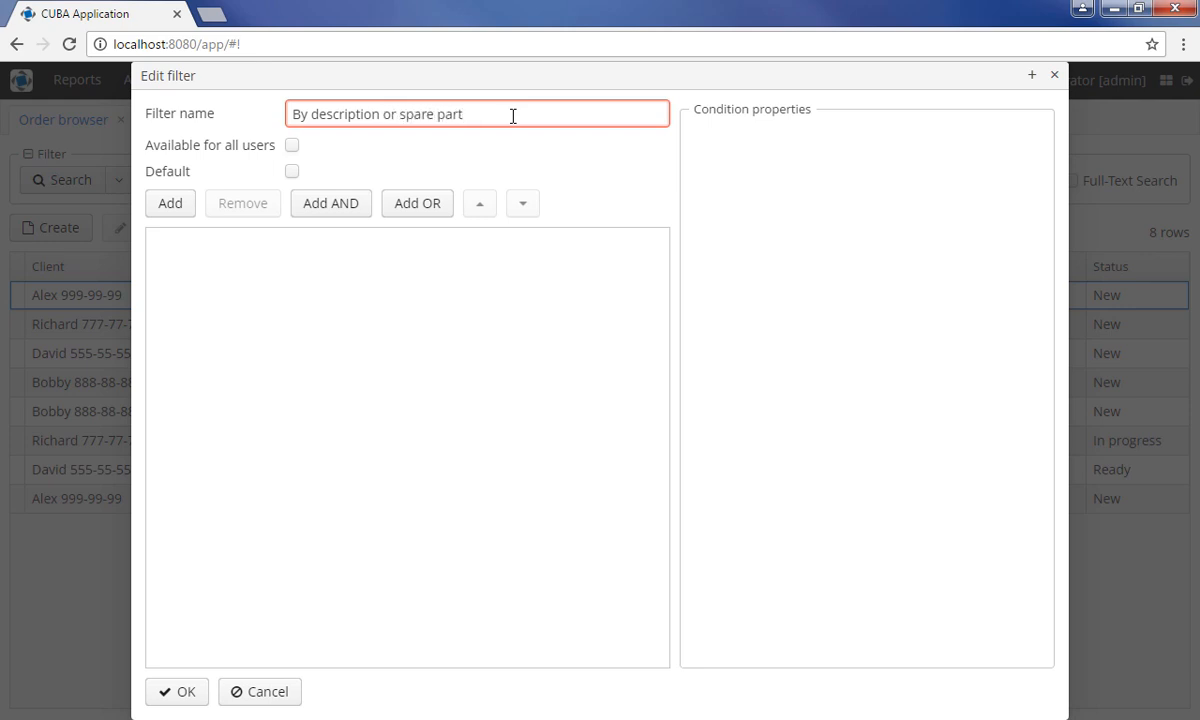
mouse_move(476, 317)
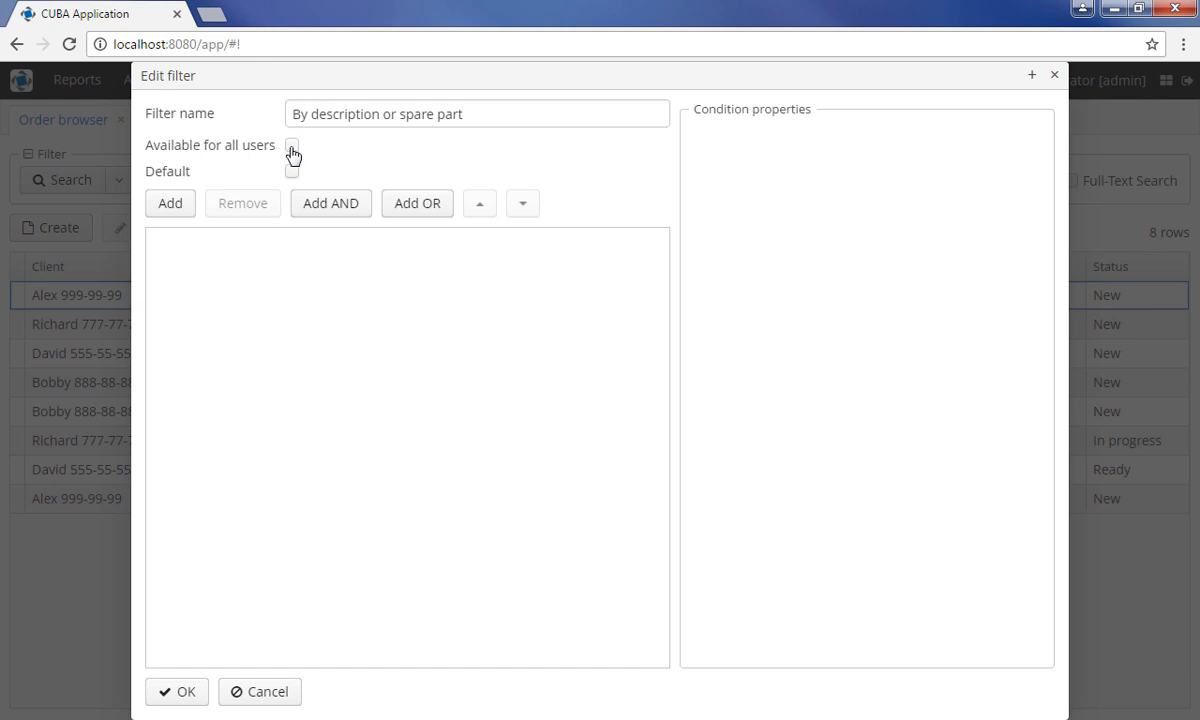
click(291, 145)
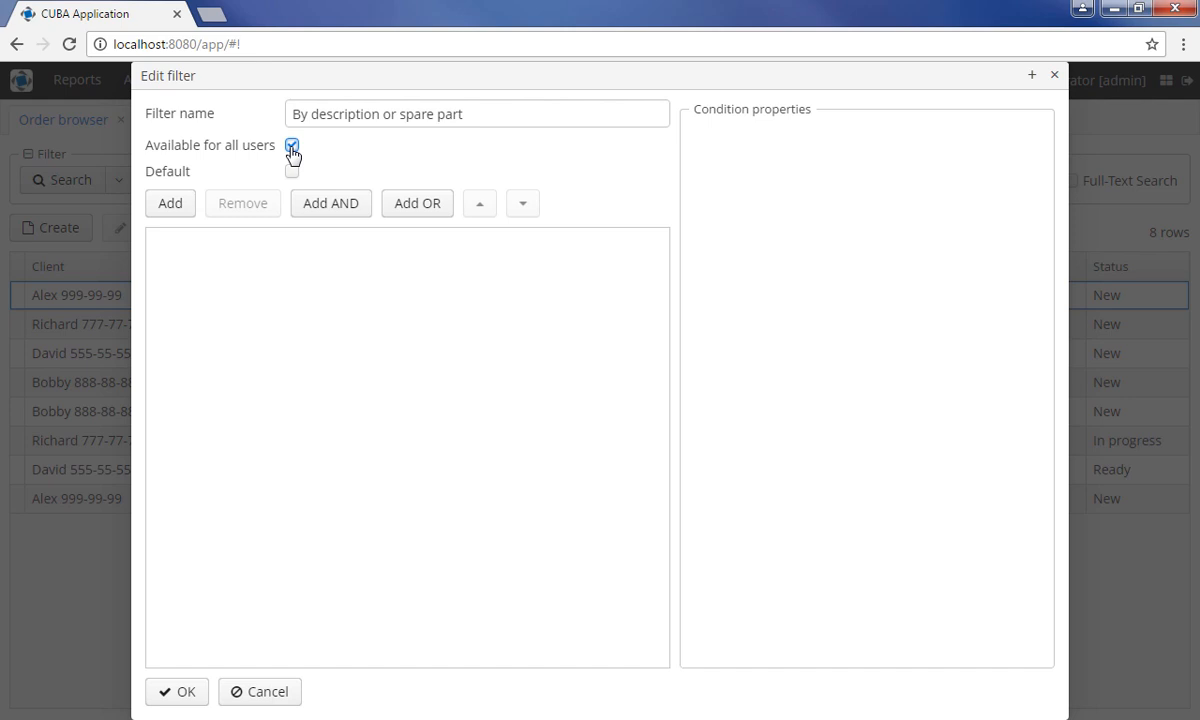
click(292, 145)
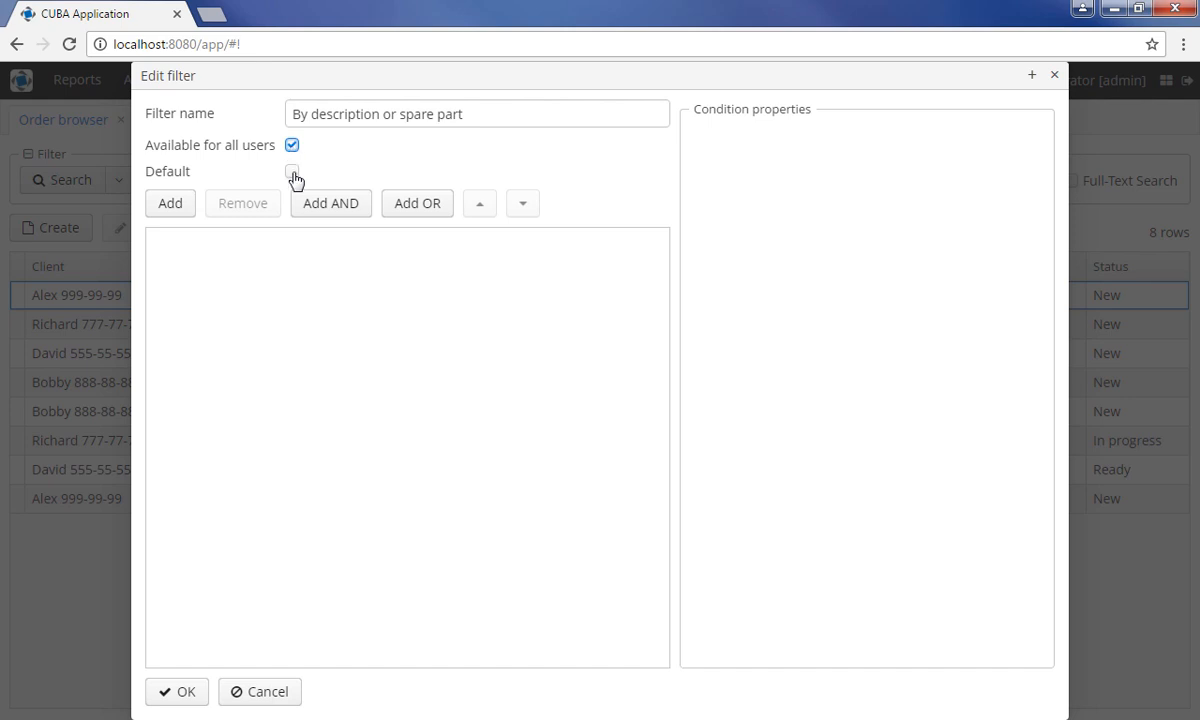
click(291, 171)
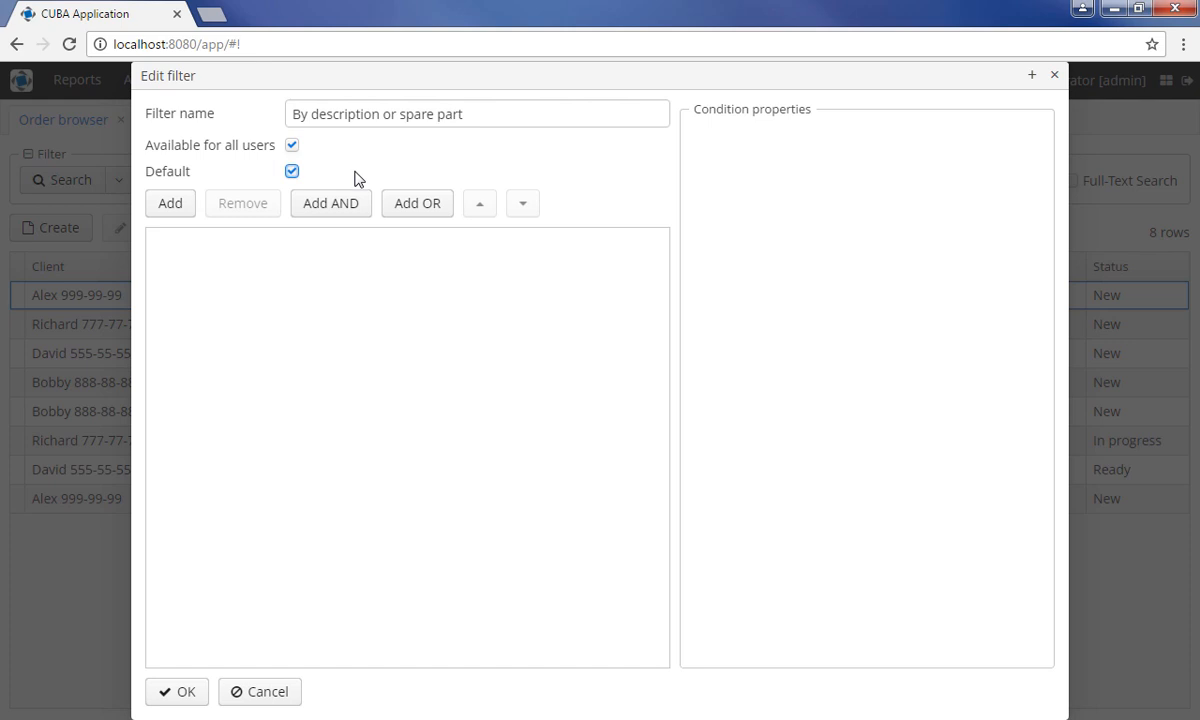
- Make the filter non-default, keep only a Description condition, and start another condition
click(292, 171)
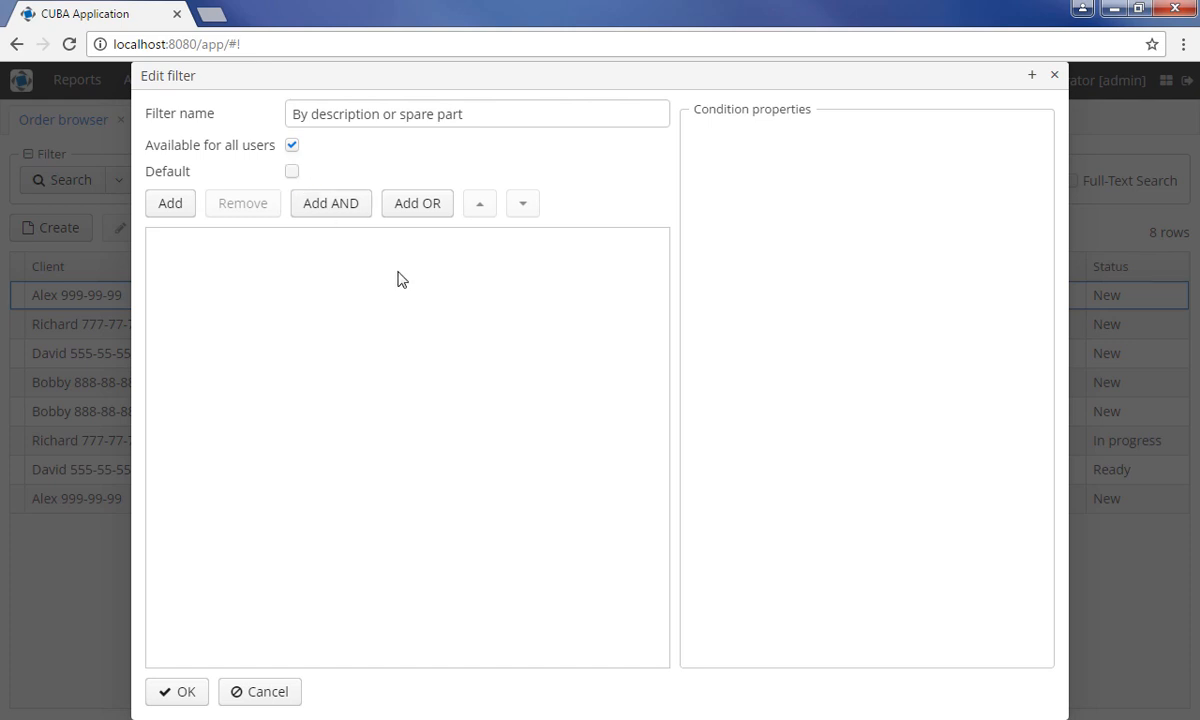
click(170, 203)
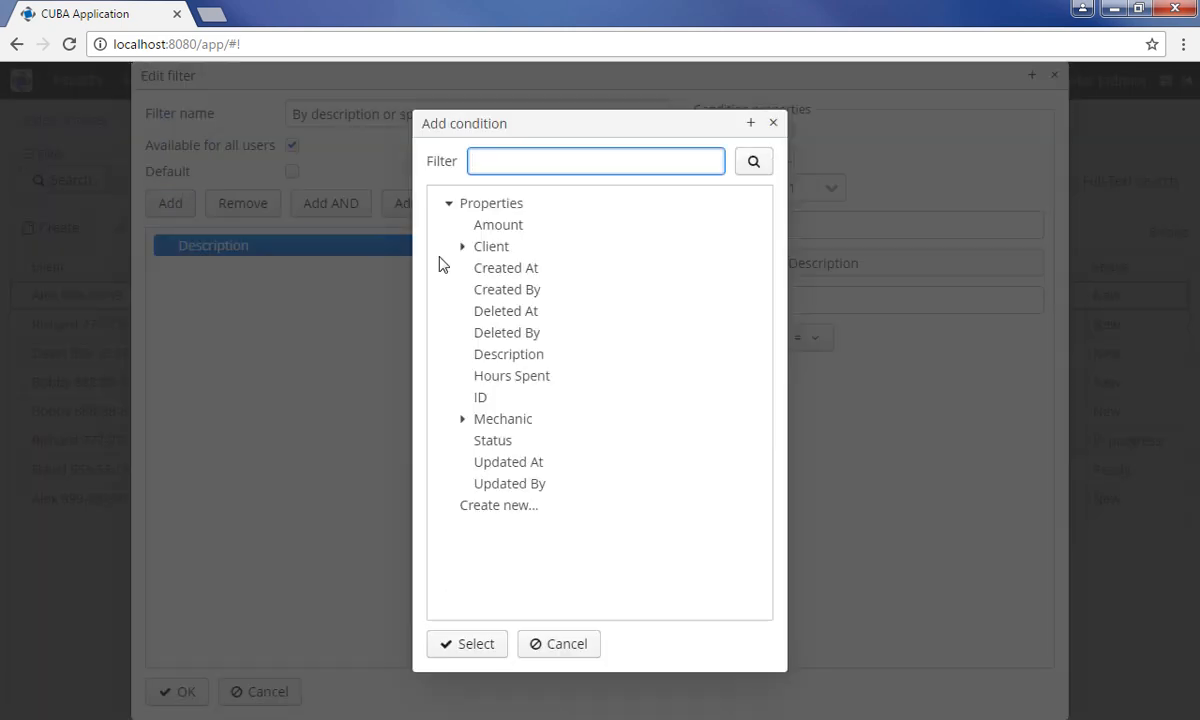
click(466, 643)
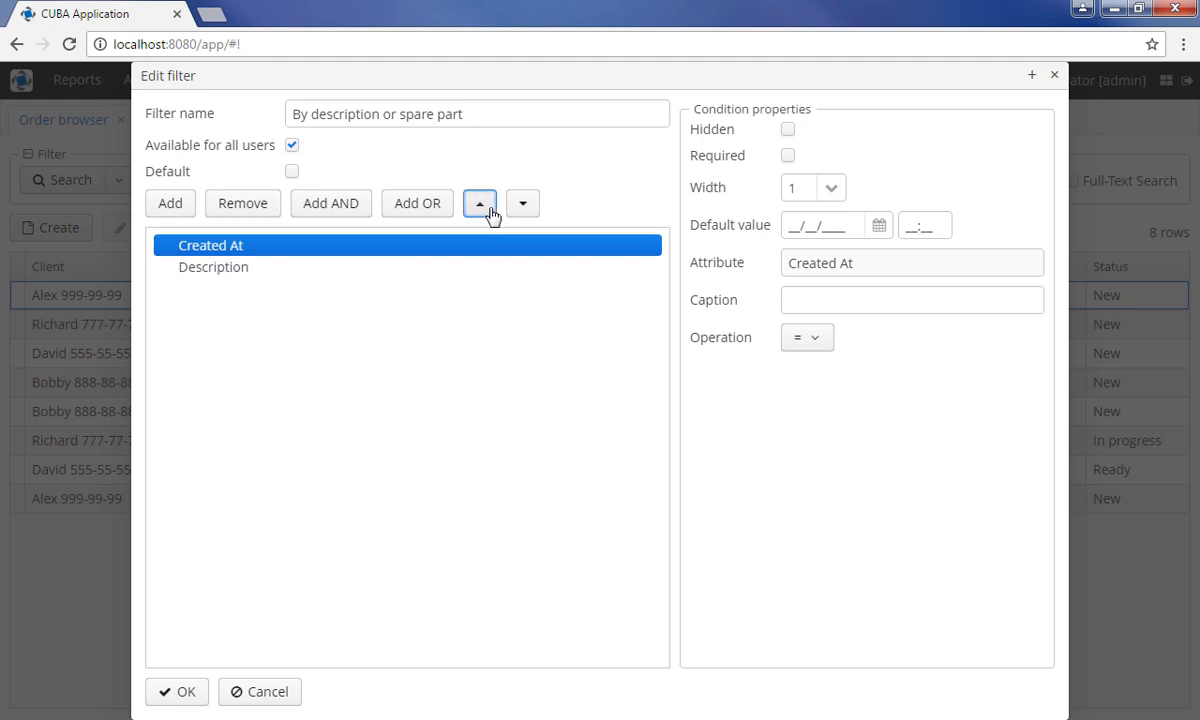
click(242, 203)
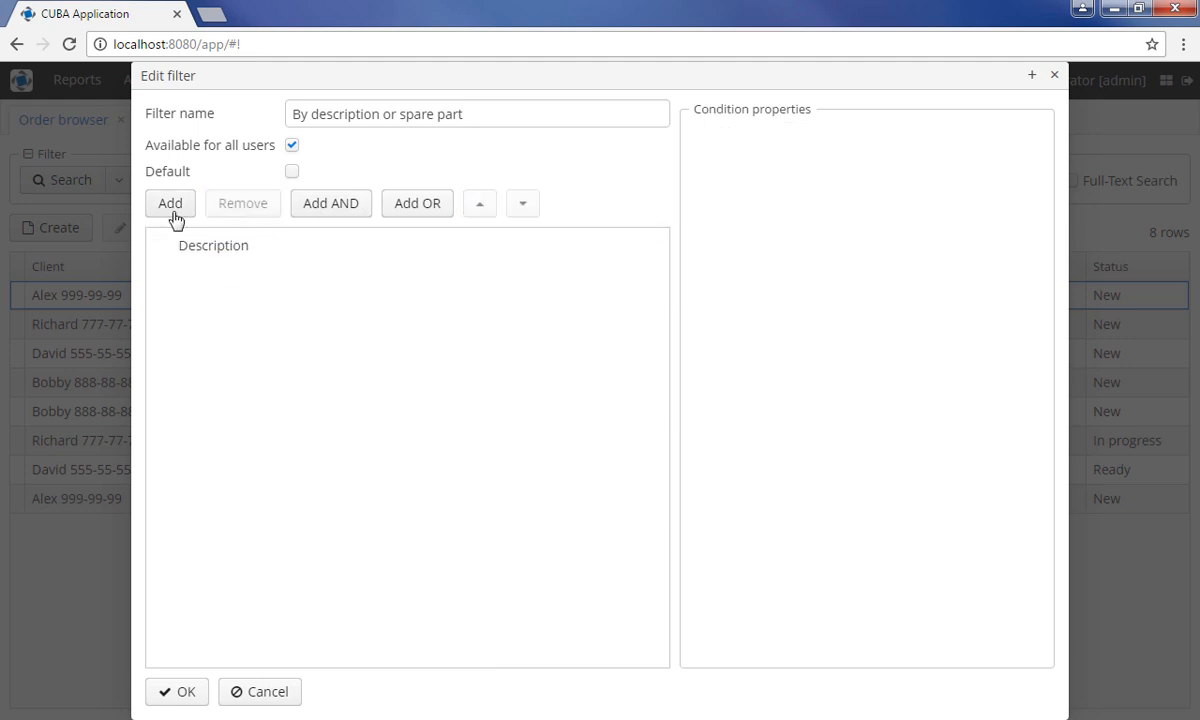
click(170, 203)
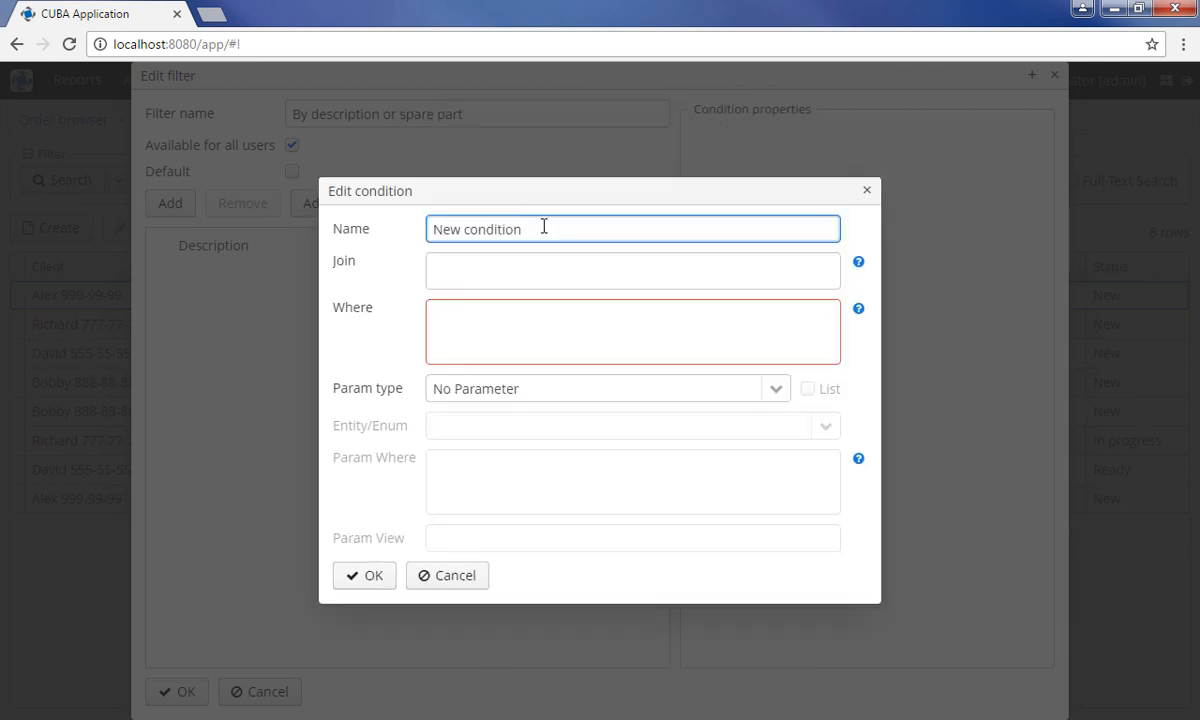
- Name the condition 'Spare part name or description contains' and join {E}.parts as p
text(Spare part name)
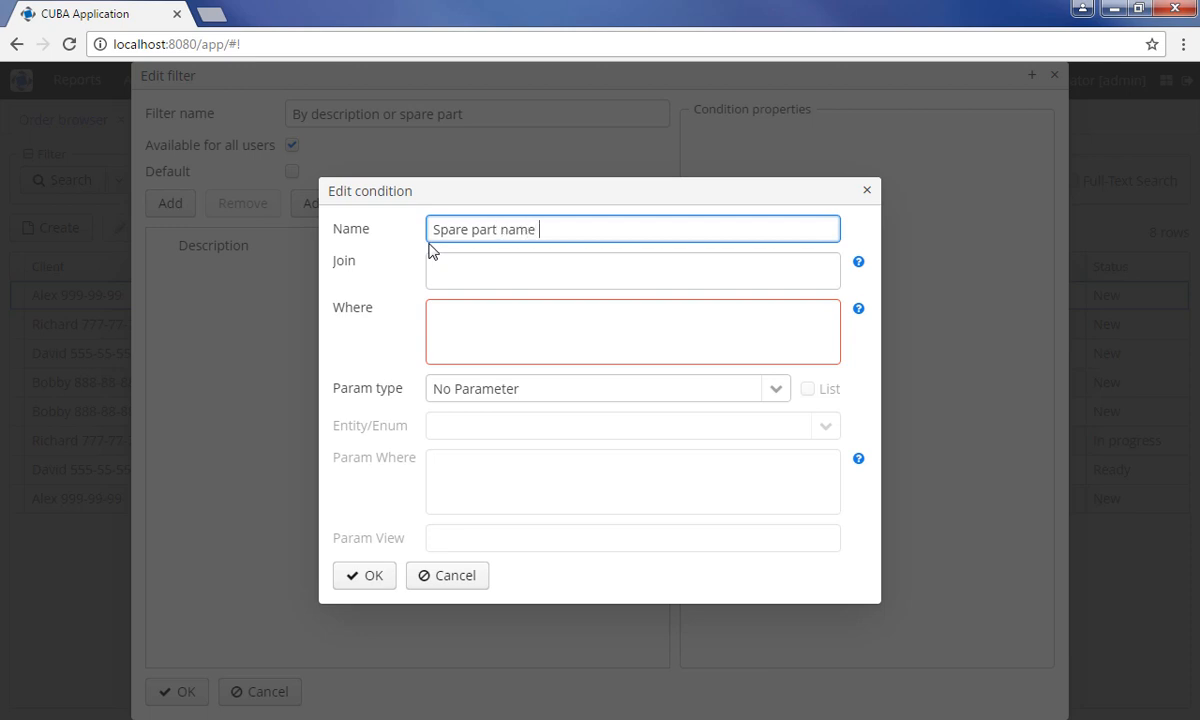
text(or description co)
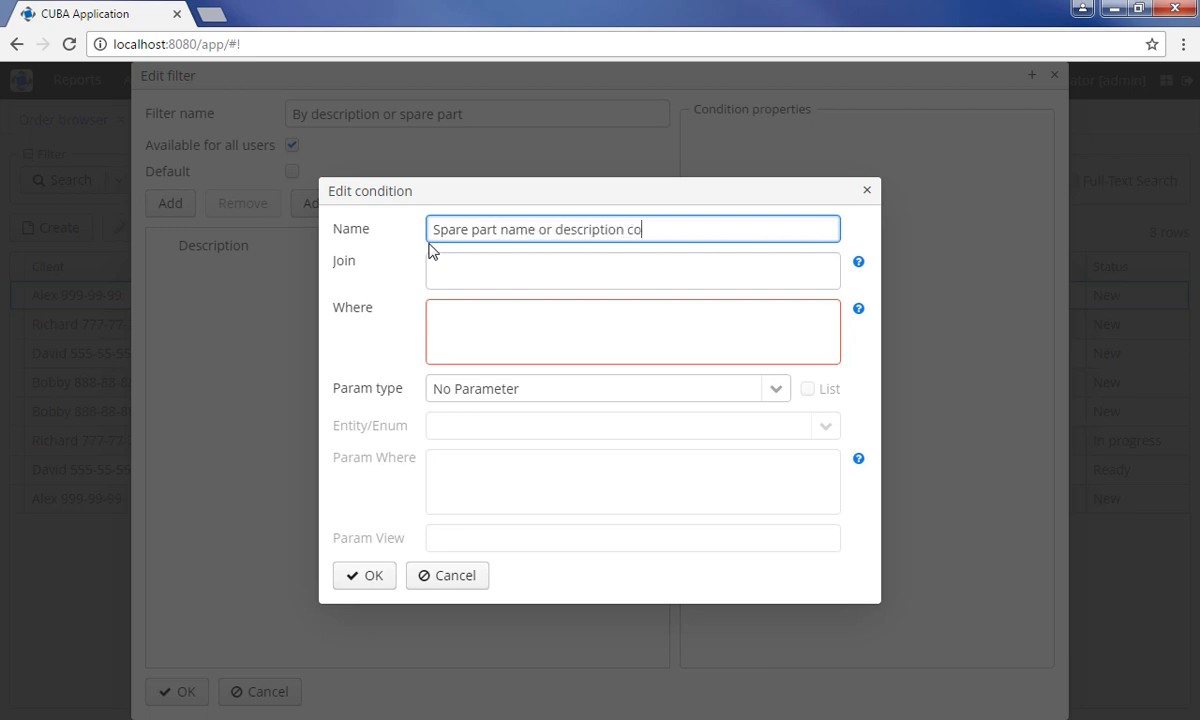
text(ntains)
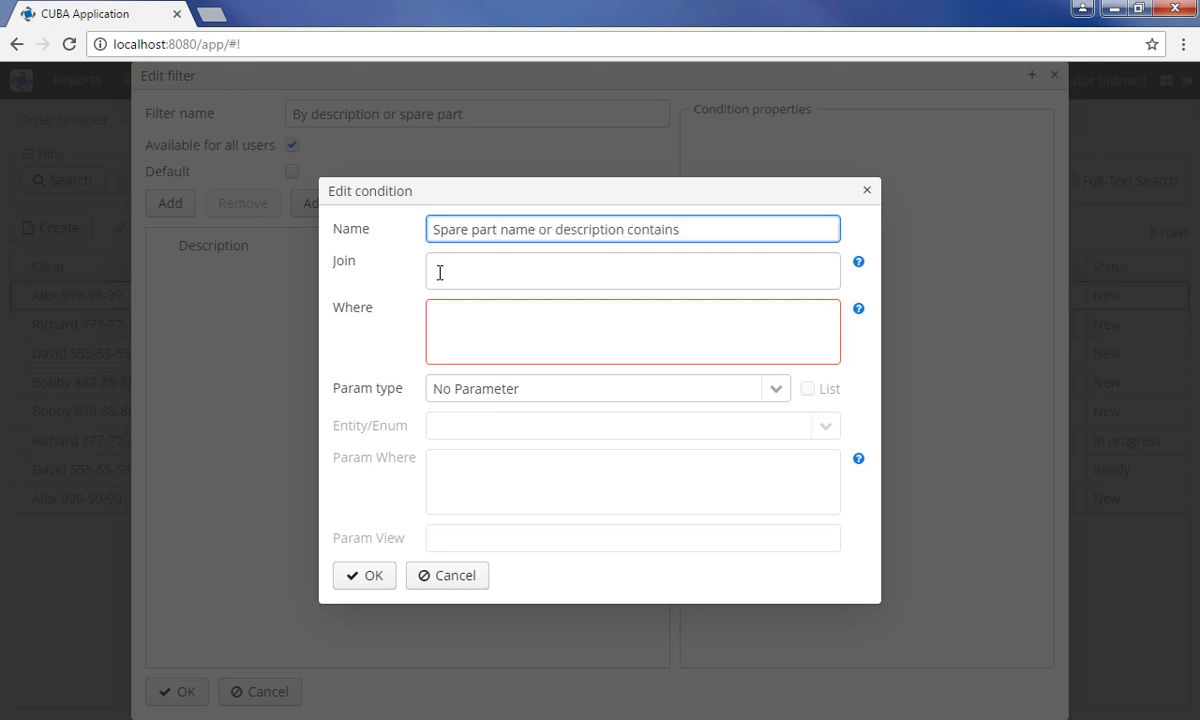
click(632, 270)
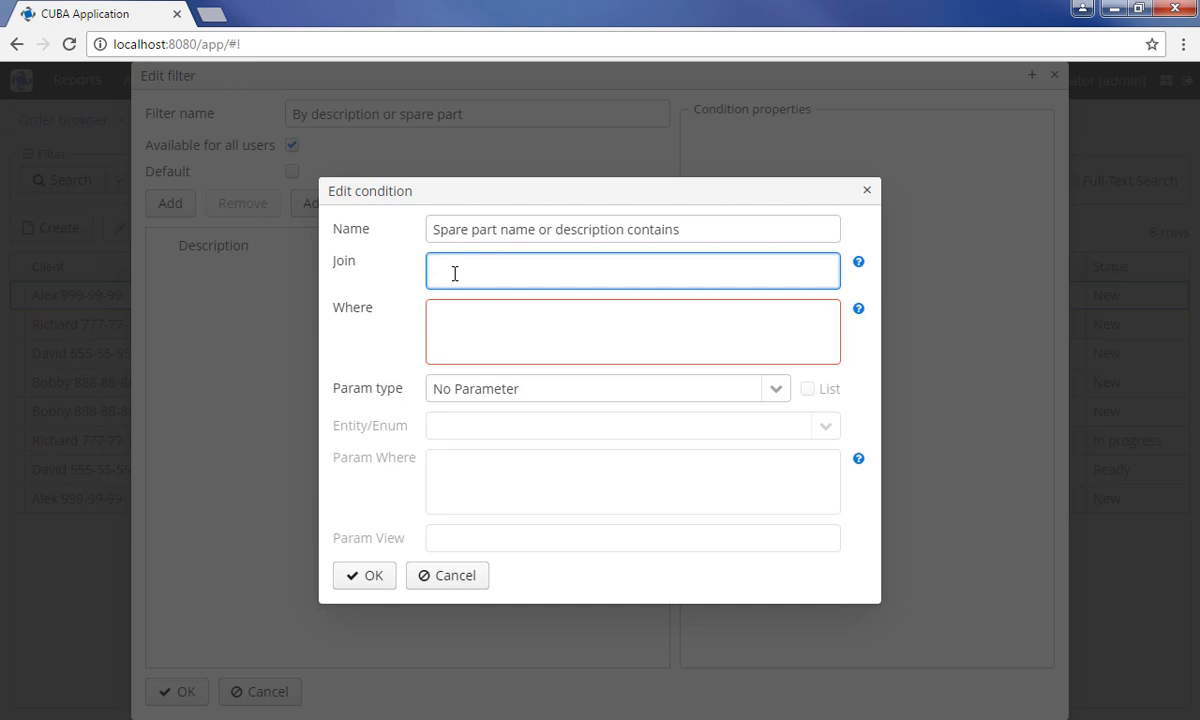
mouse_move(858, 262)
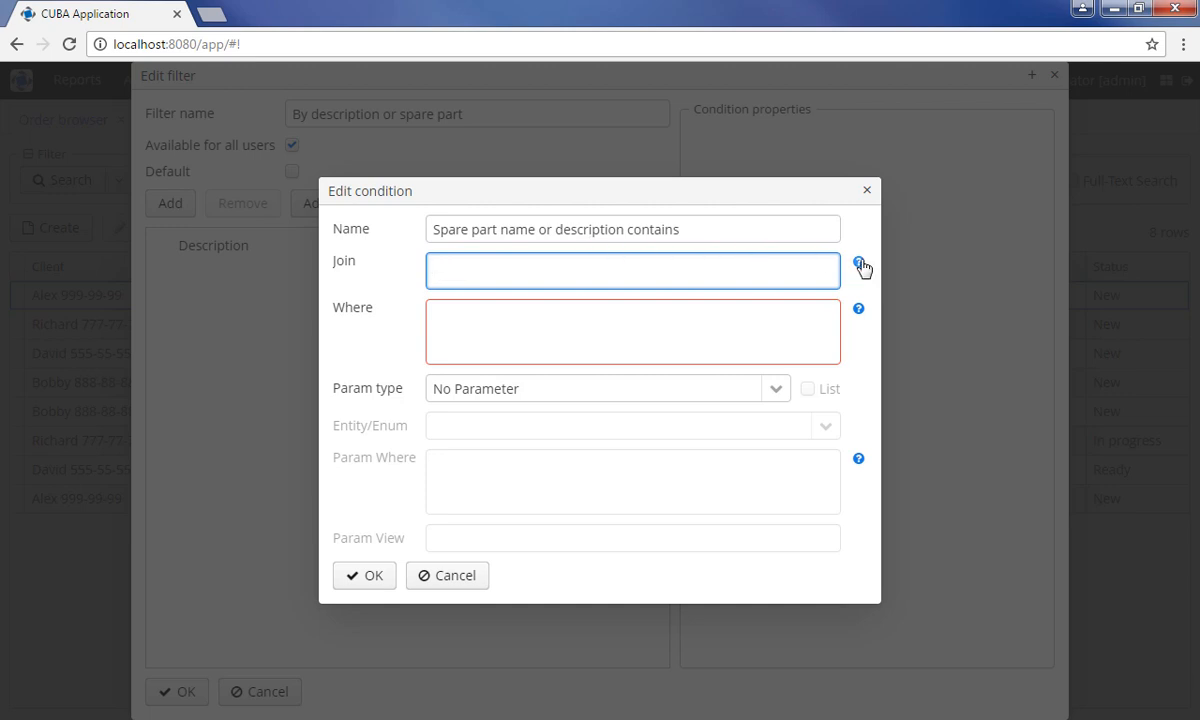
click(858, 261)
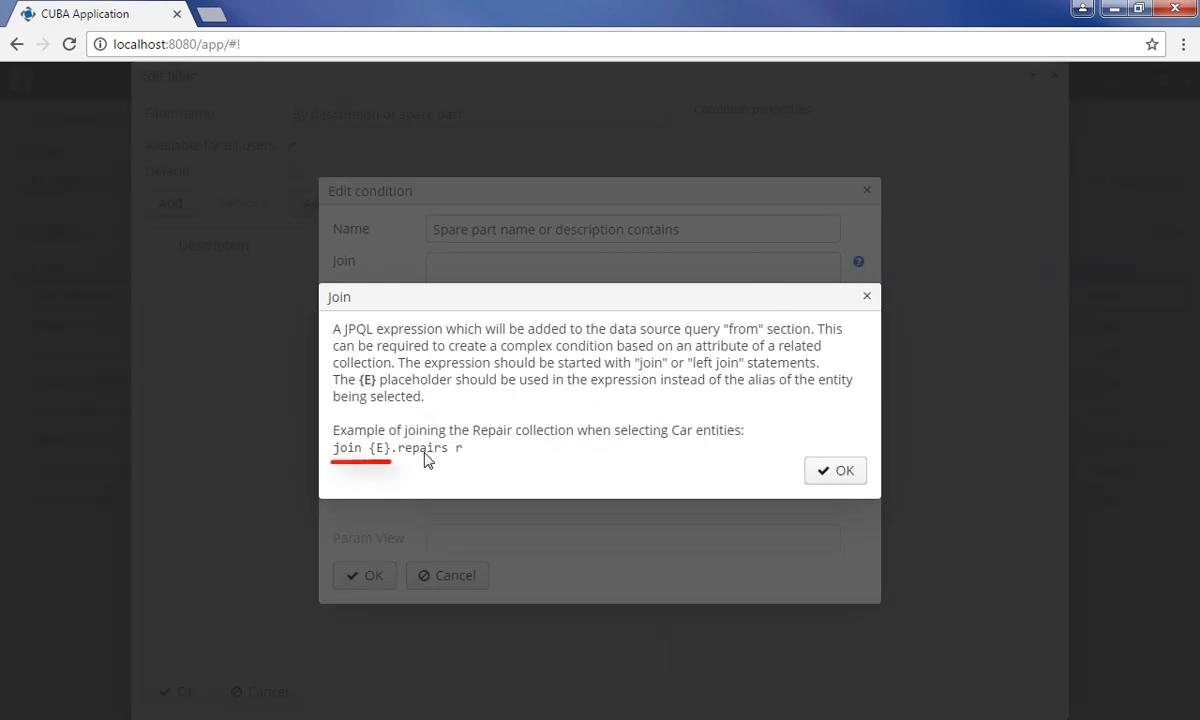
click(834, 470)
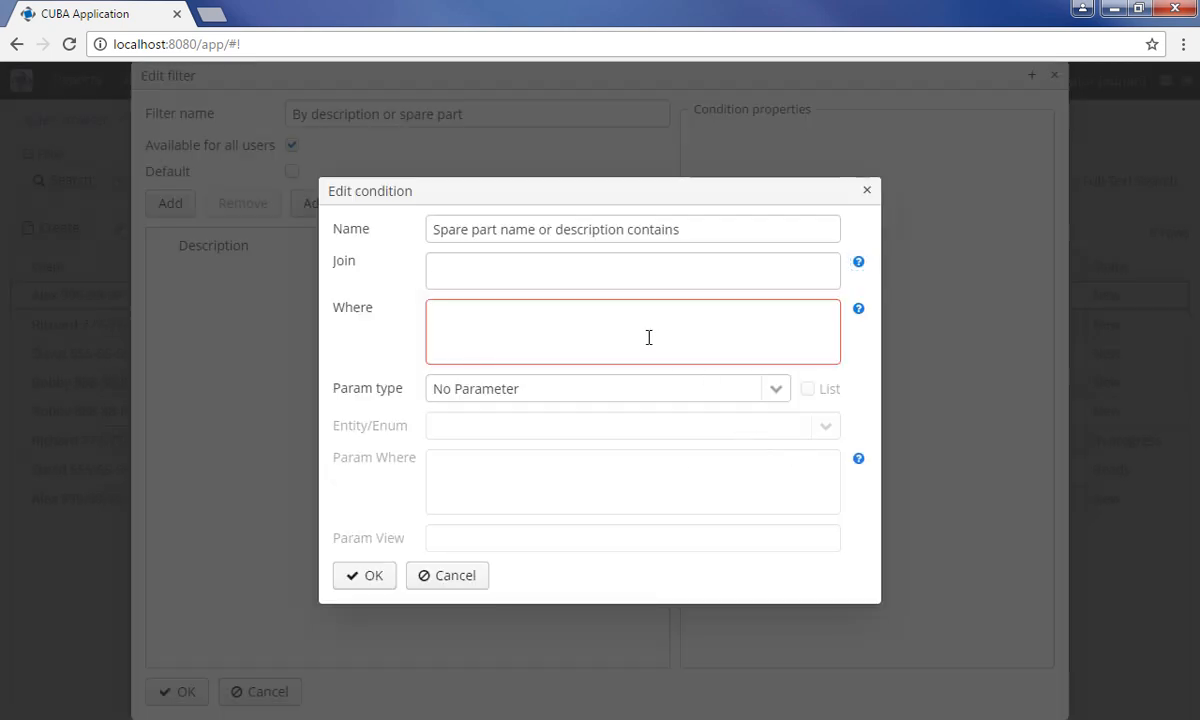
text(join)
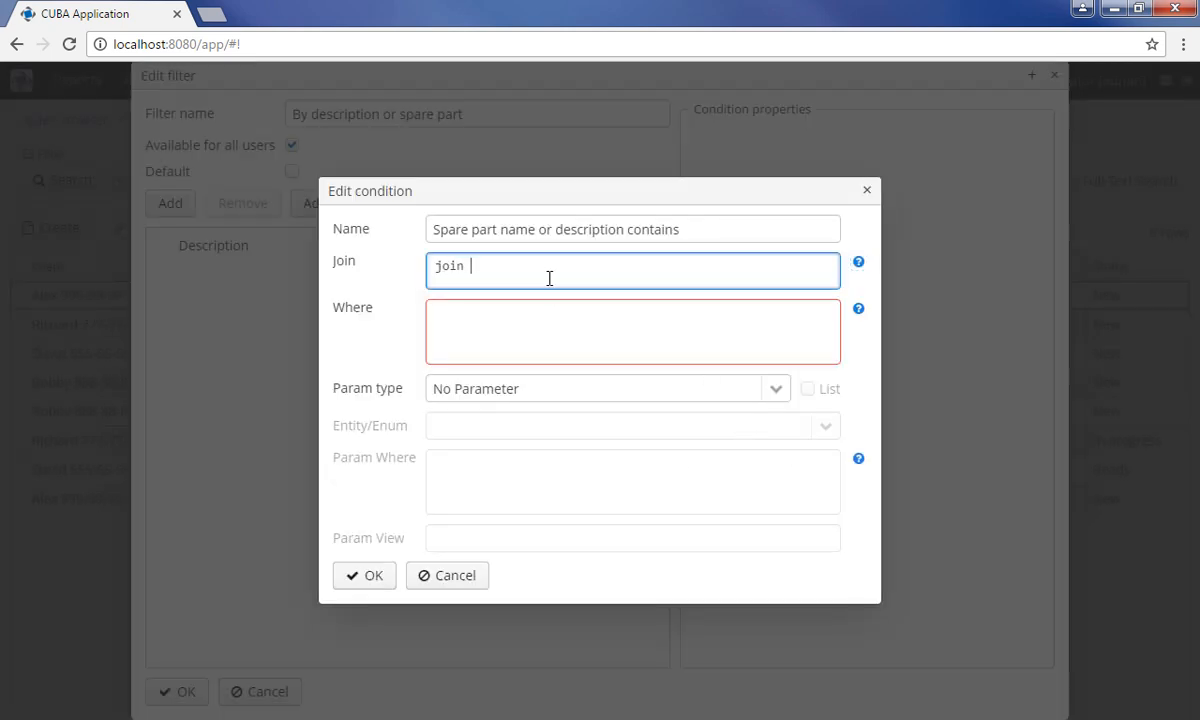
text({E}.)
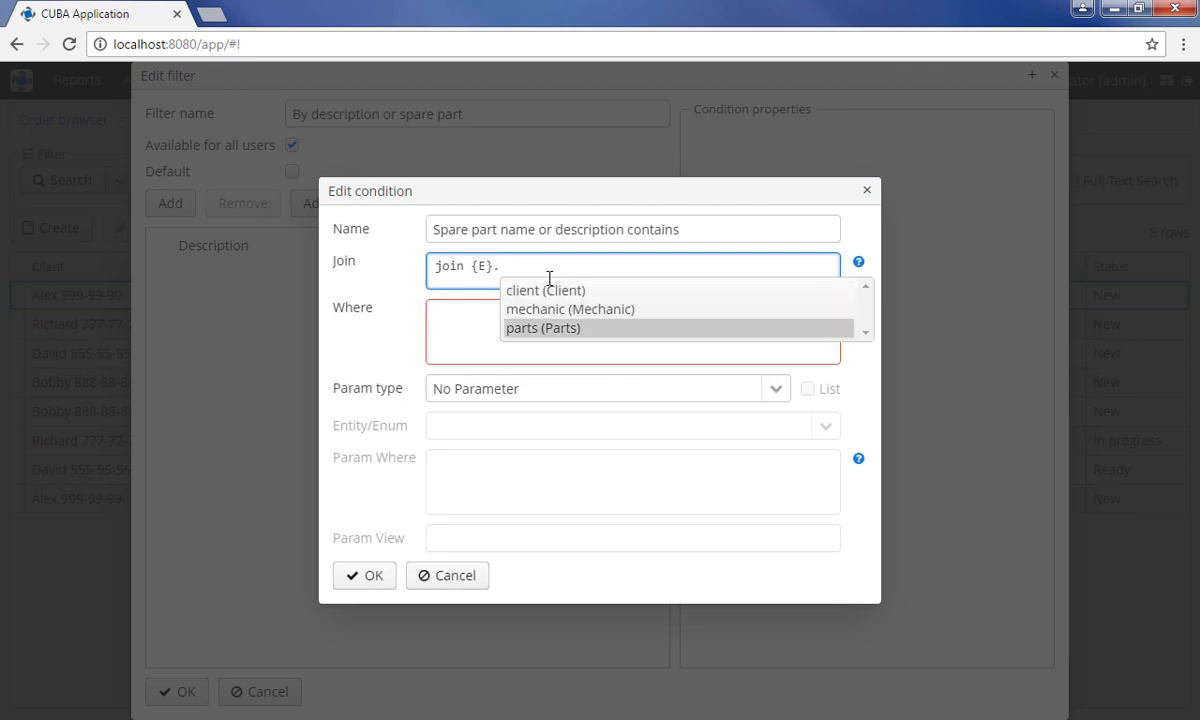
click(543, 328)
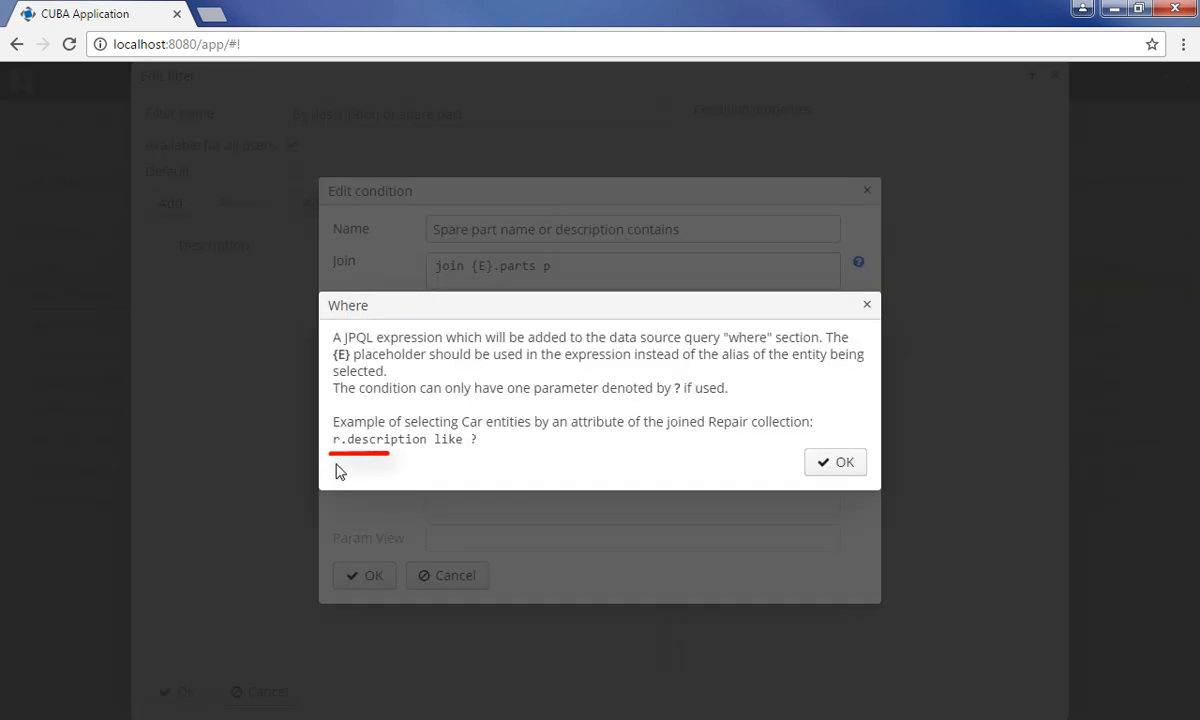
click(835, 461)
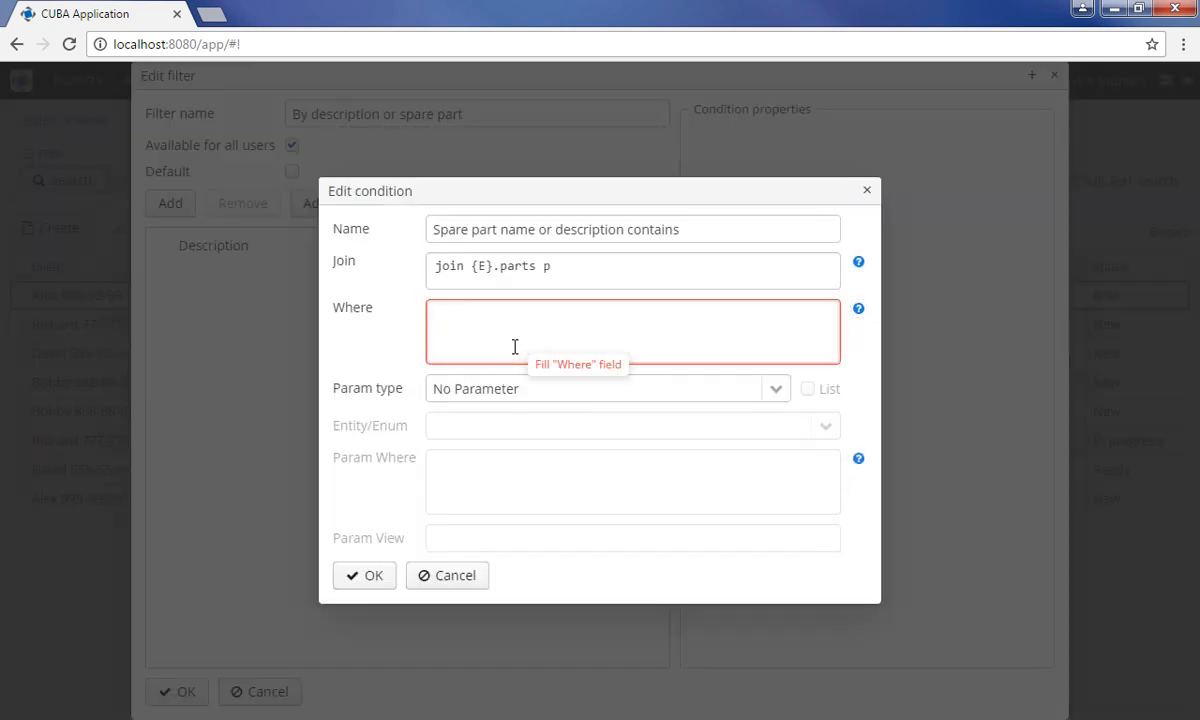
- Set Where to '(p.title like ?) or (p.description like ?)' with a String parameter
text(p.)
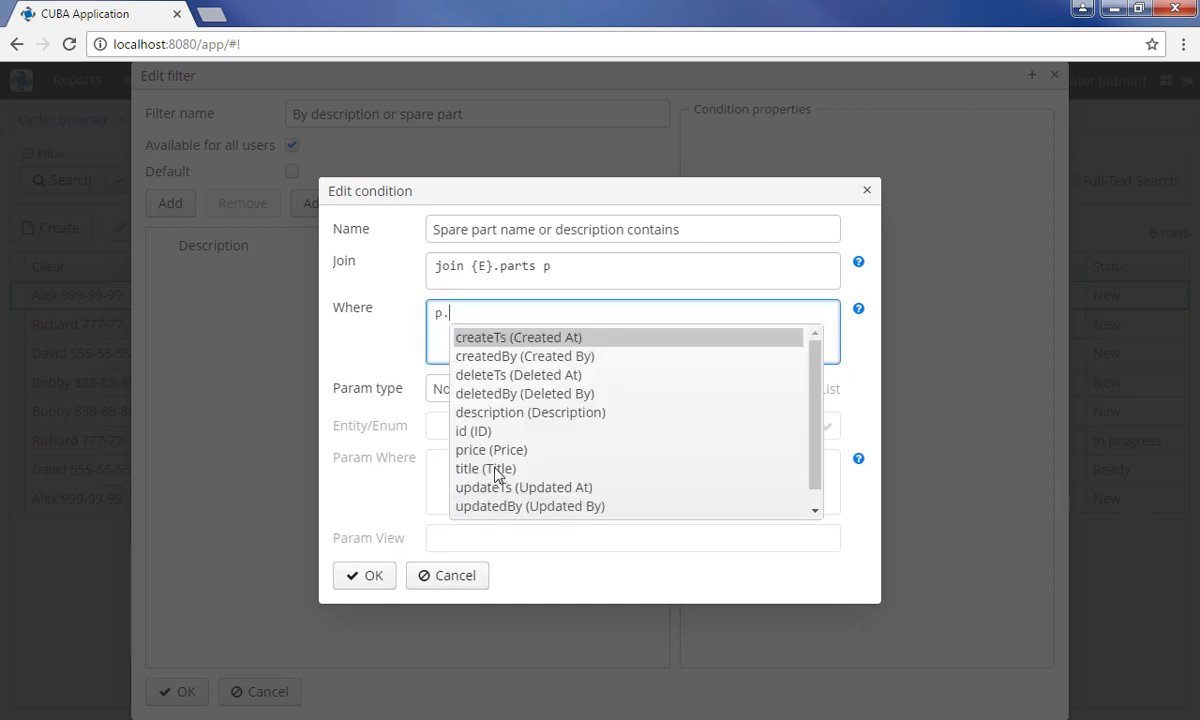
click(485, 468)
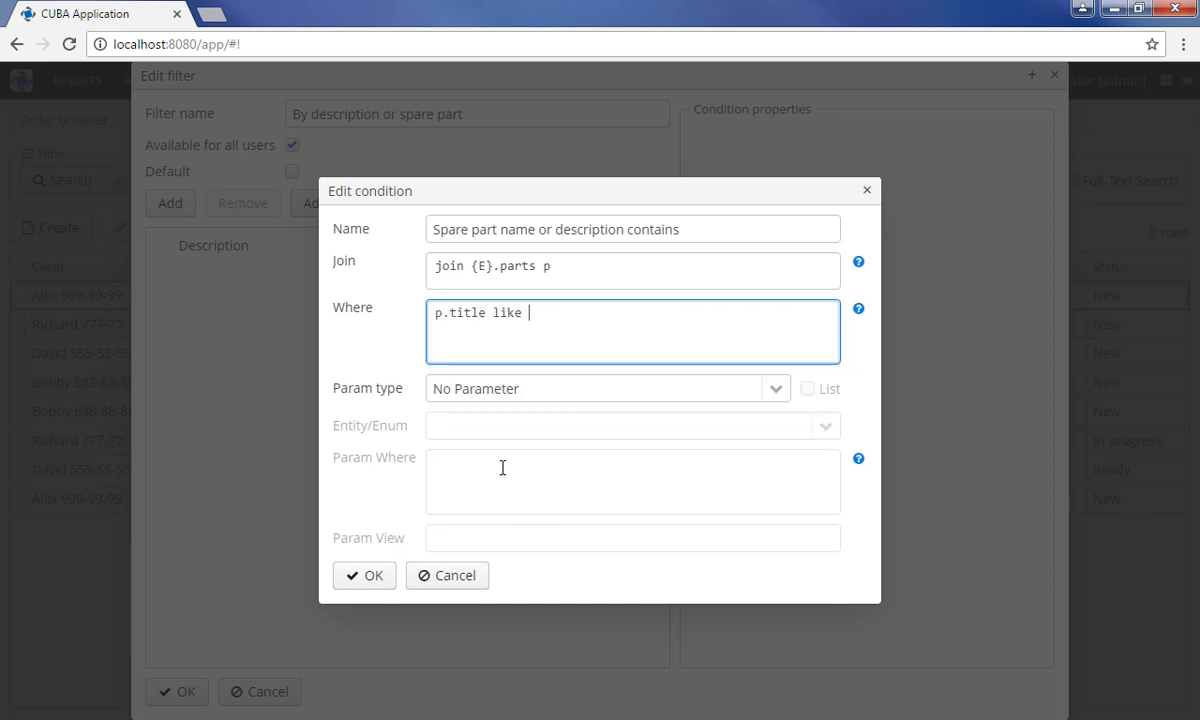
text((p.title like ?))
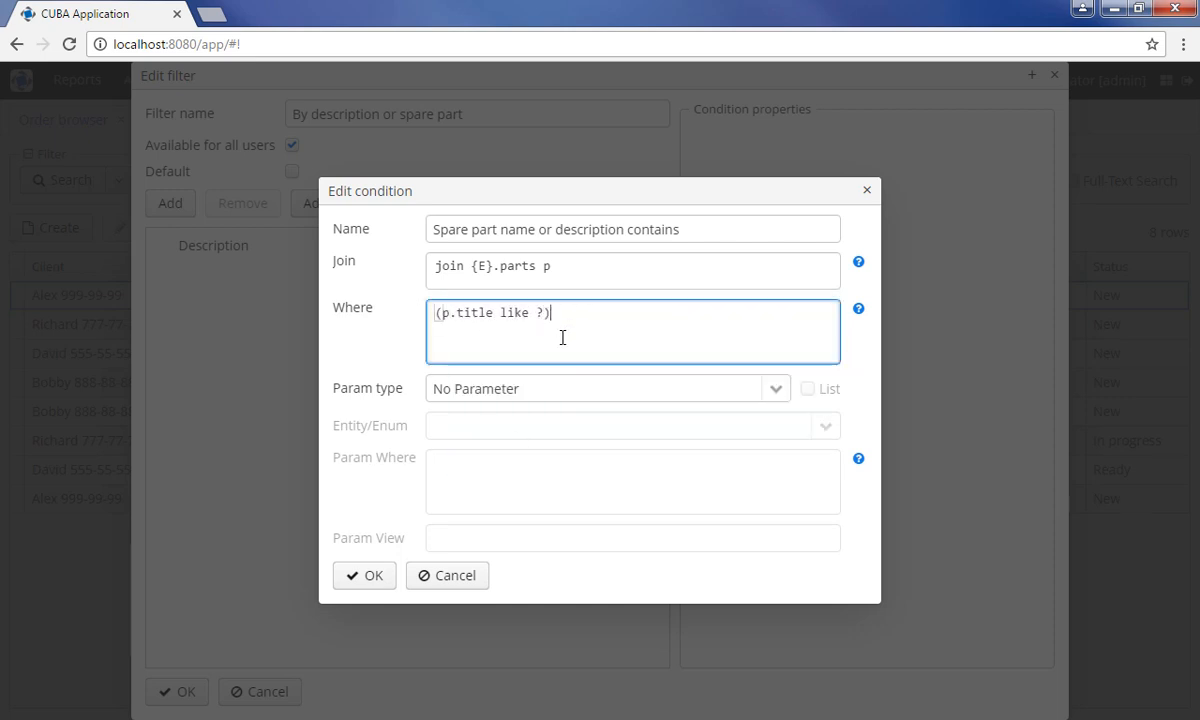
text(or (p.)
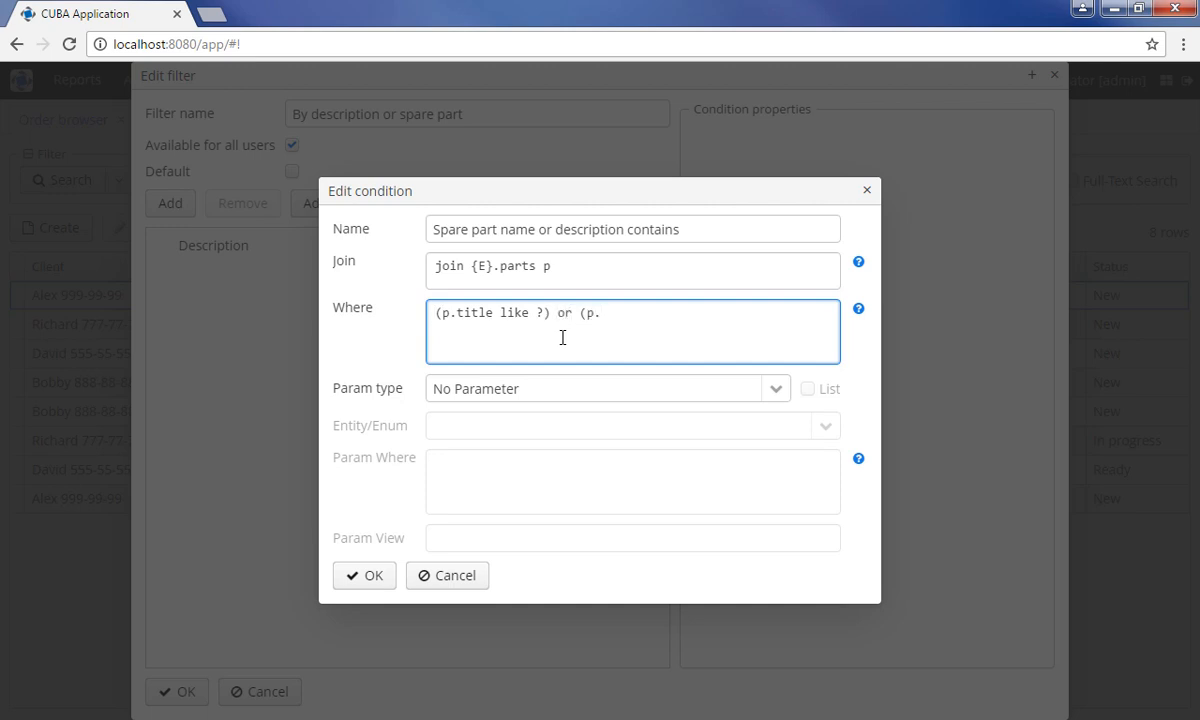
text(description like ?)
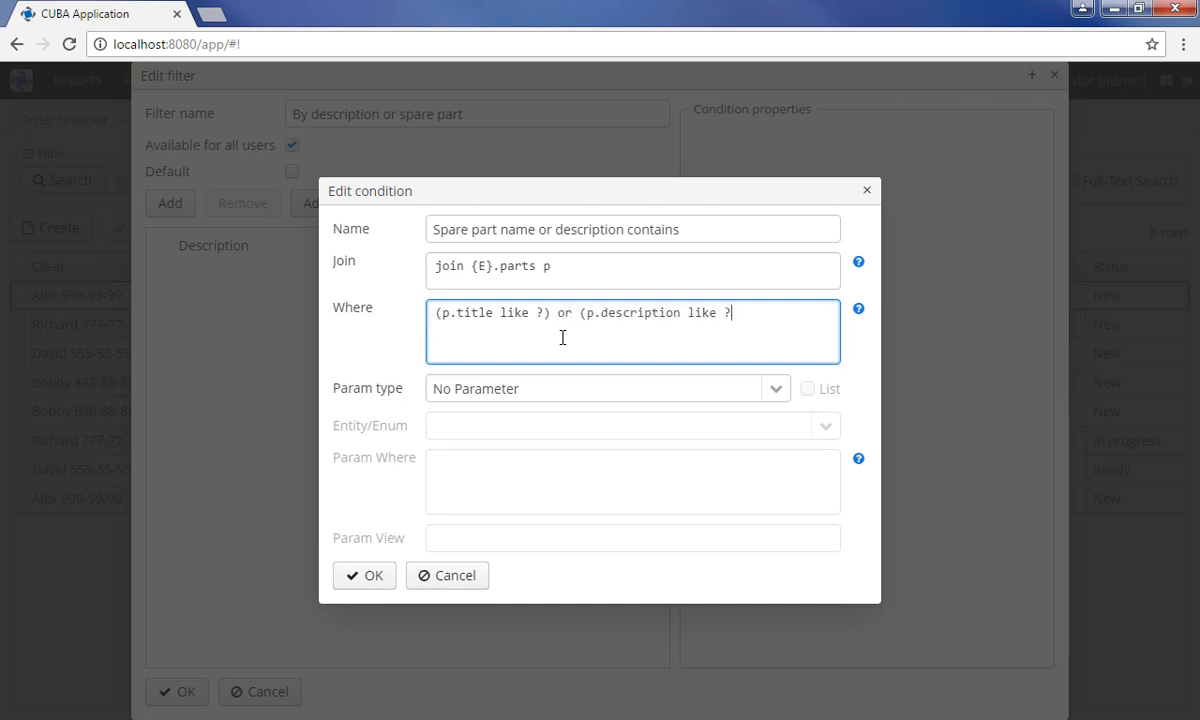
text())
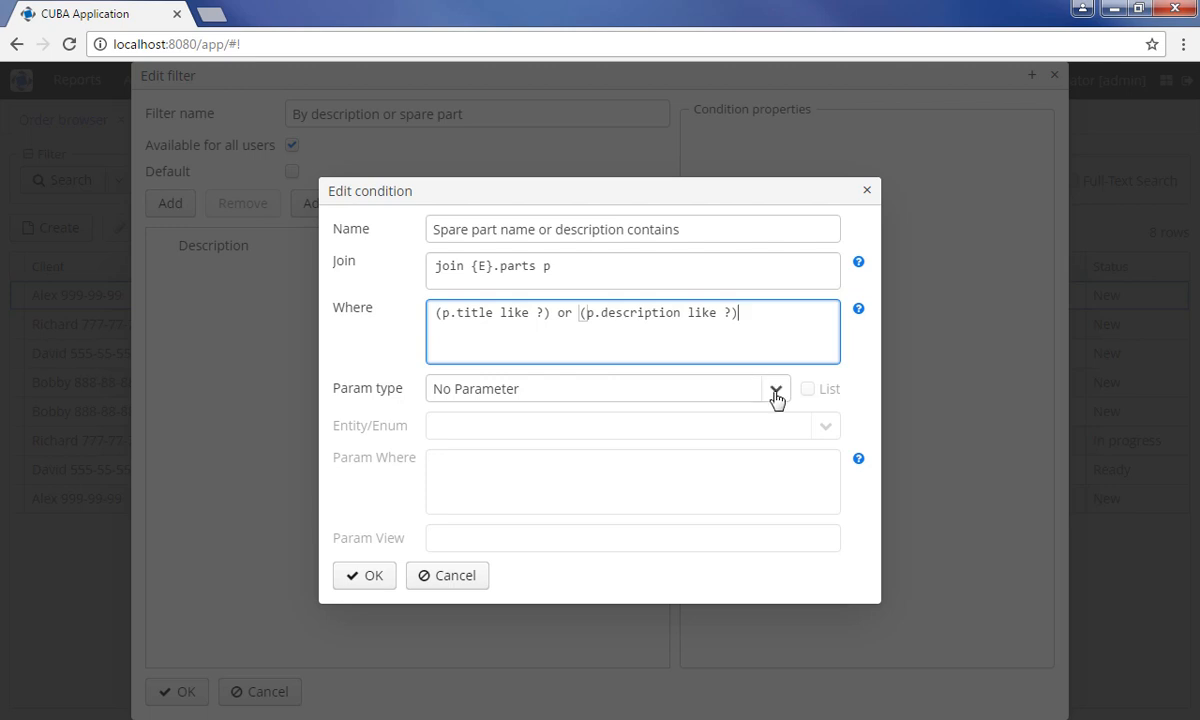
click(775, 388)
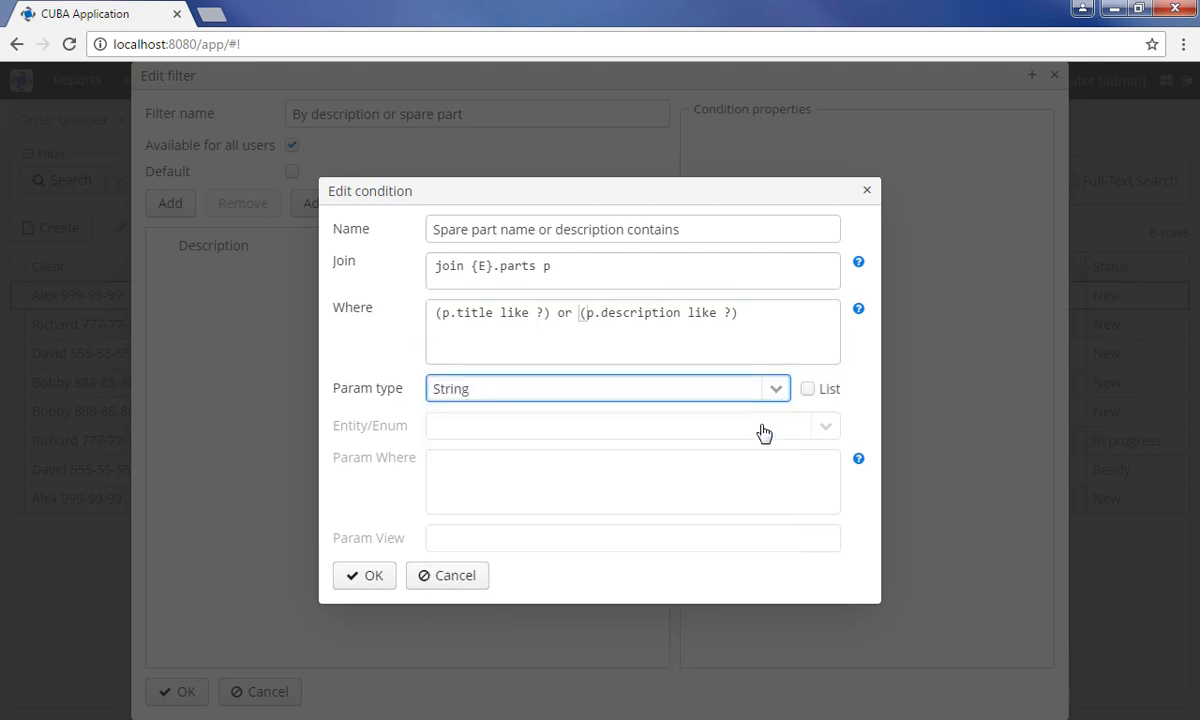
click(605, 388)
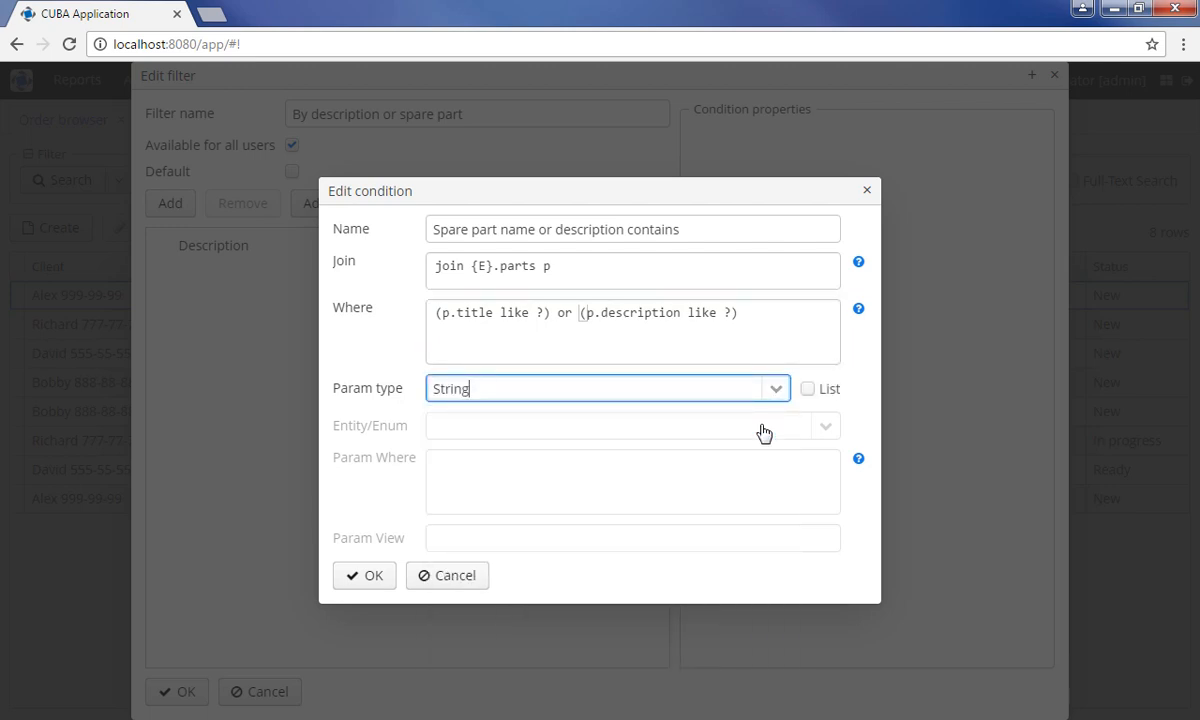
mouse_move(363, 575)
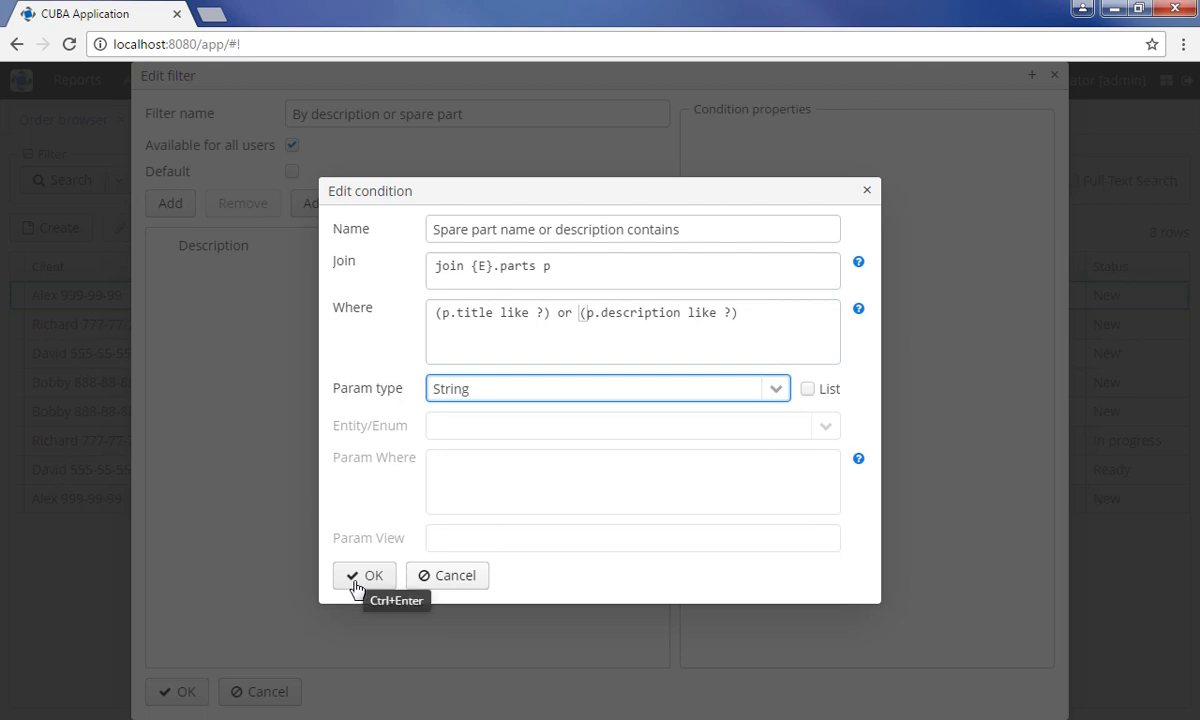
- Save the spare part condition and place it with Description inside a new OR group
click(364, 575)
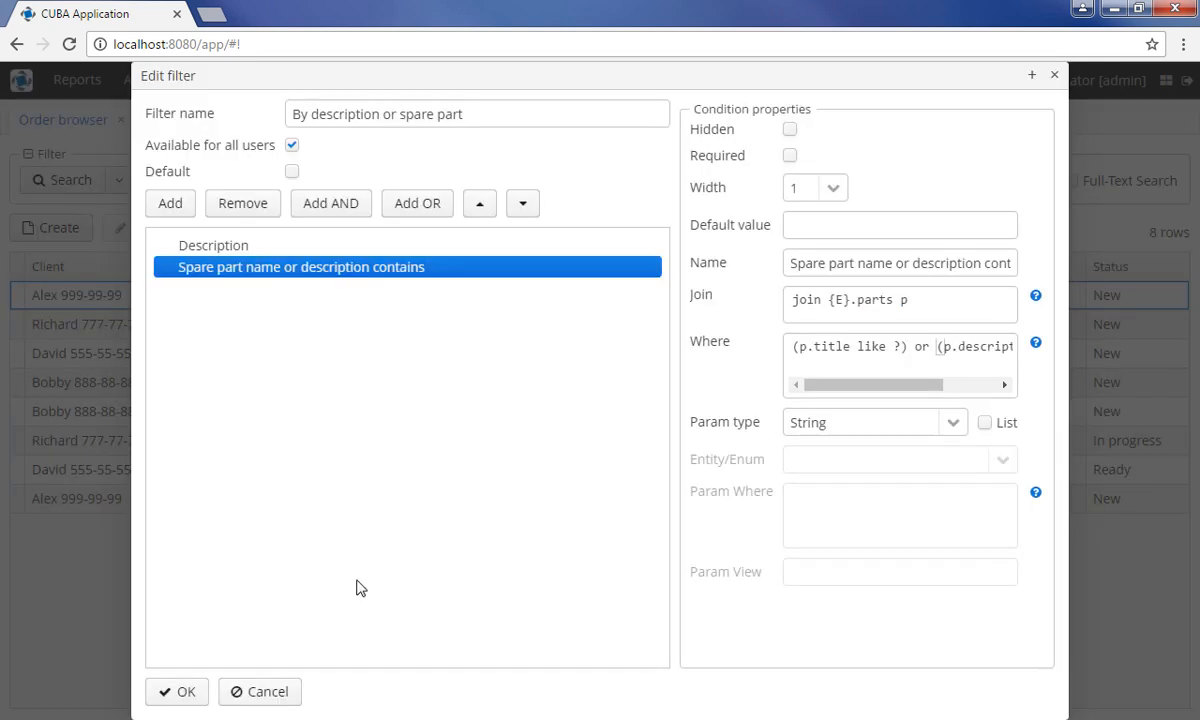
mouse_move(342, 583)
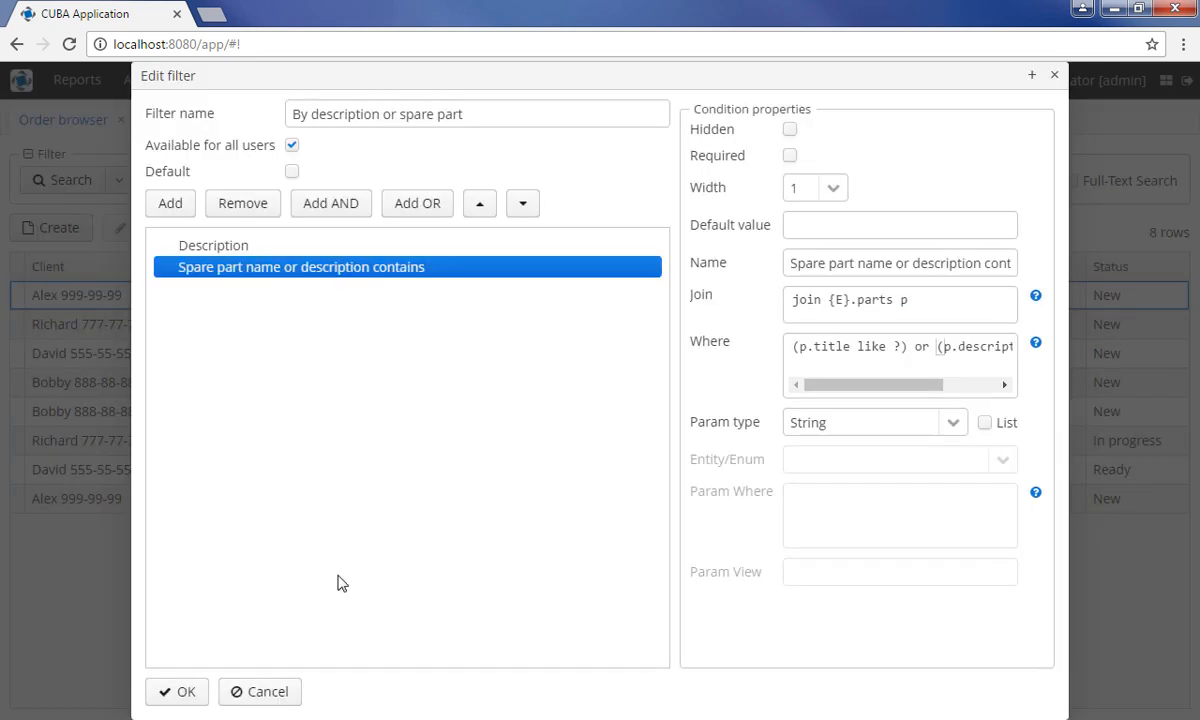
click(417, 203)
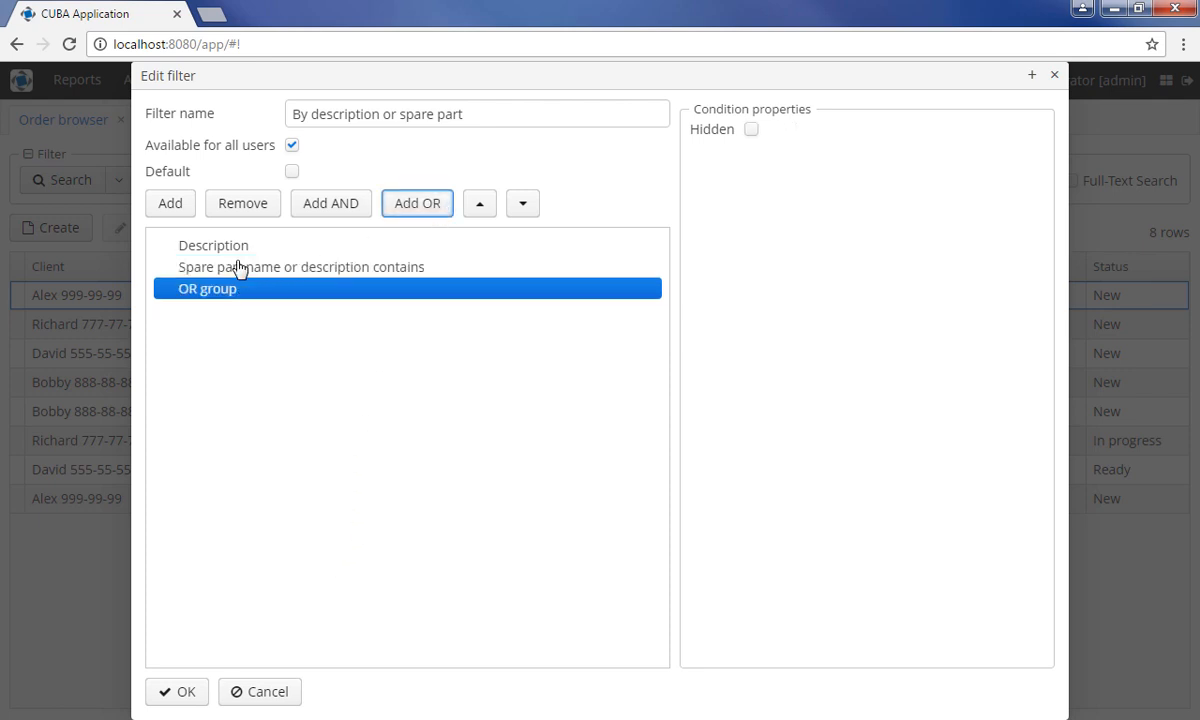
click(300, 266)
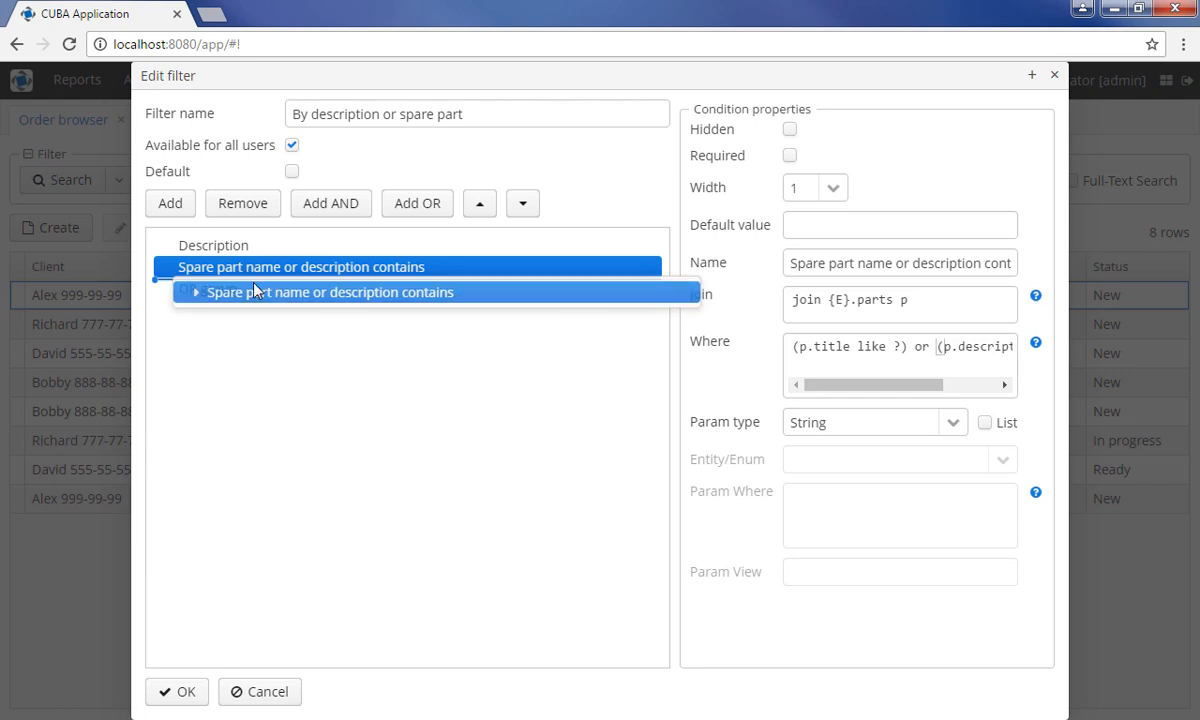
click(212, 245)
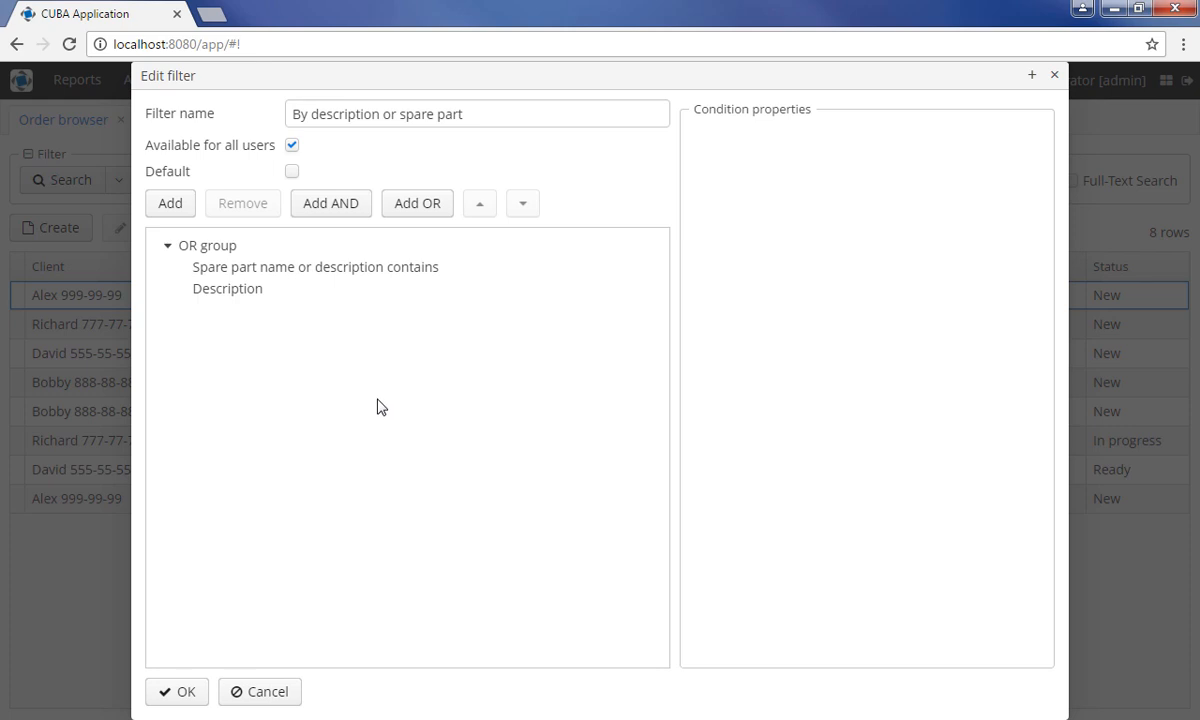
- Change the Description condition's operation to 'starts with'
click(227, 289)
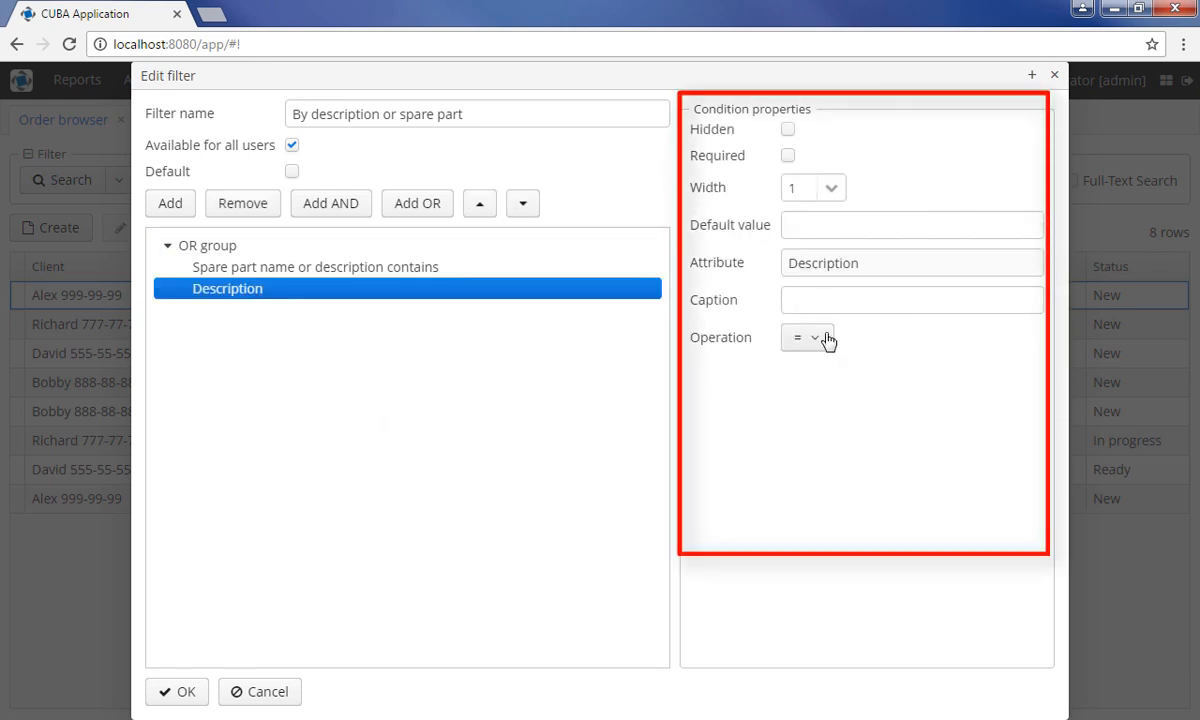
click(806, 337)
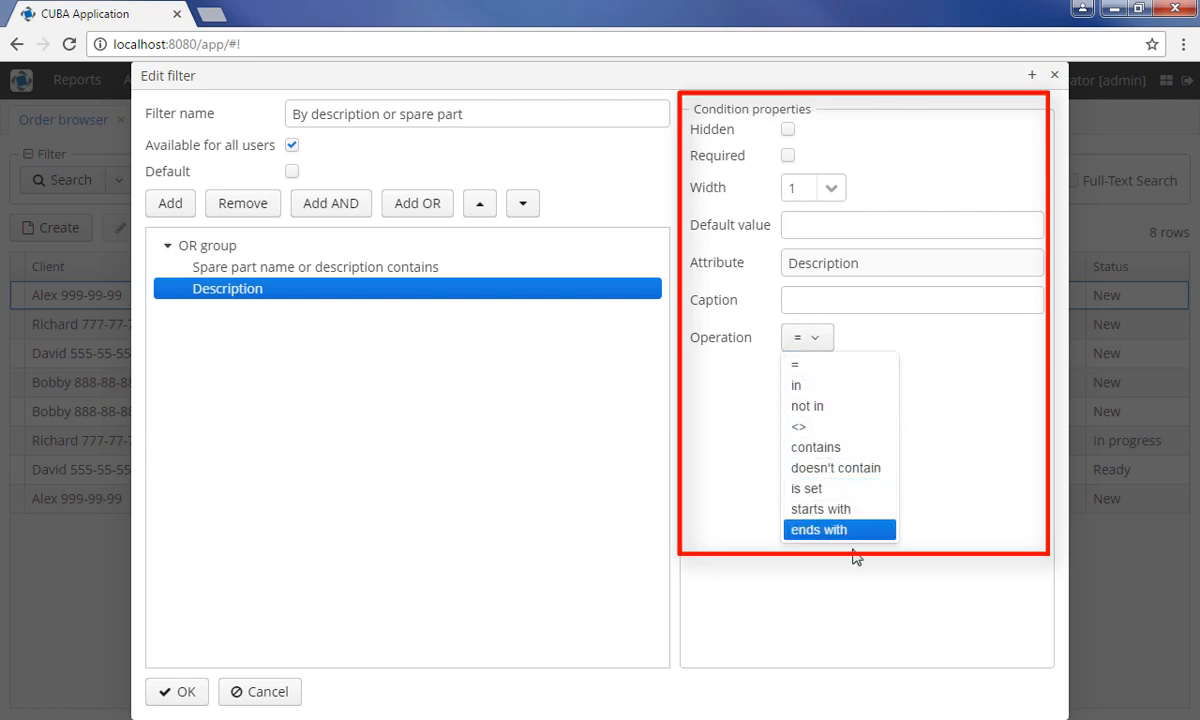
click(819, 508)
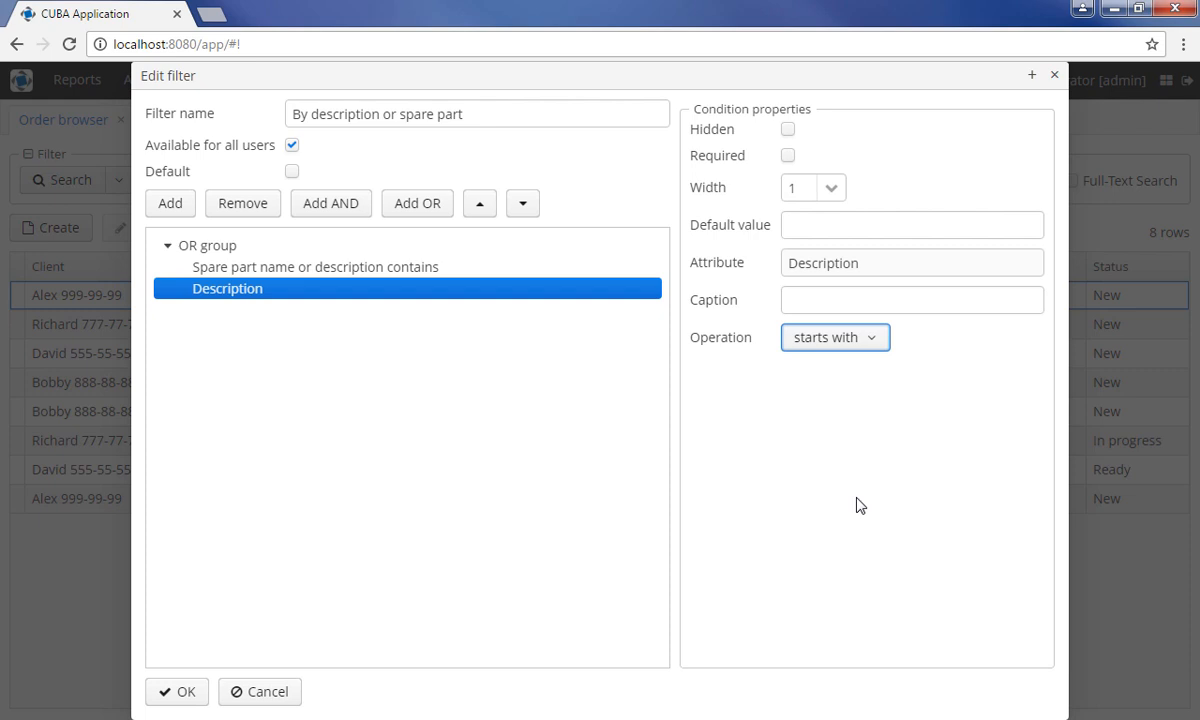
- Caption the Description condition 'Order description'
click(788, 129)
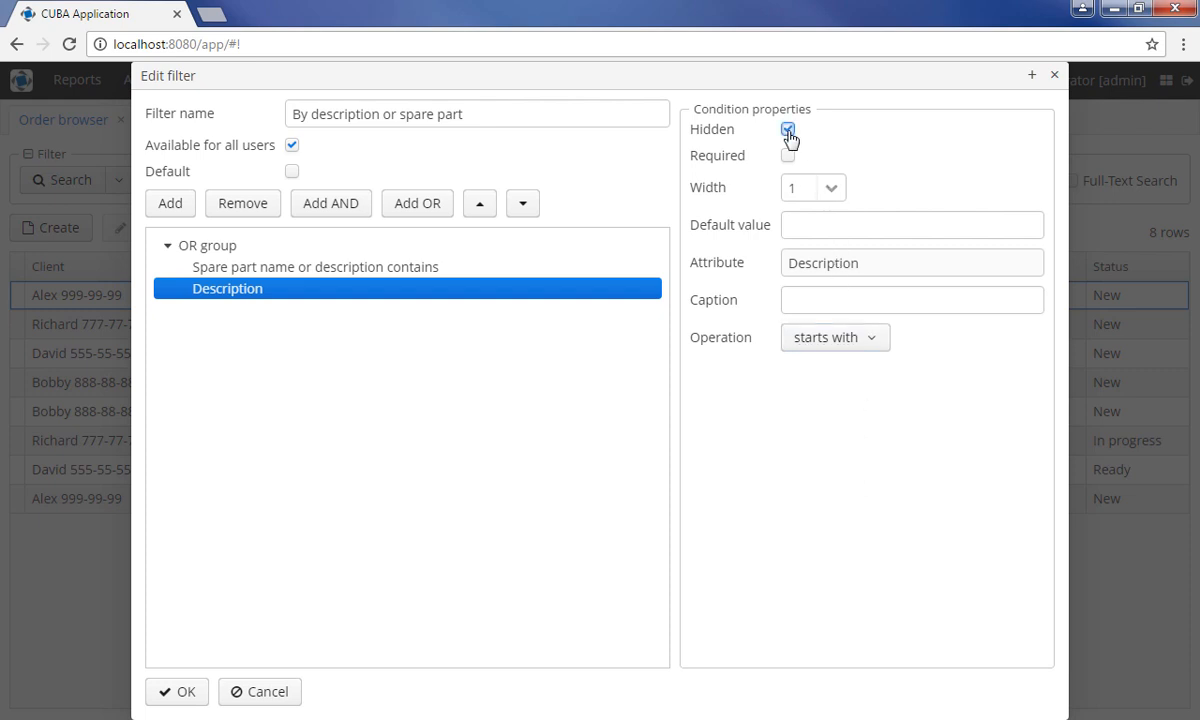
click(787, 128)
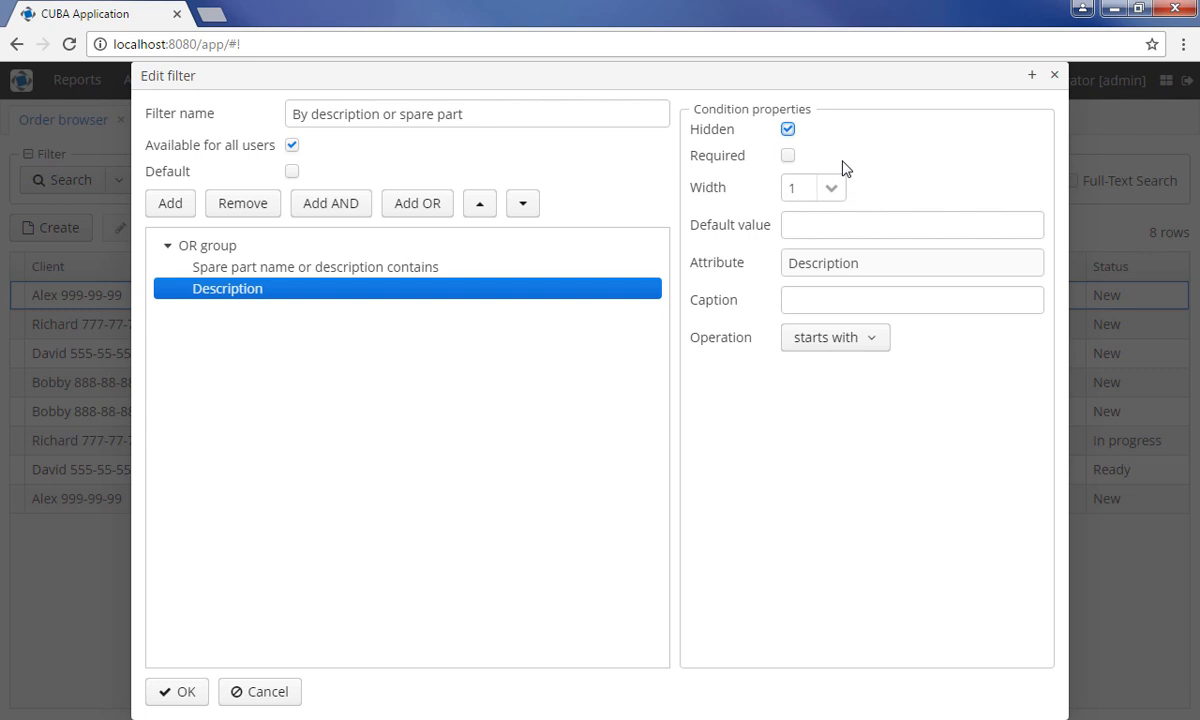
mouse_move(787, 155)
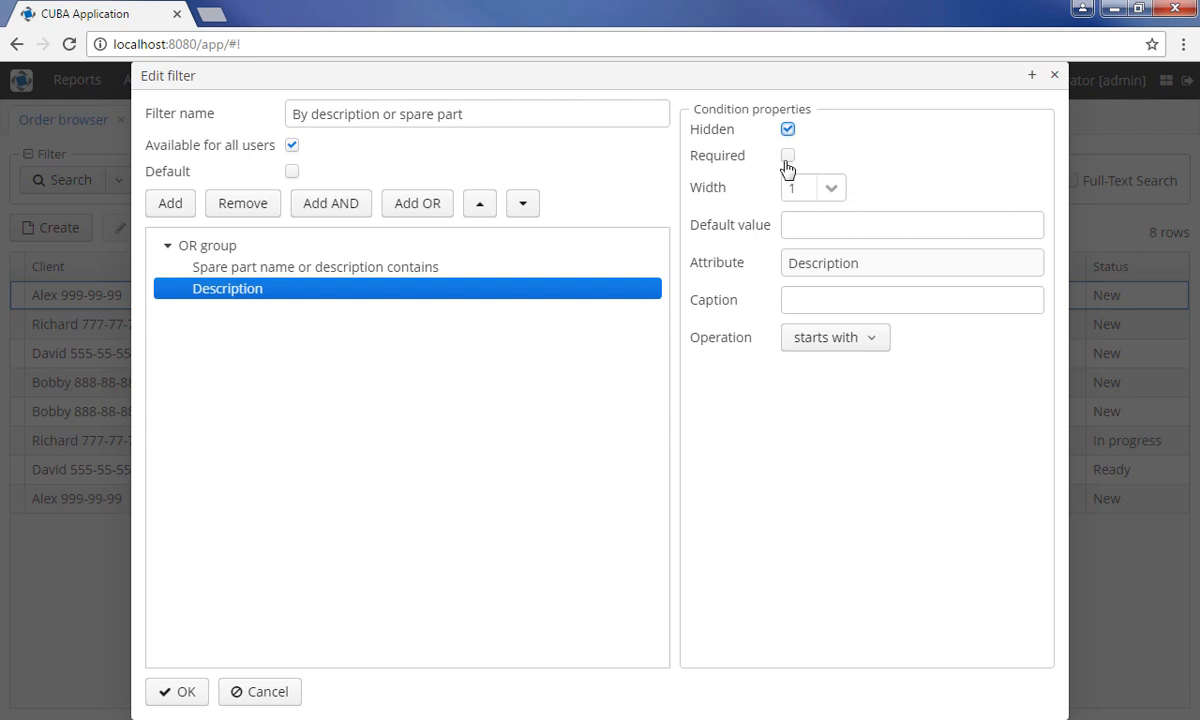
click(787, 155)
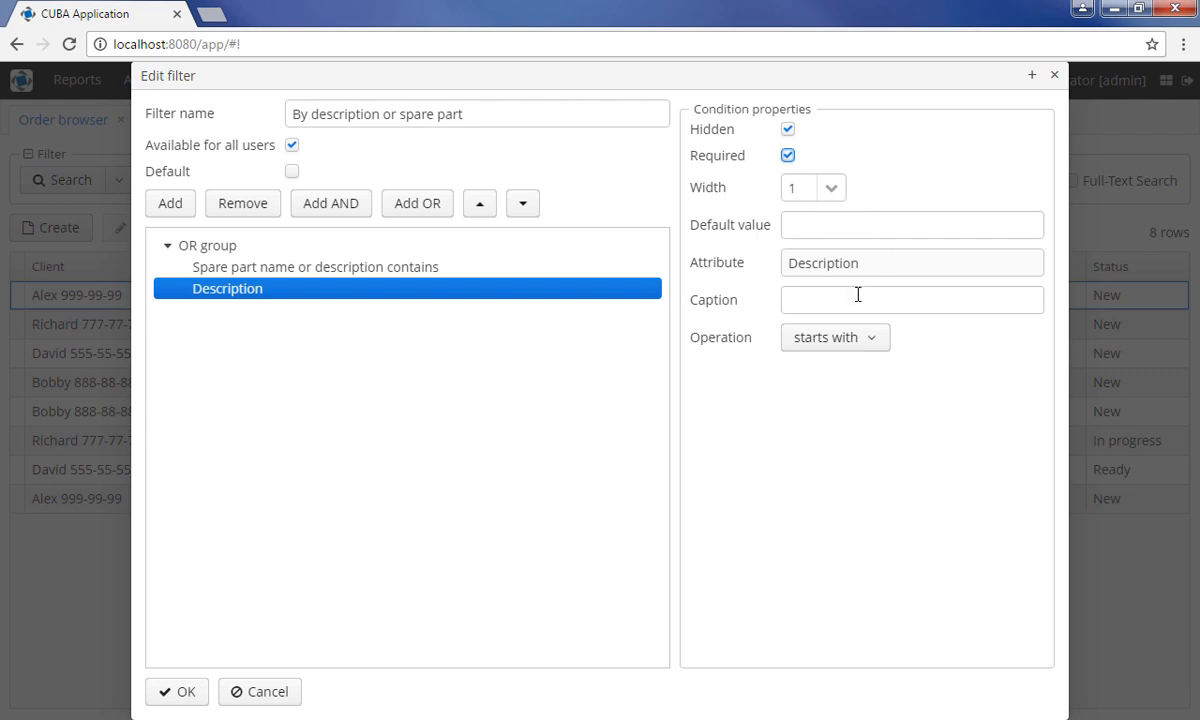
text(Order)
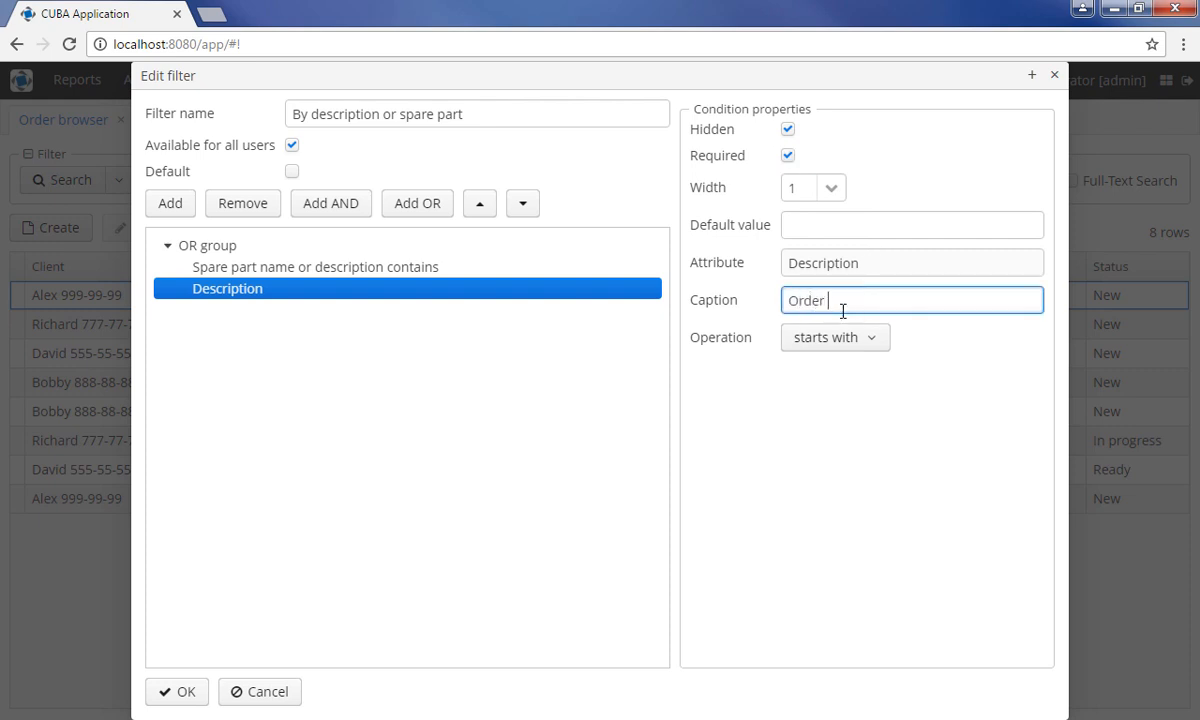
text(description)
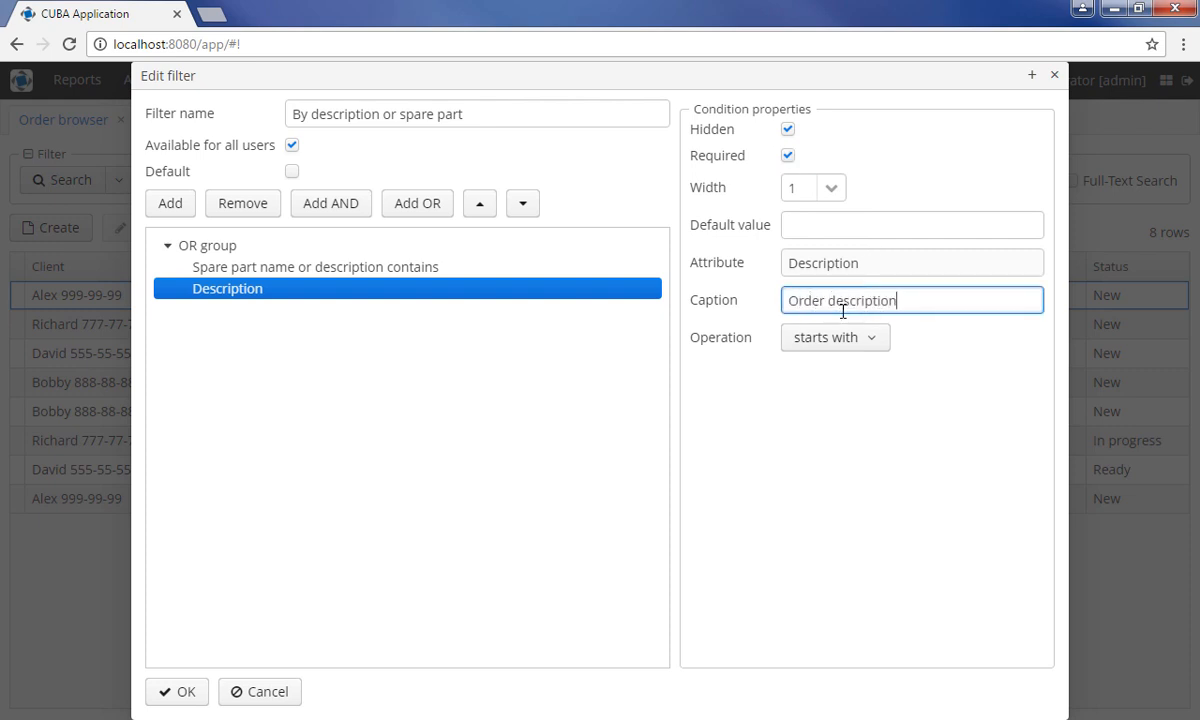
mouse_move(897, 417)
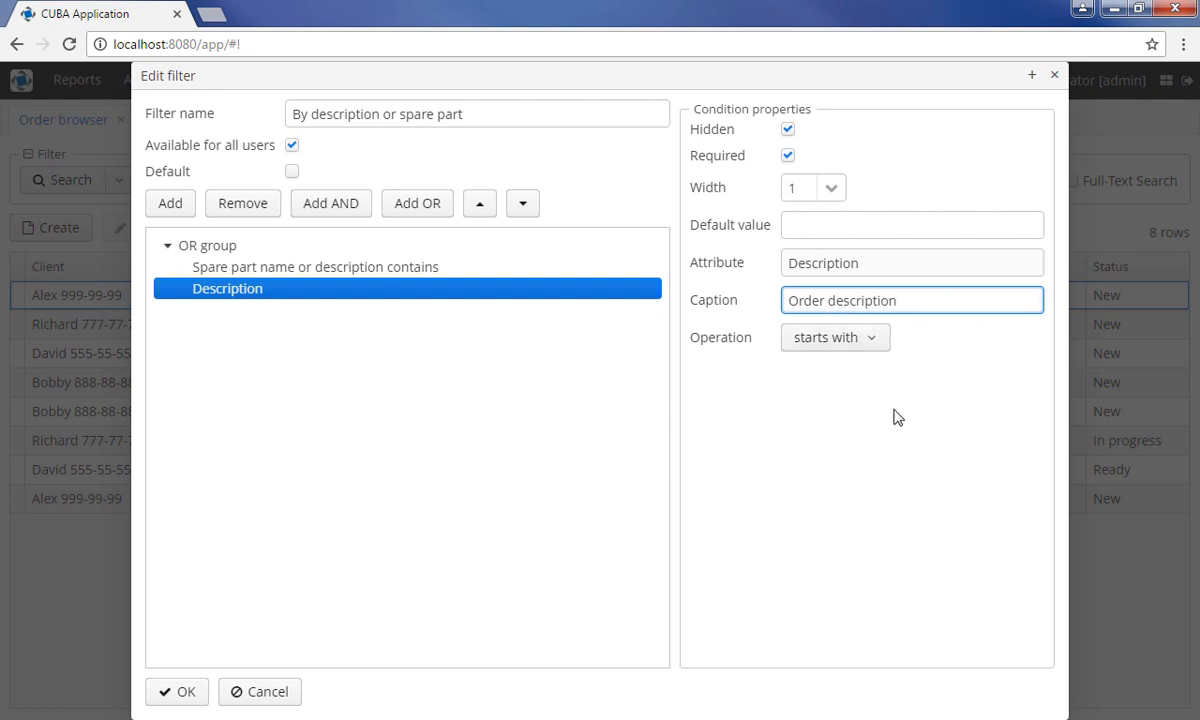
click(897, 416)
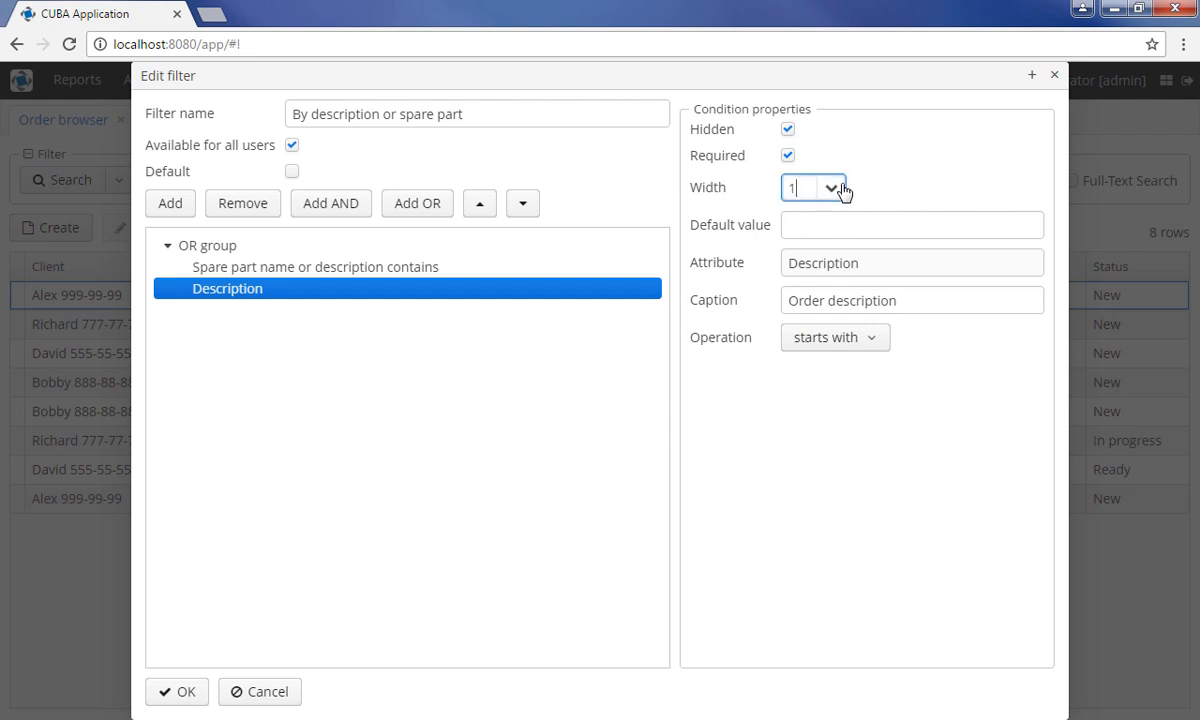
- Keep the condition width at 1 and leave Hidden and Required unchecked
click(831, 187)
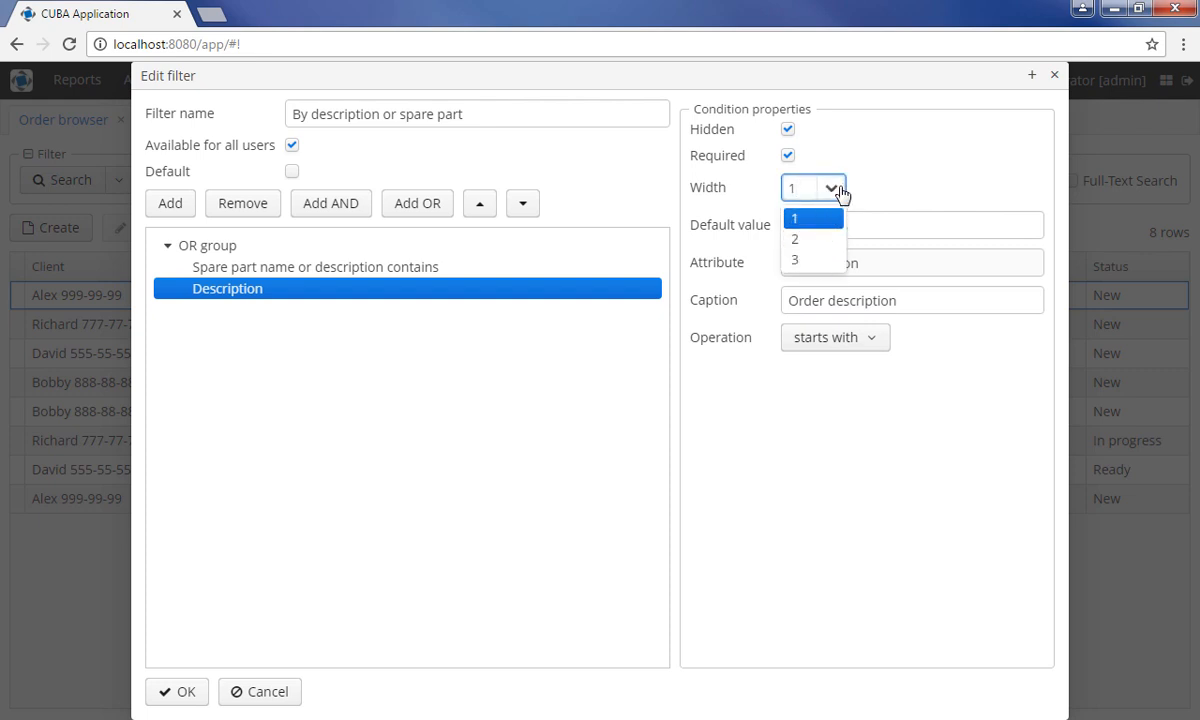
click(793, 218)
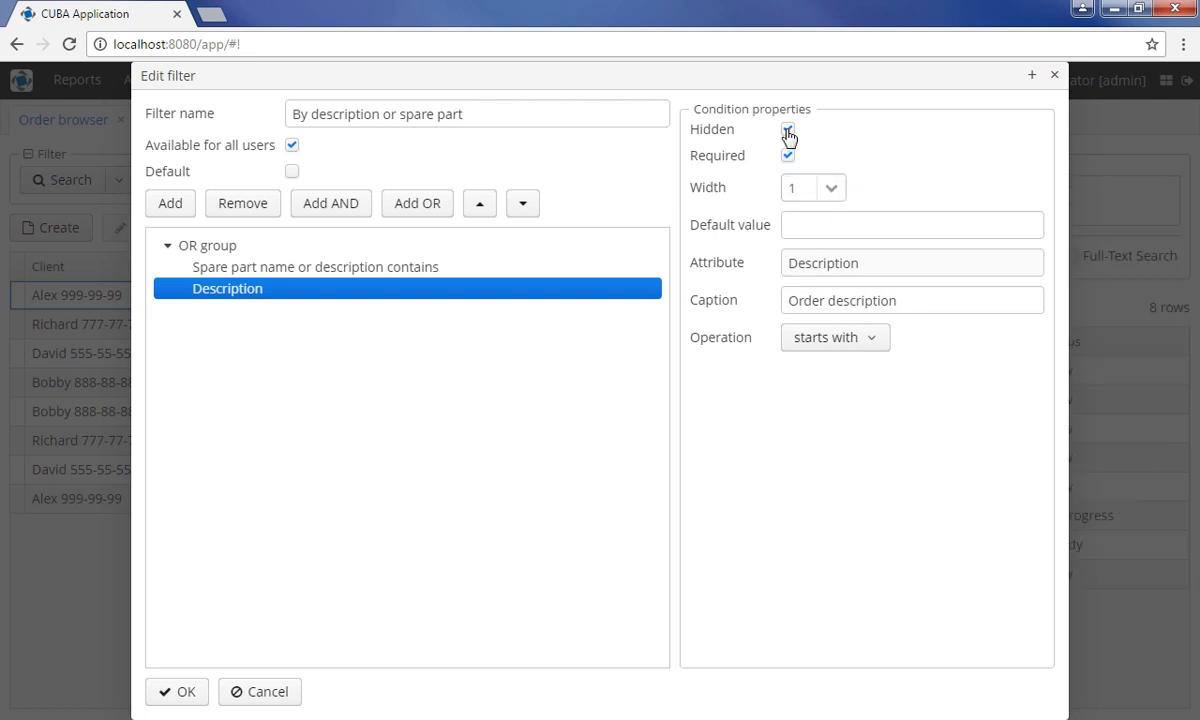
click(788, 129)
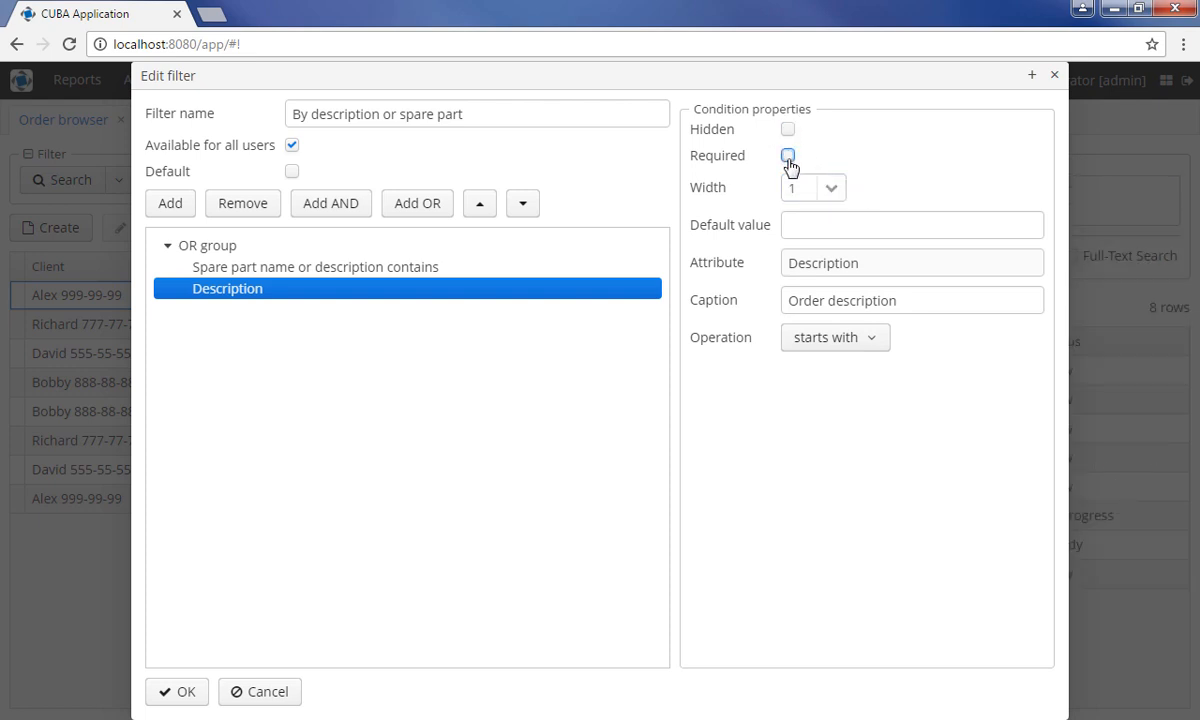
click(788, 155)
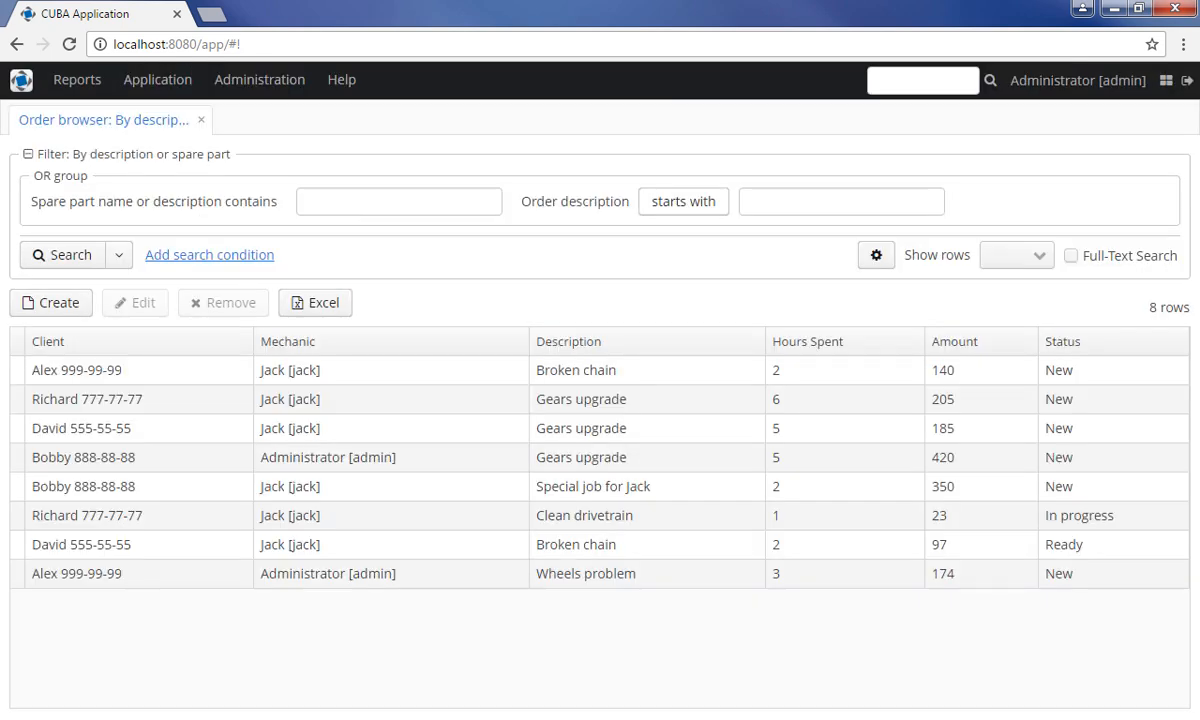
mouse_move(1027, 470)
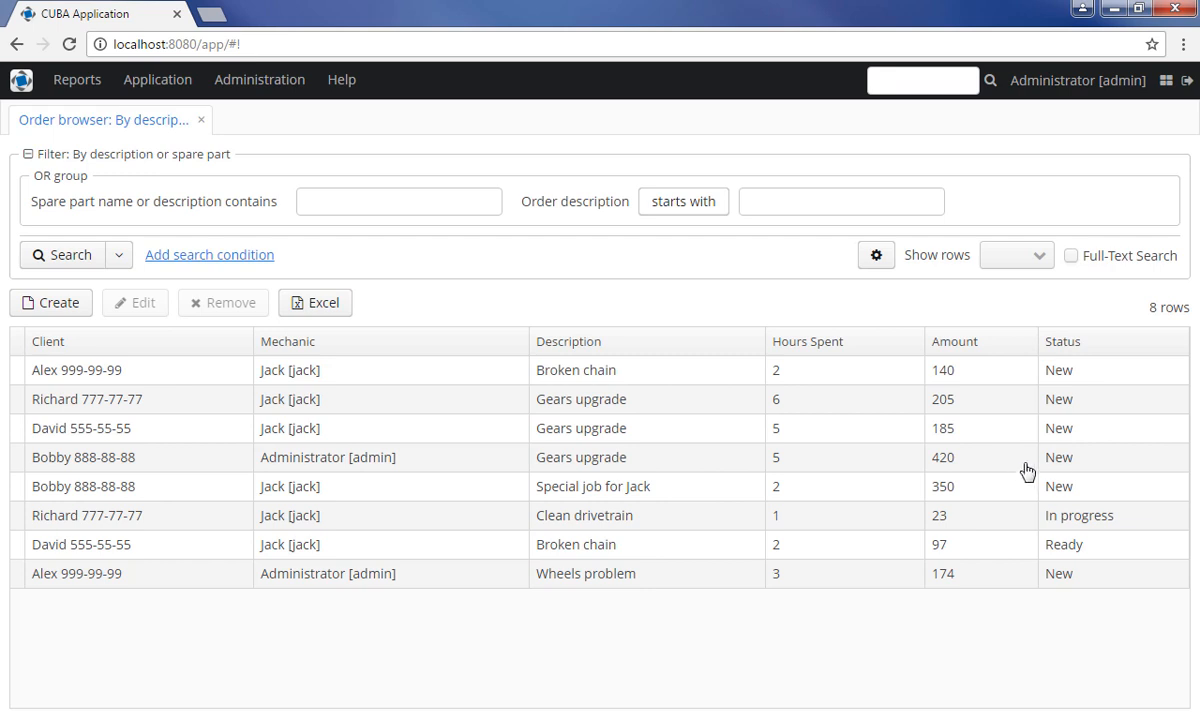
click(876, 255)
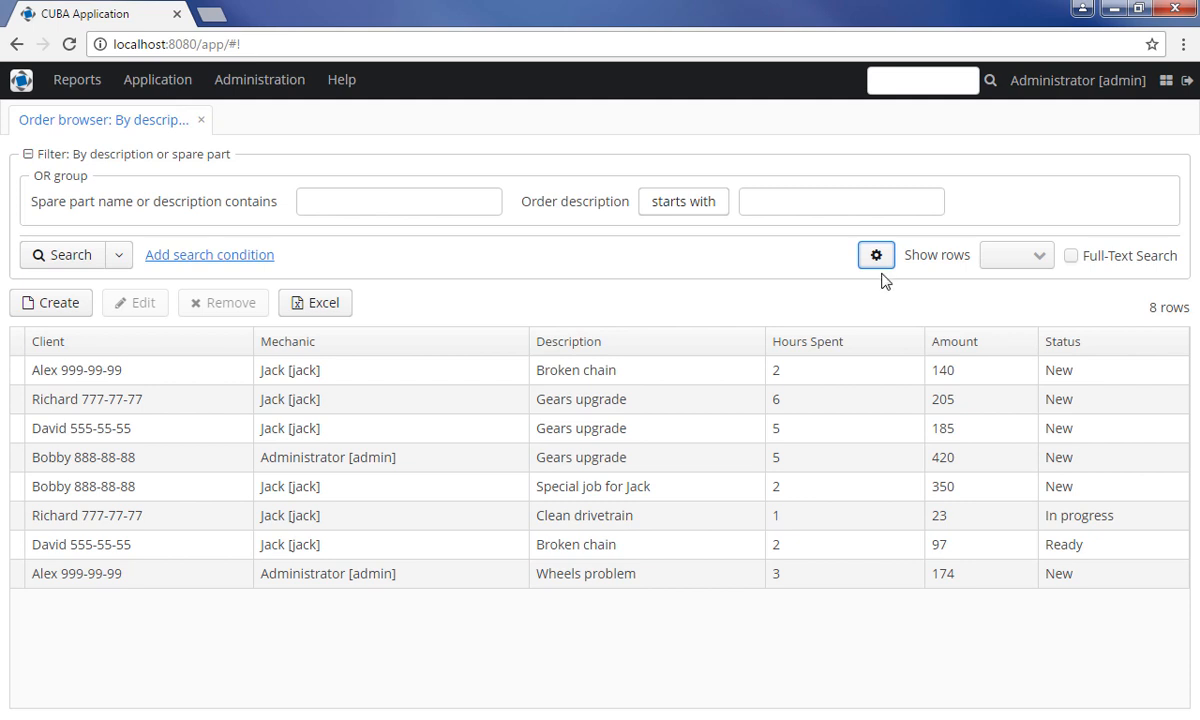
click(874, 254)
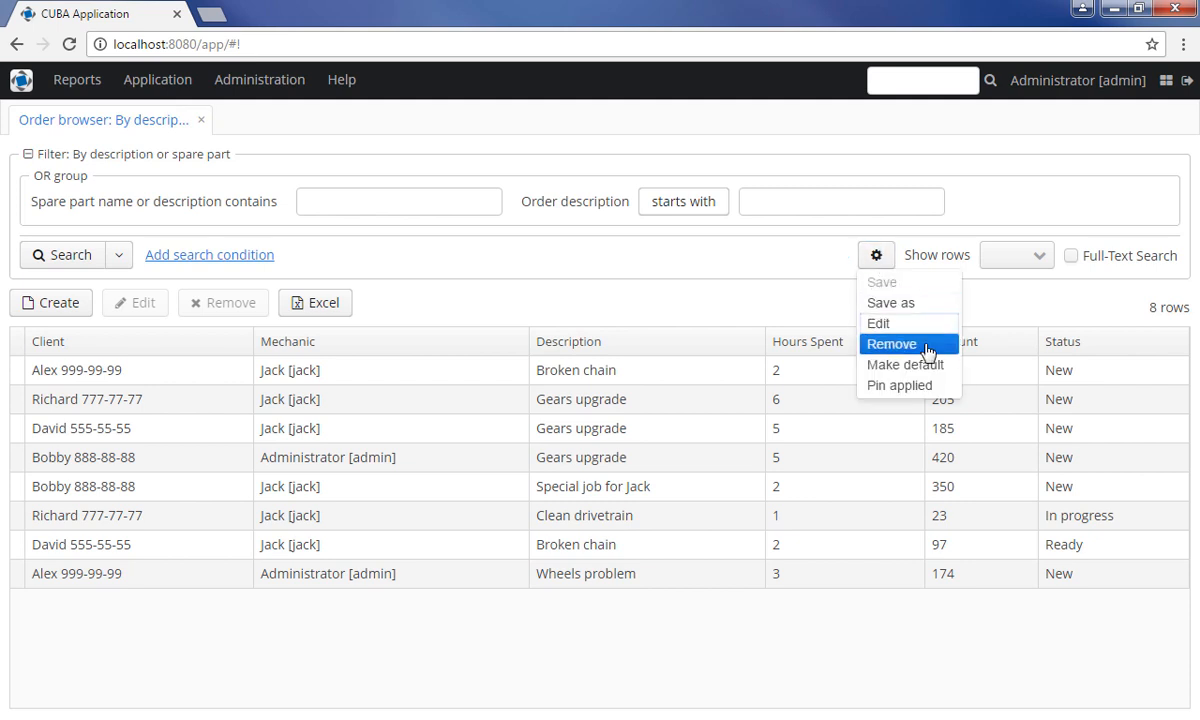
mouse_move(908, 364)
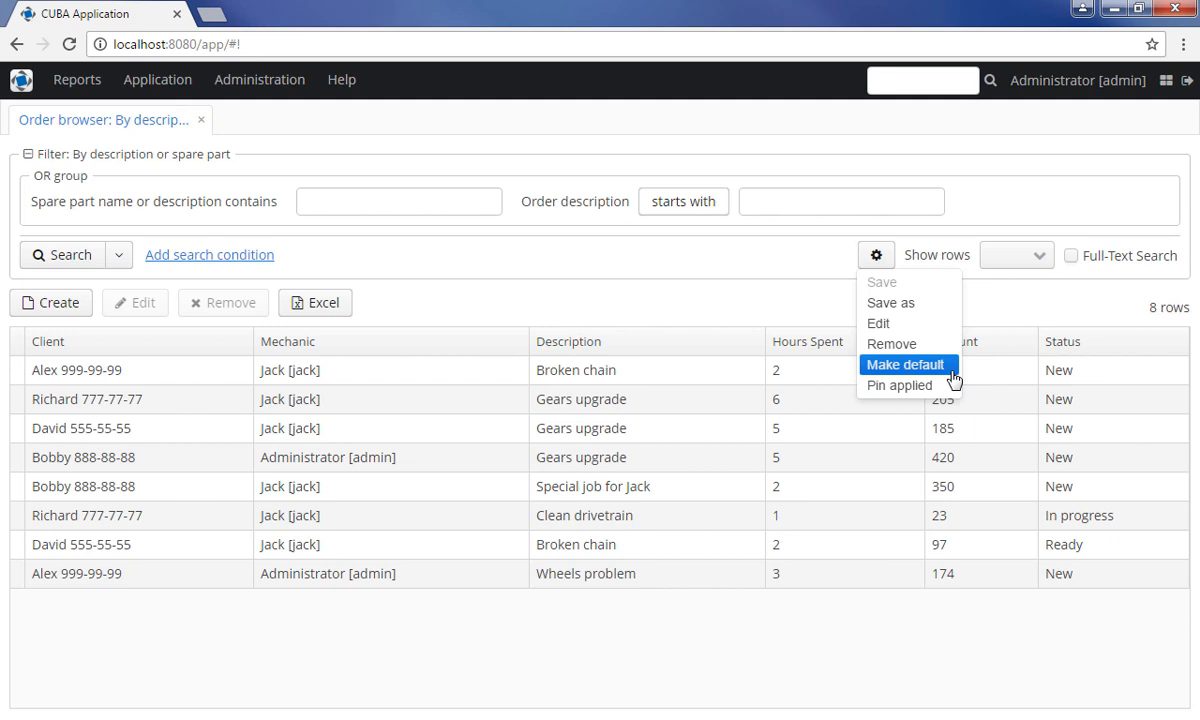
mouse_move(905, 344)
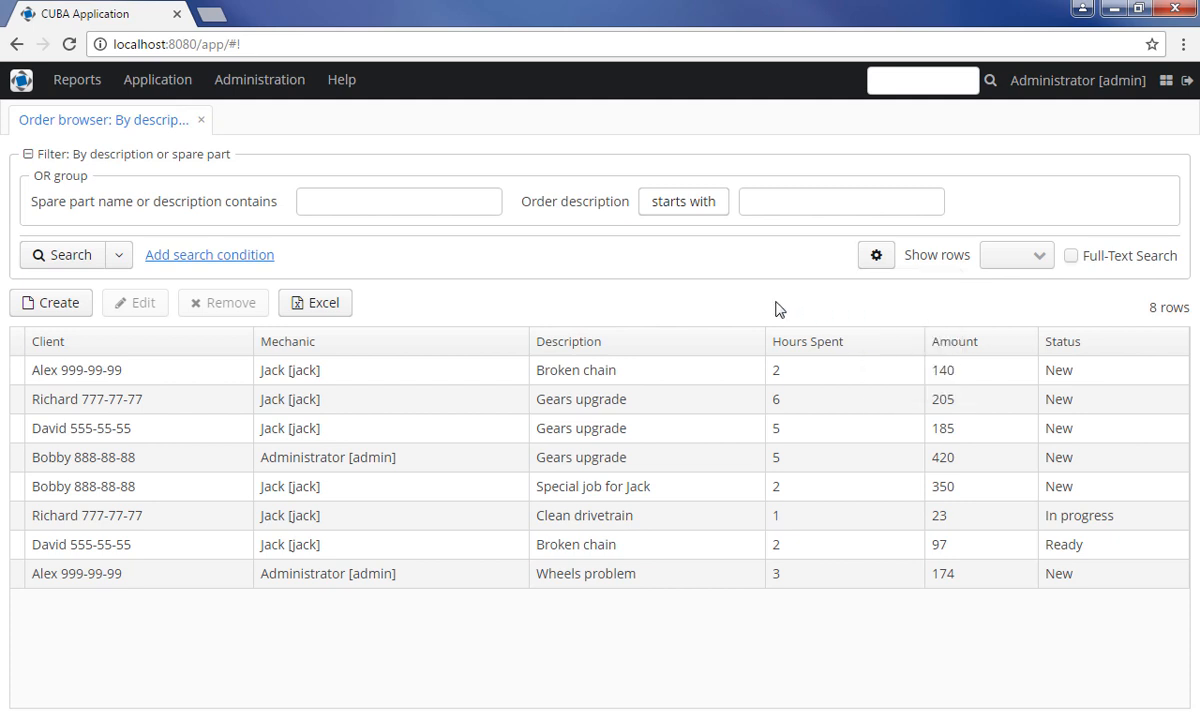
- Save a mechanic-is-Jack condition as 'Only for Jack', then reselect 'By description or spare part'
click(209, 254)
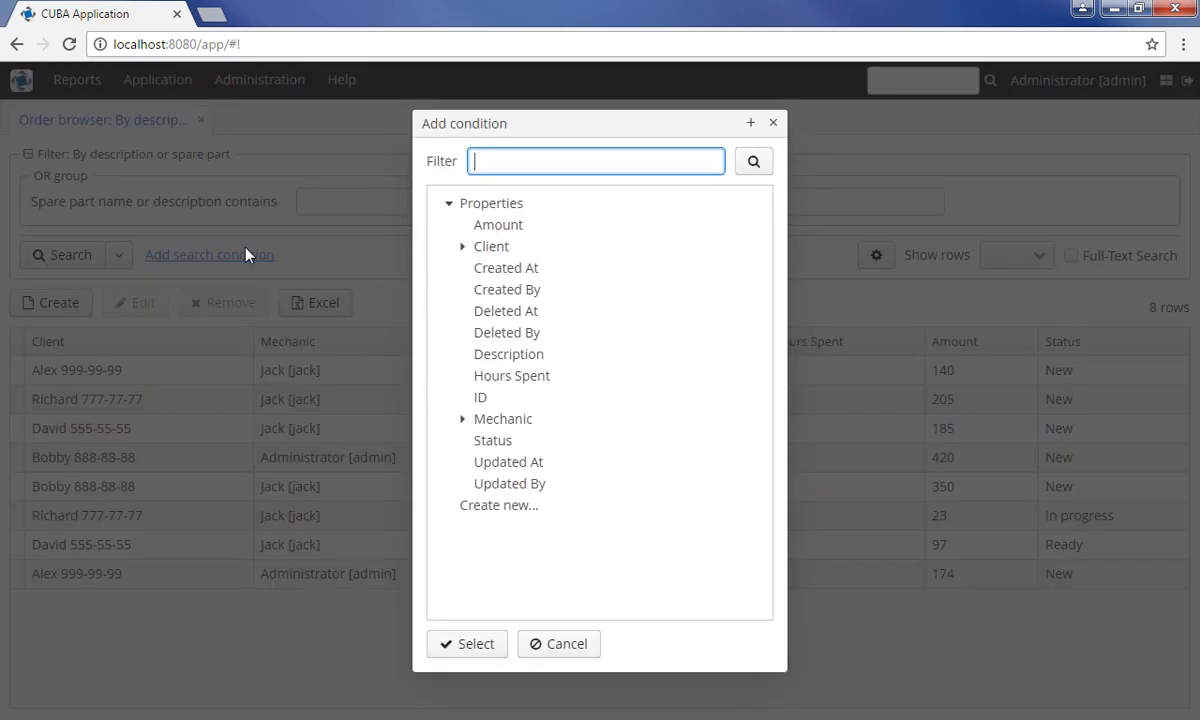
click(466, 643)
text(On)
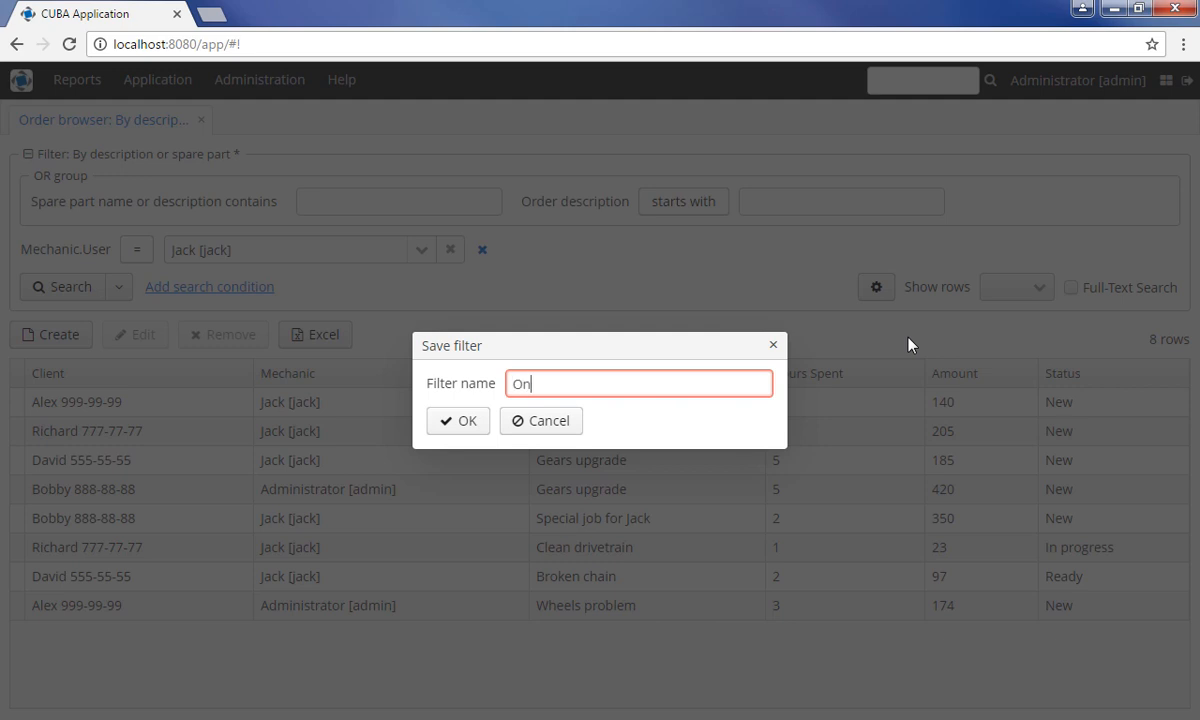
text(ly for Jac)
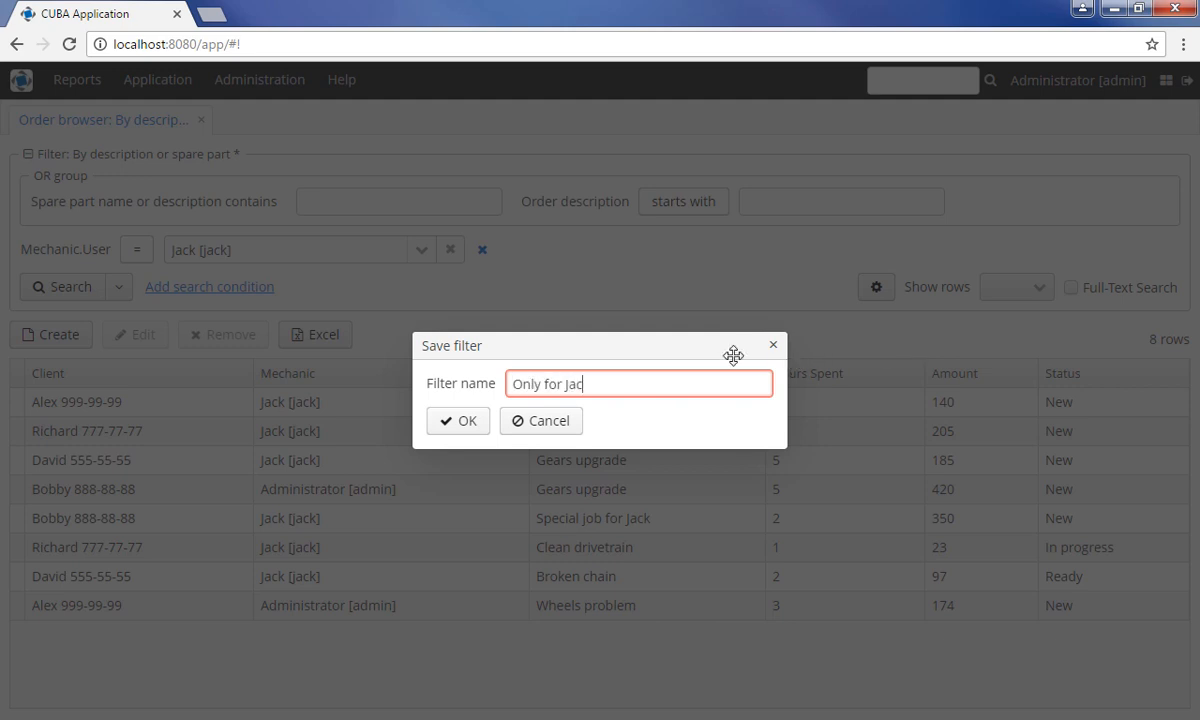
click(457, 420)
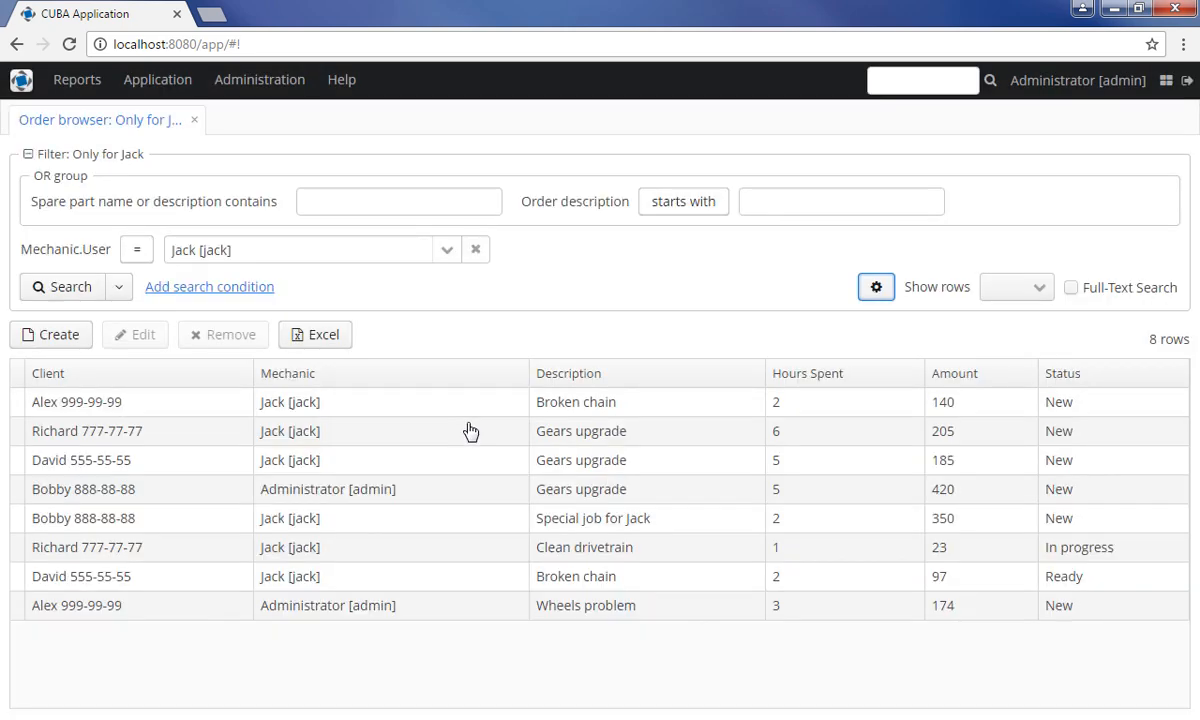
click(118, 287)
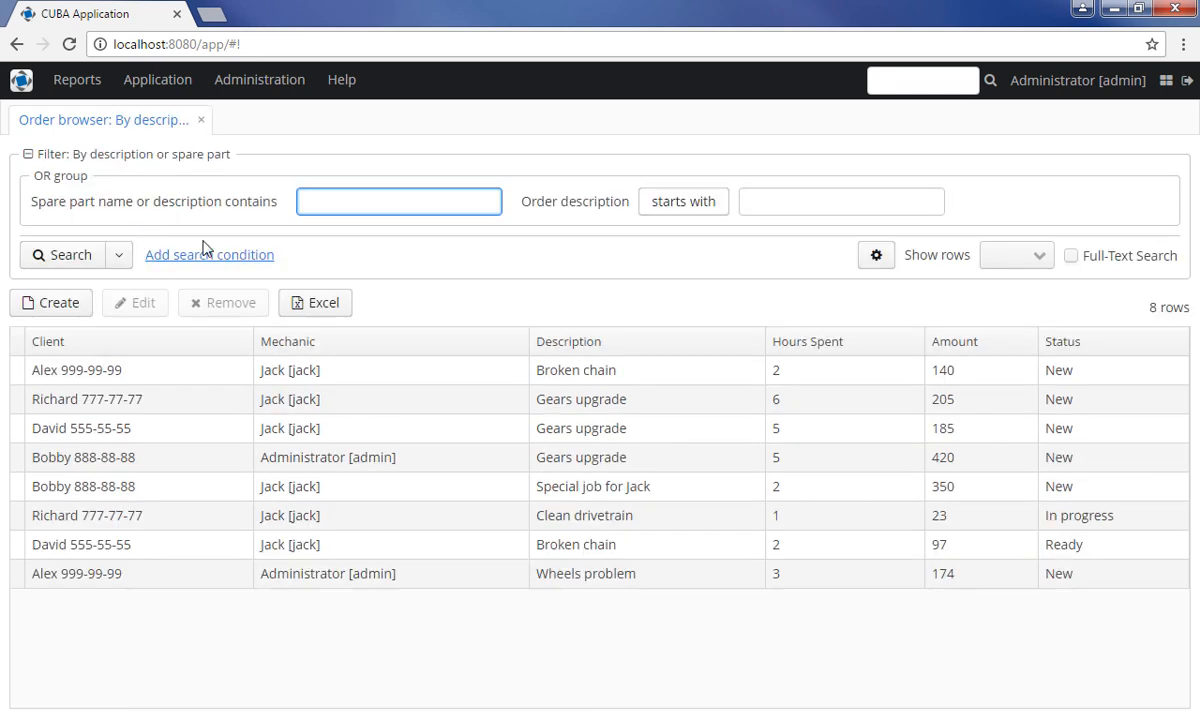
- Search orders whose description starts with 'Gears' and pin that applied search
click(841, 201)
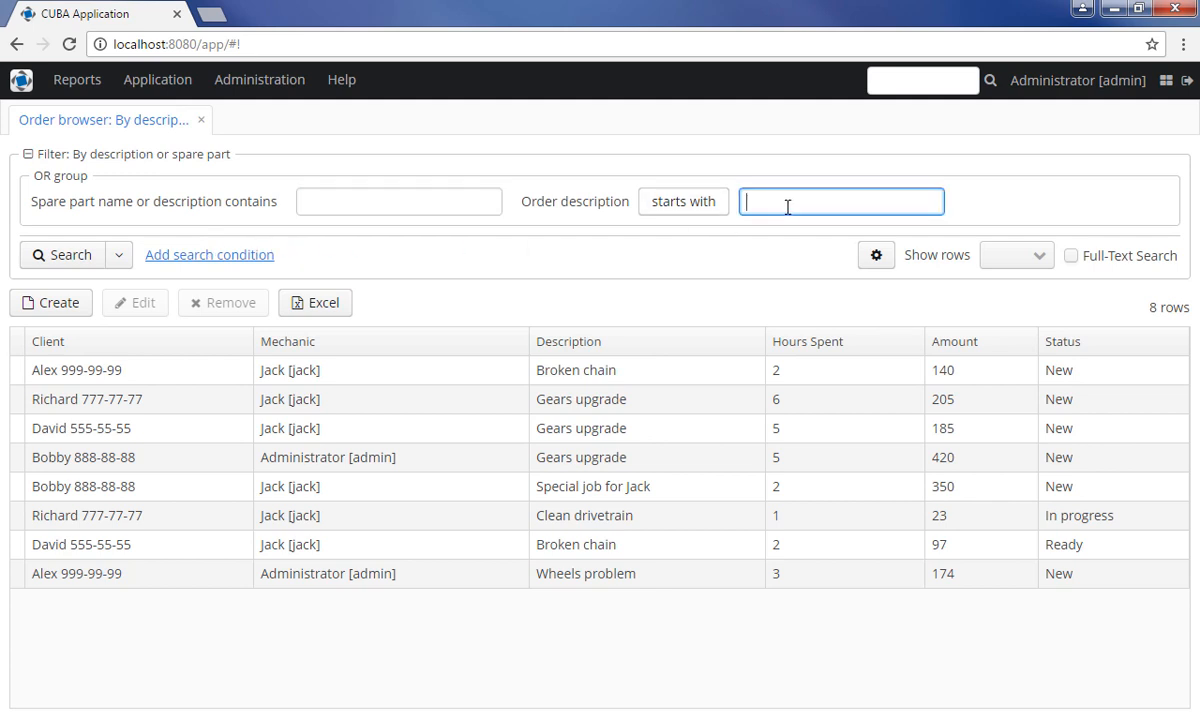
click(62, 254)
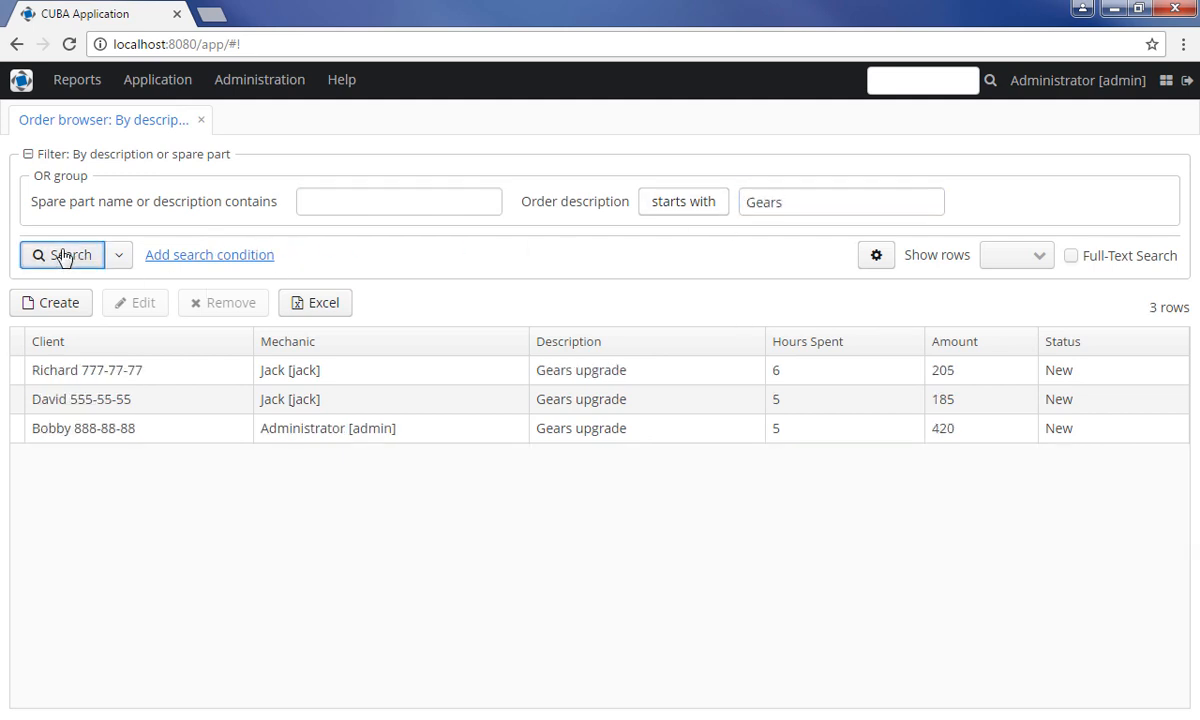
click(876, 254)
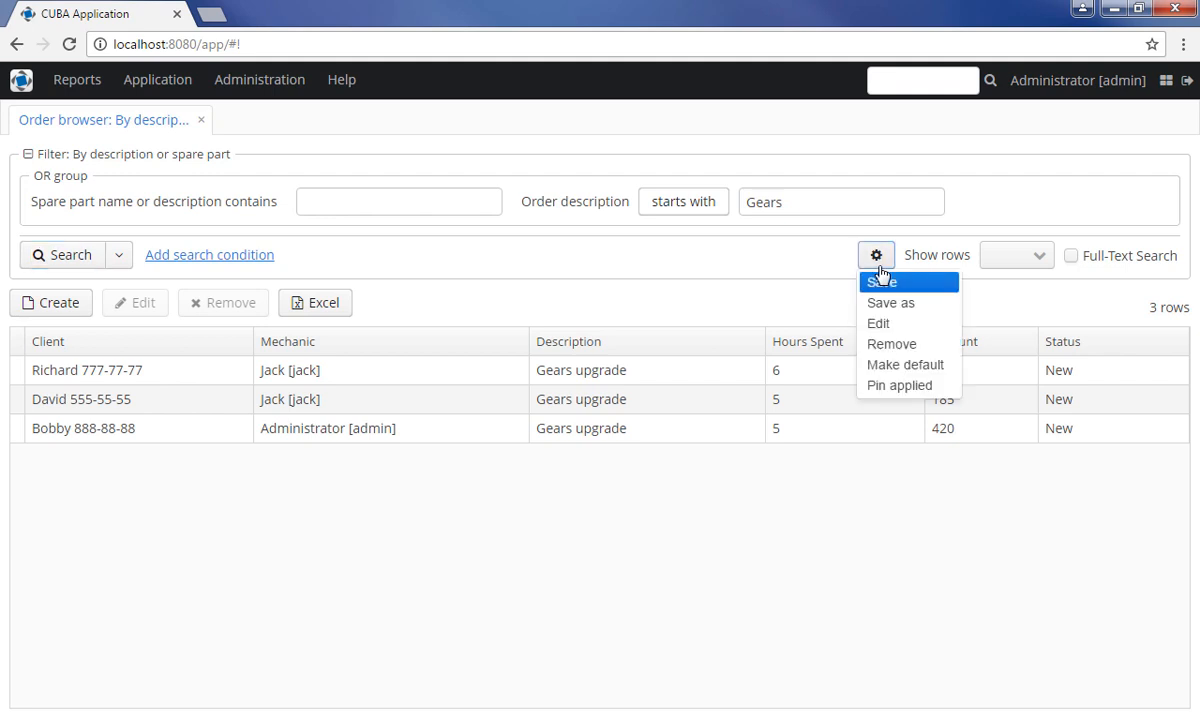
click(888, 281)
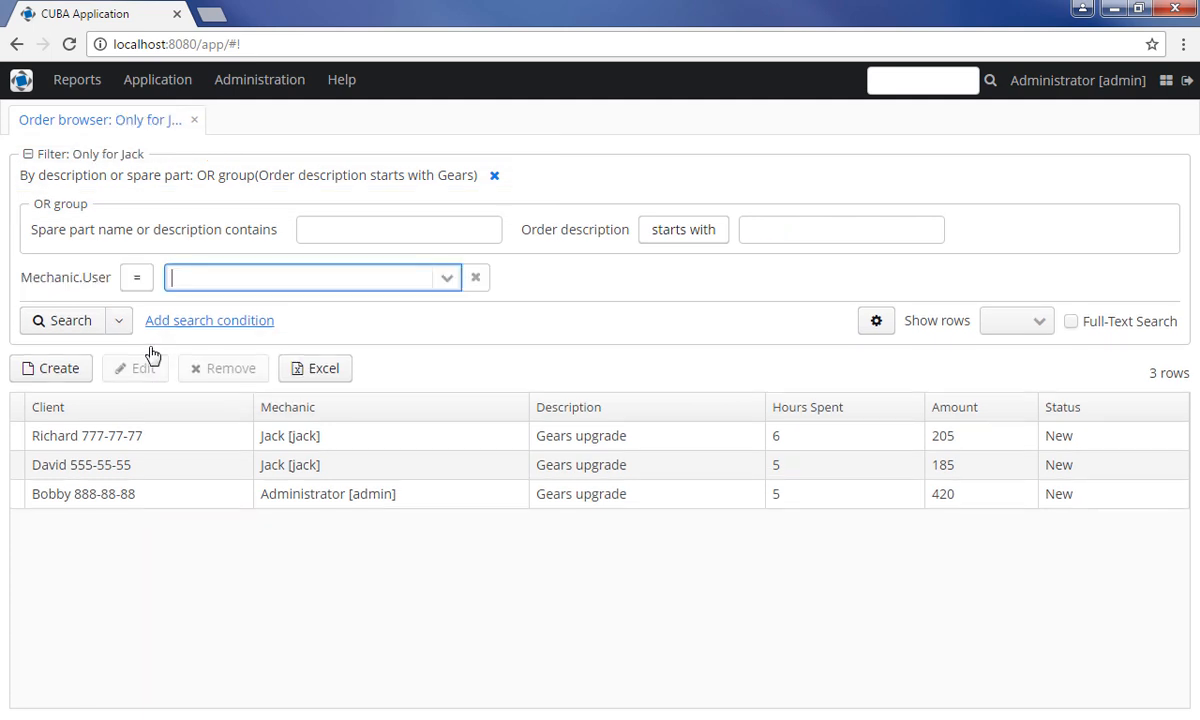
- Set Mechanic.User to 'Jack [jack]' in the Only for Jack filter and rerun the search
text(Jack [jack])
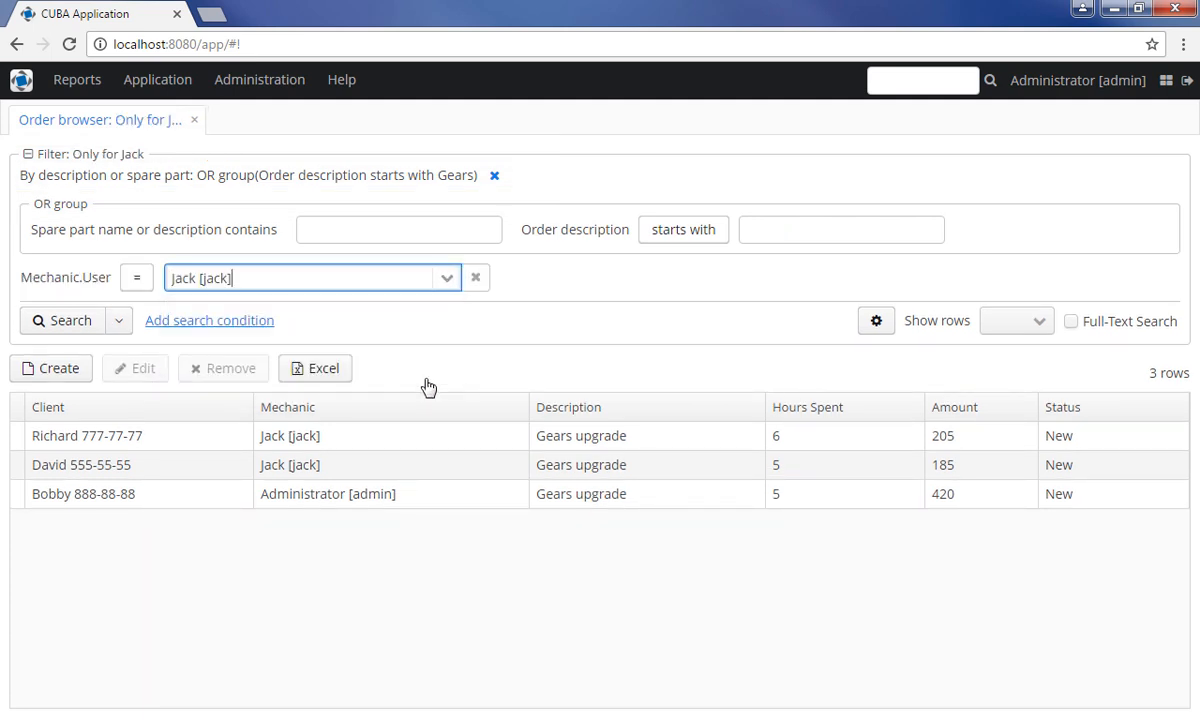
click(63, 320)
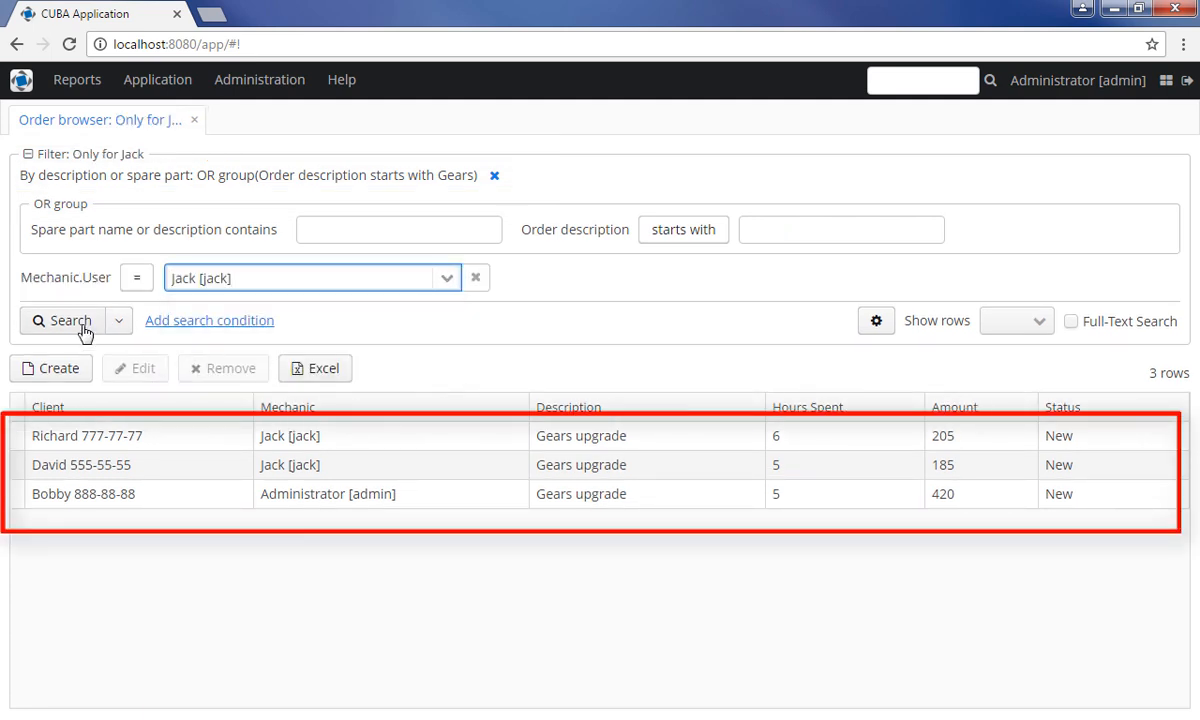